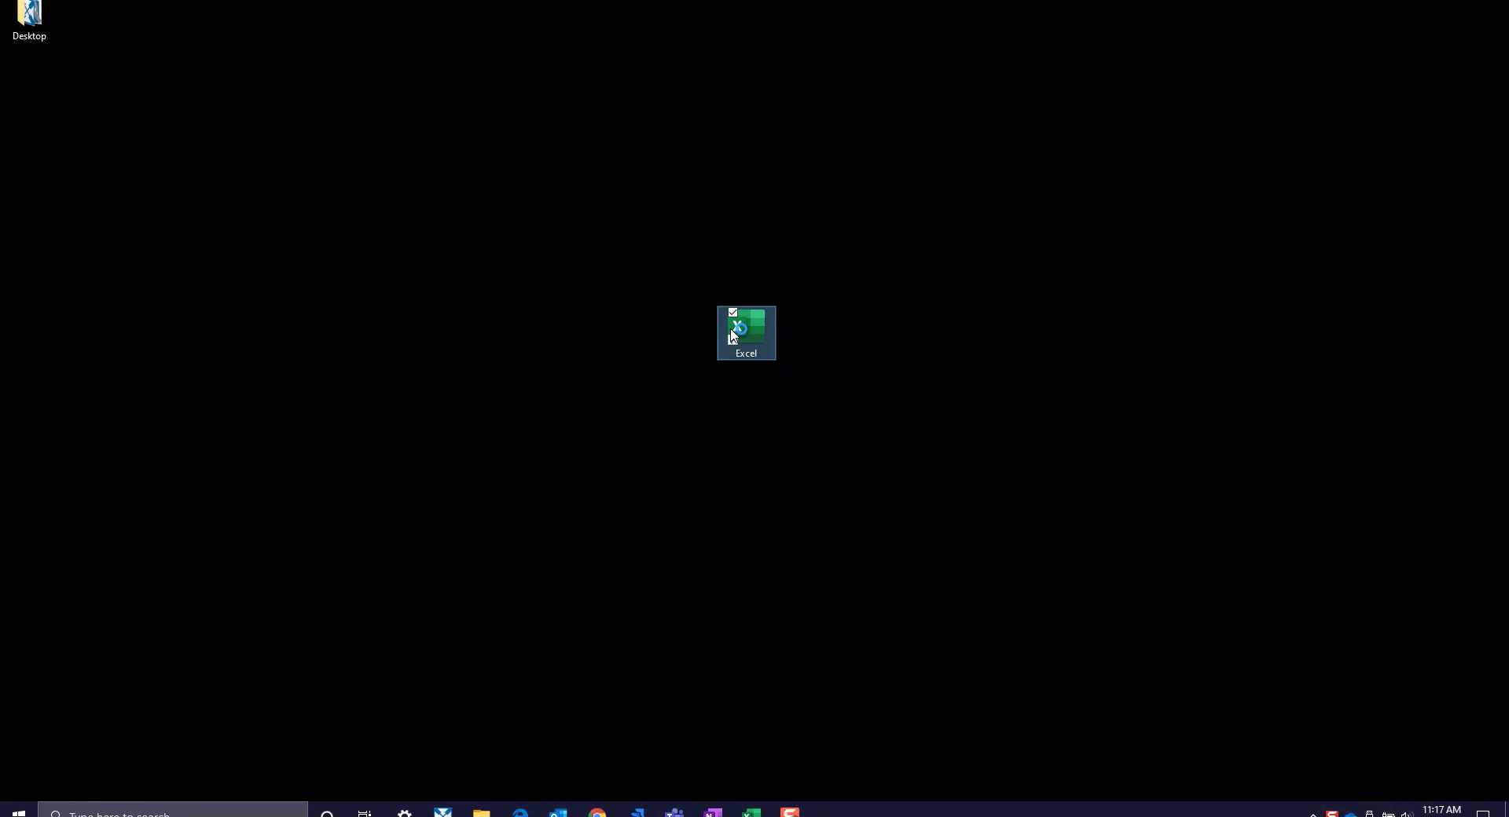
- Launch Excel from the desktop and create a blank workbook
double_click(746, 332)
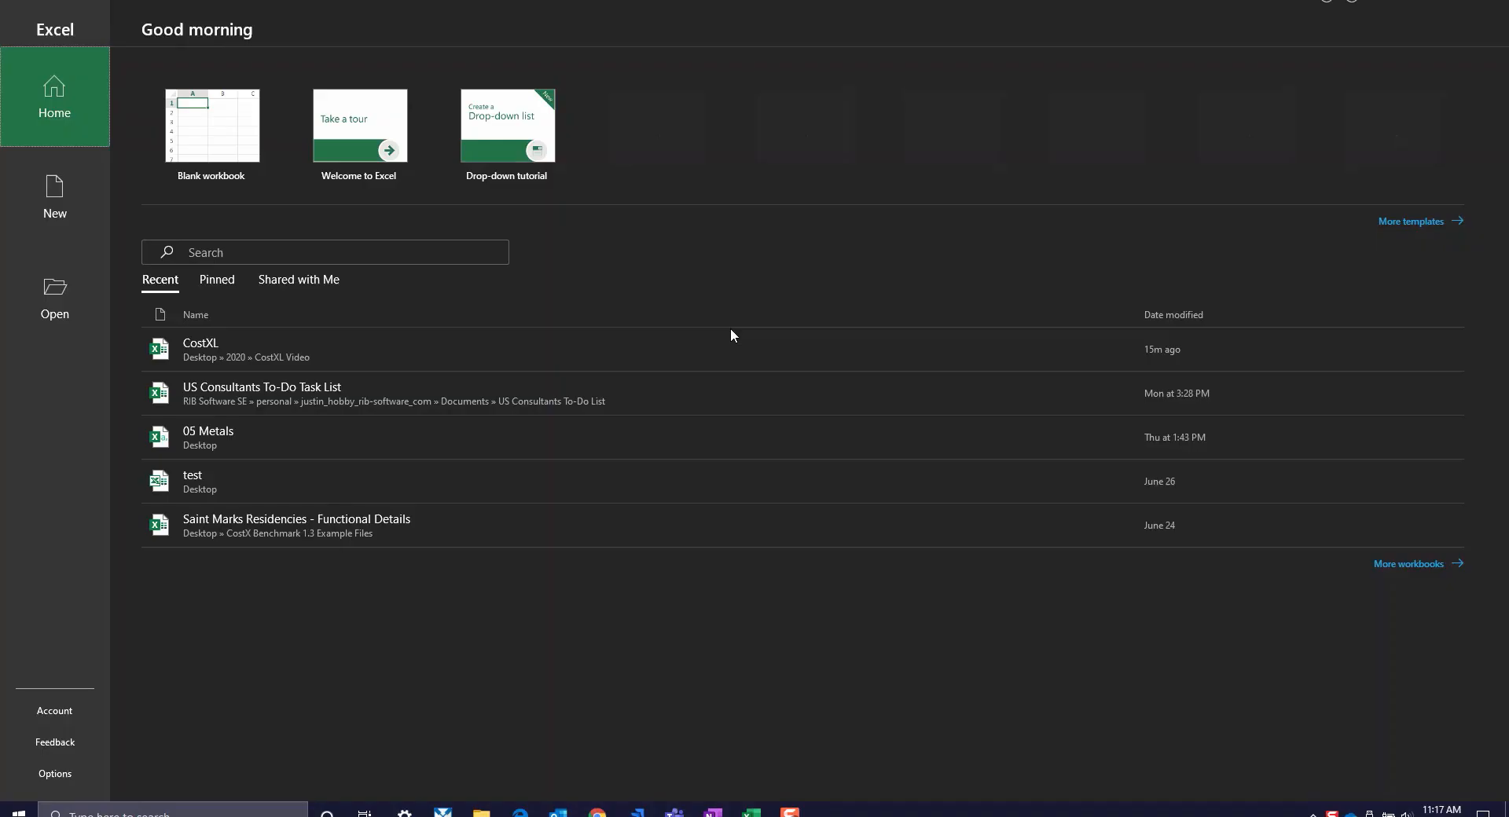
left_click(211, 125)
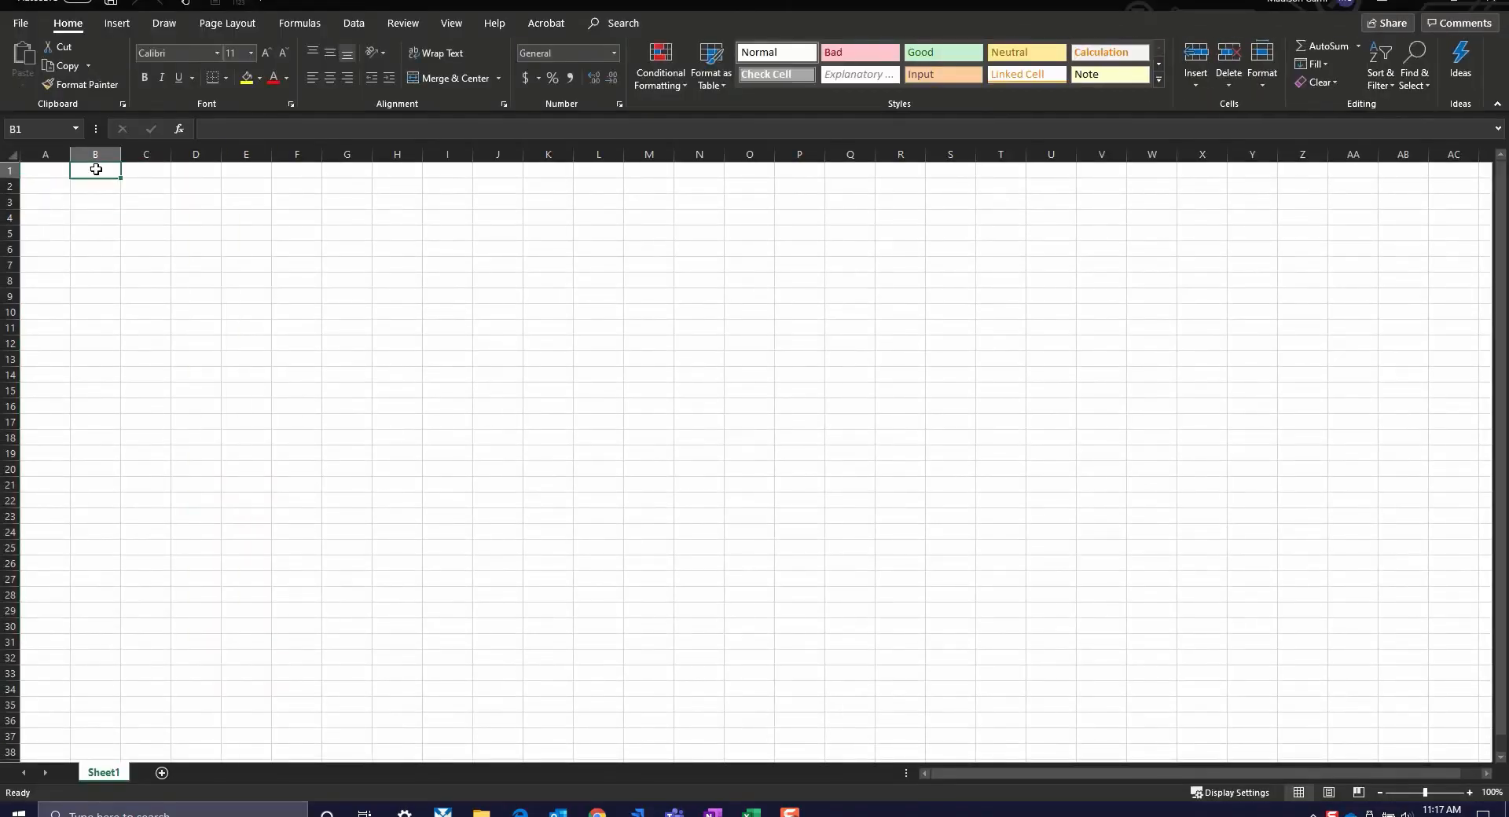
- Use iTWO costXL Connect on the Data ribbon to link the CostXL Demo project
left_click(353, 22)
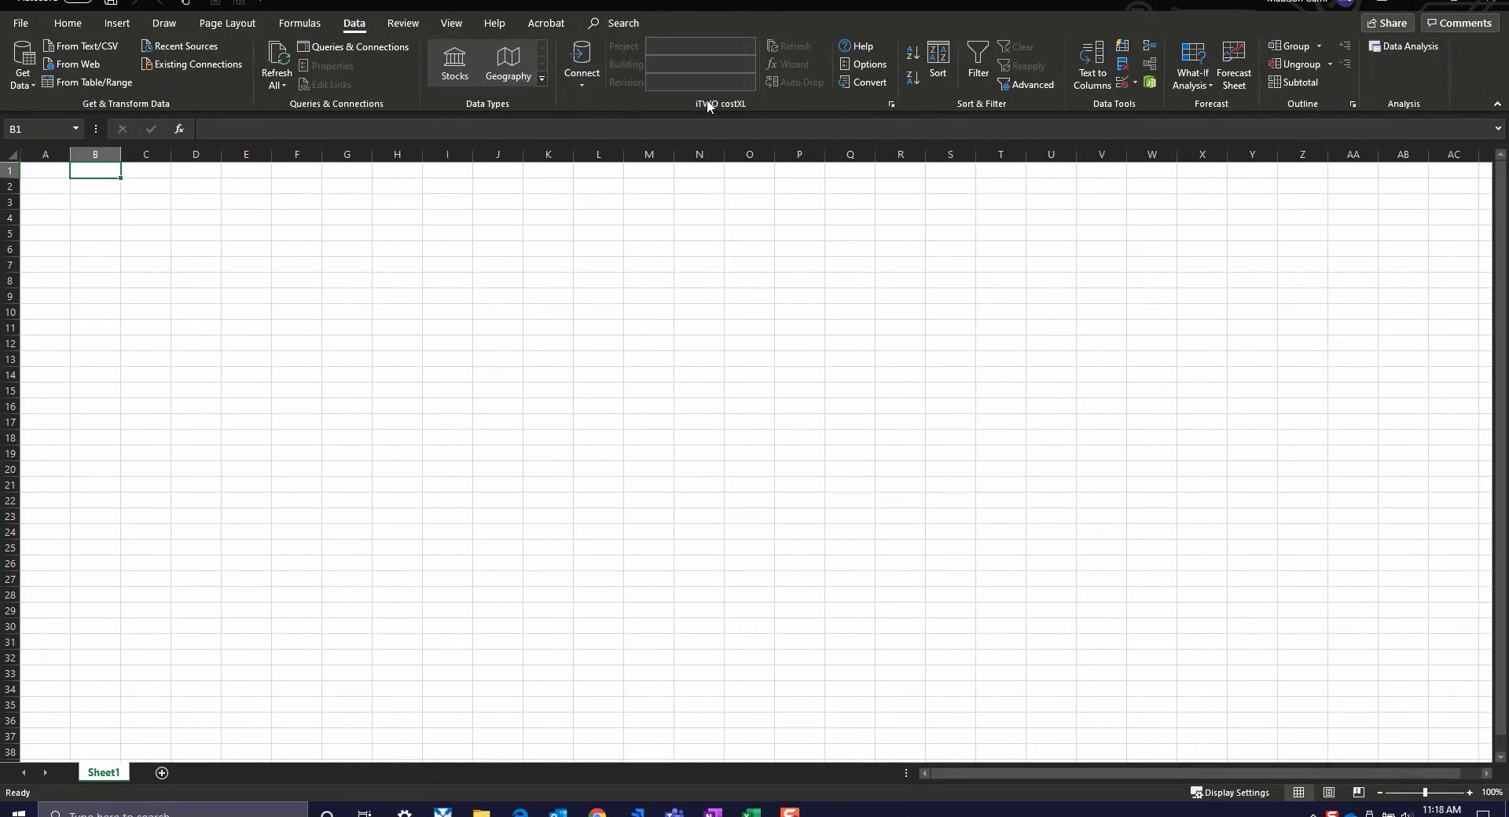
mouse_move(582, 60)
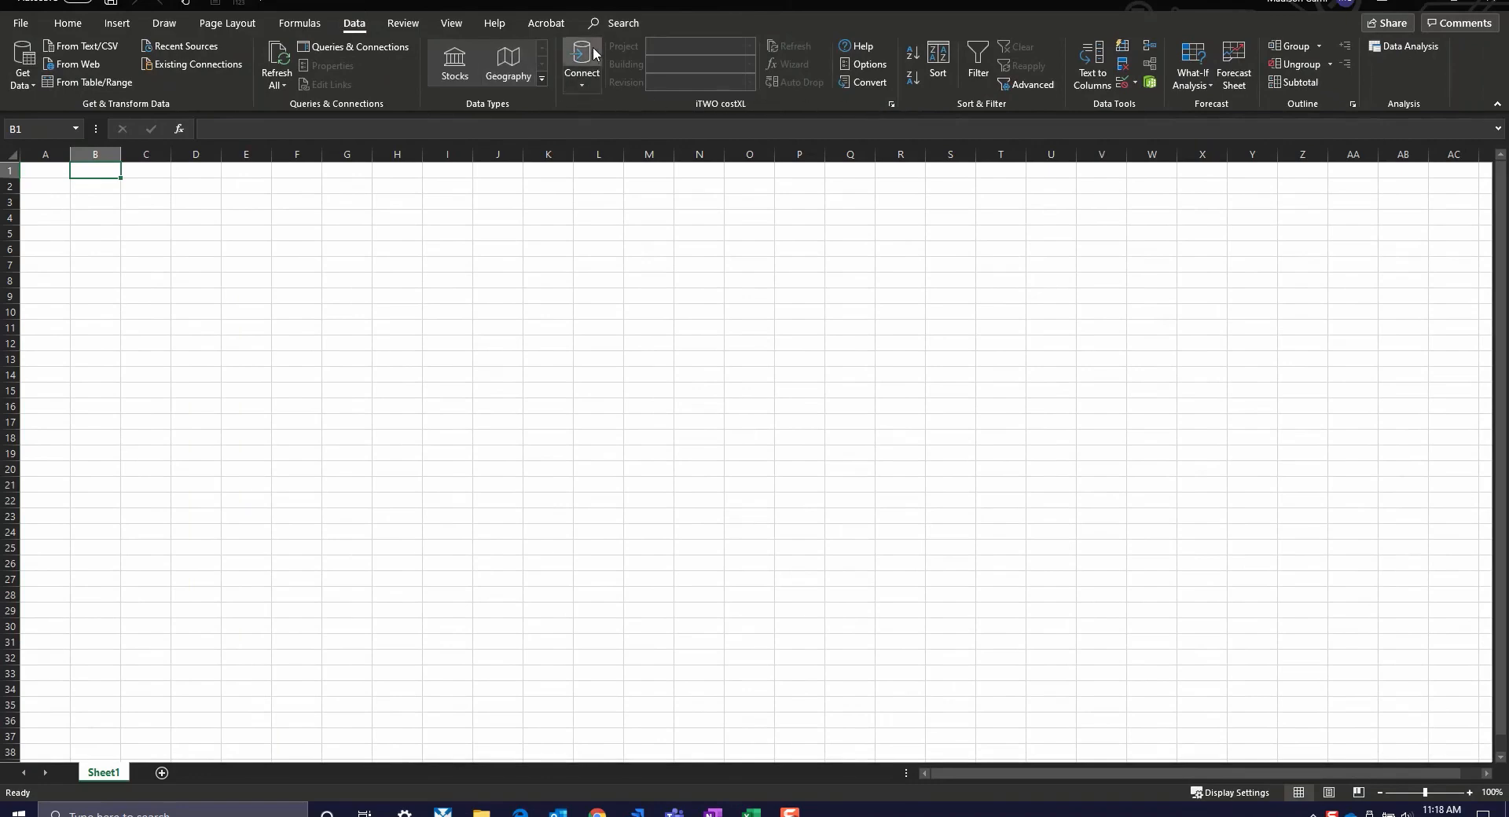
left_click(581, 63)
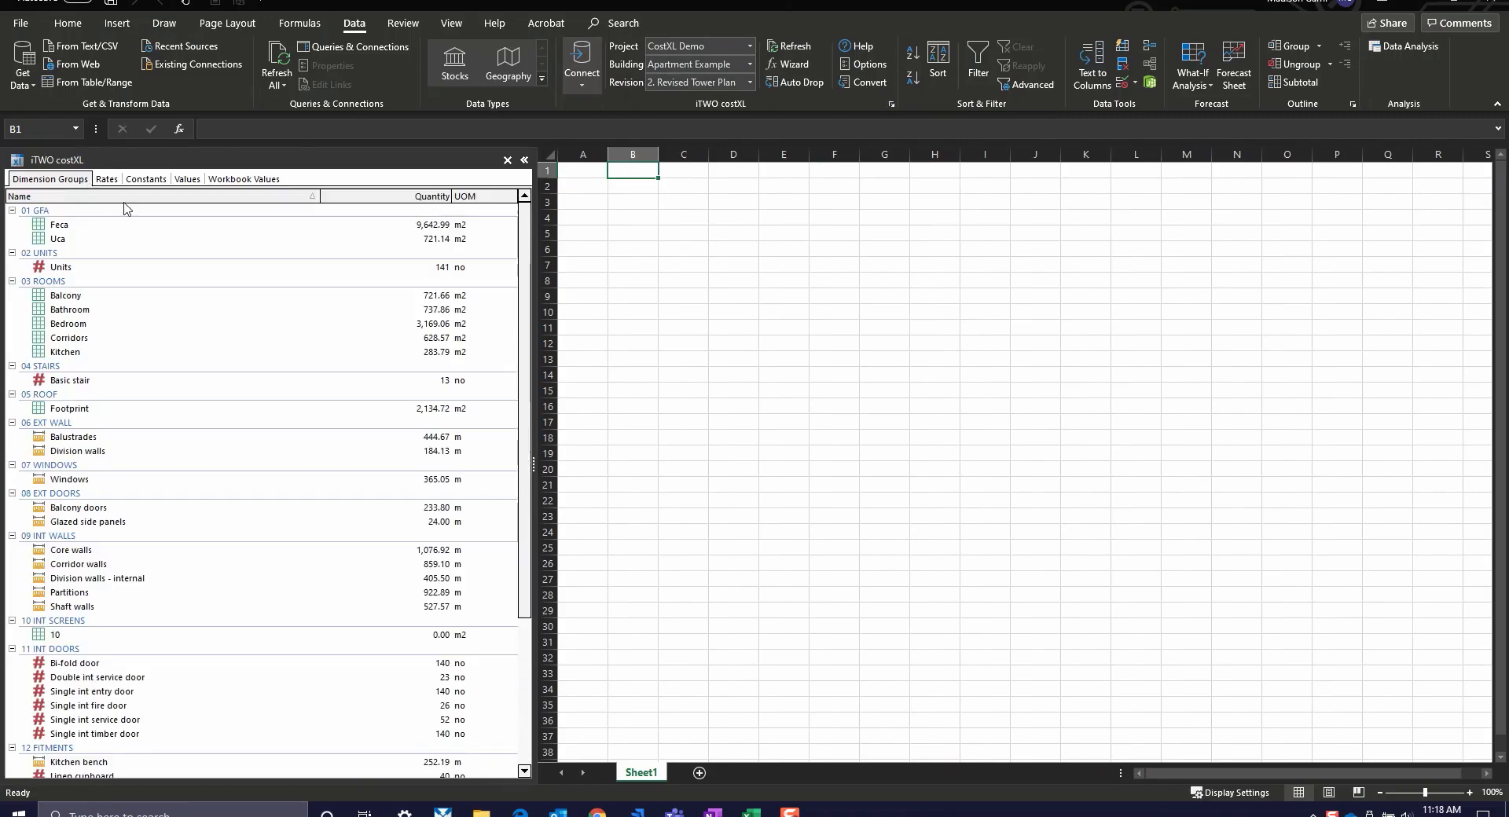
scroll("down", 3)
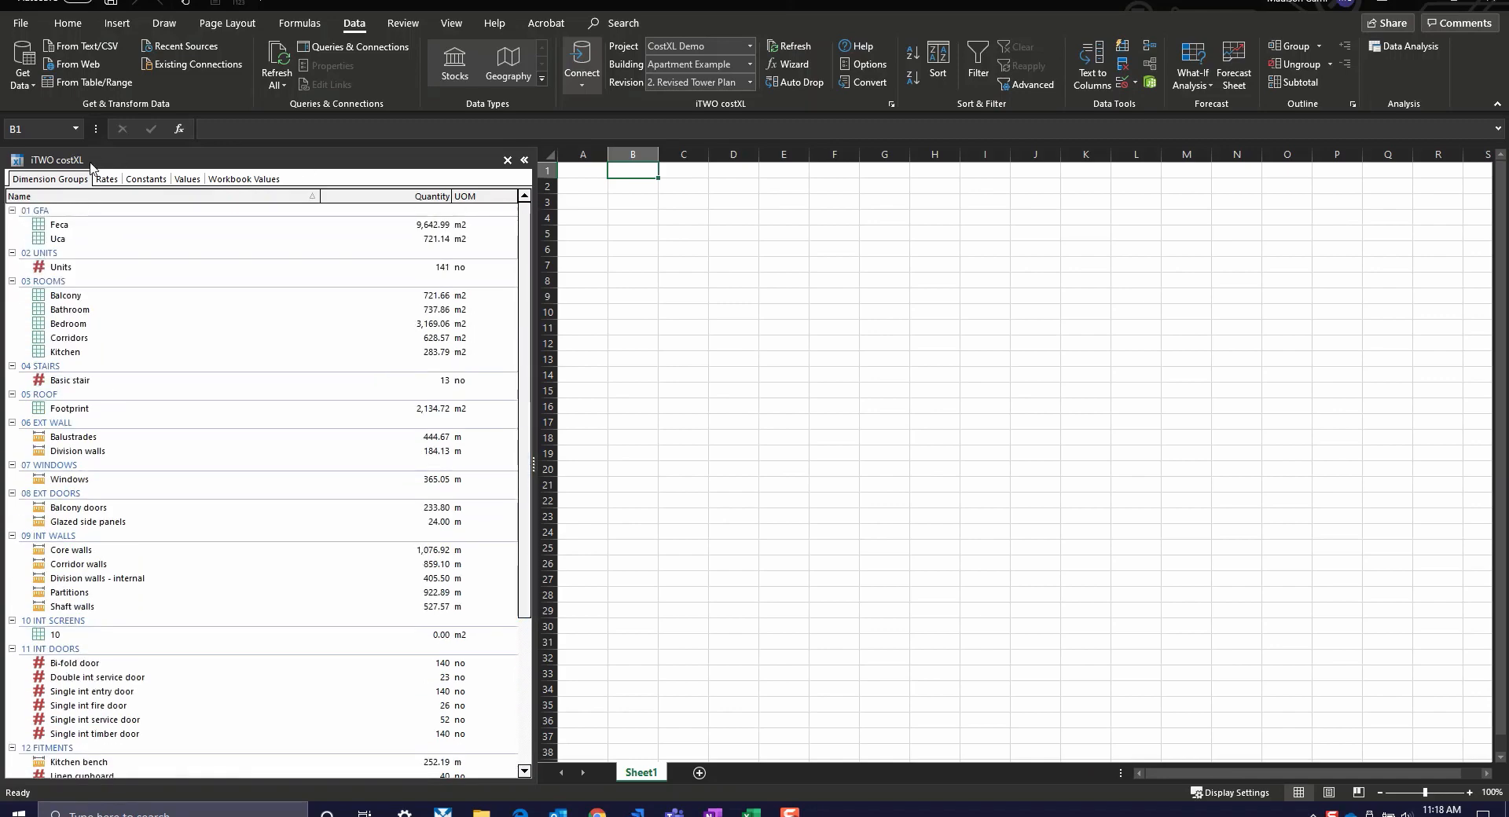
mouse_move(253, 185)
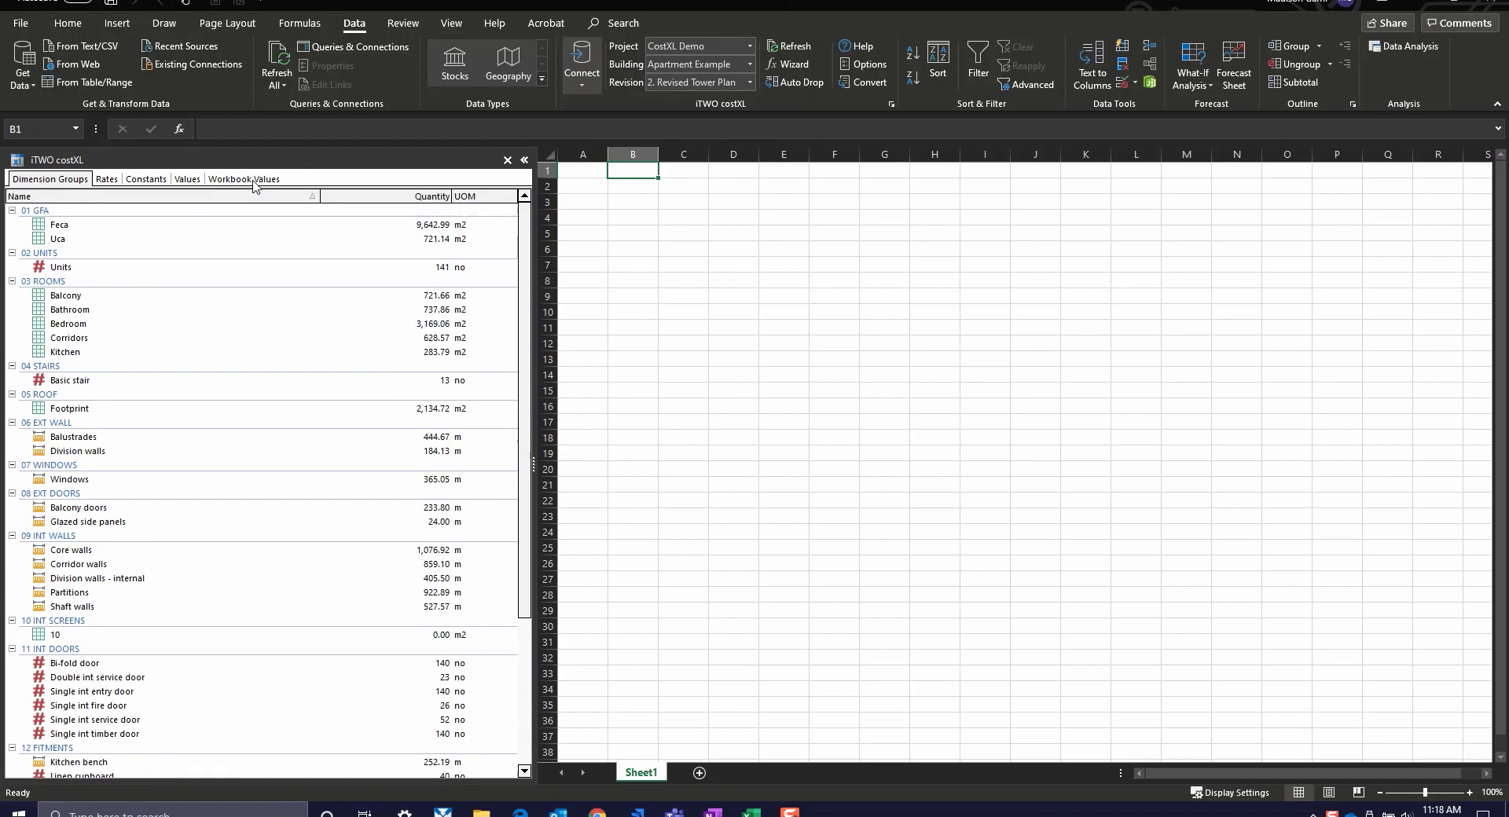
left_click(241, 179)
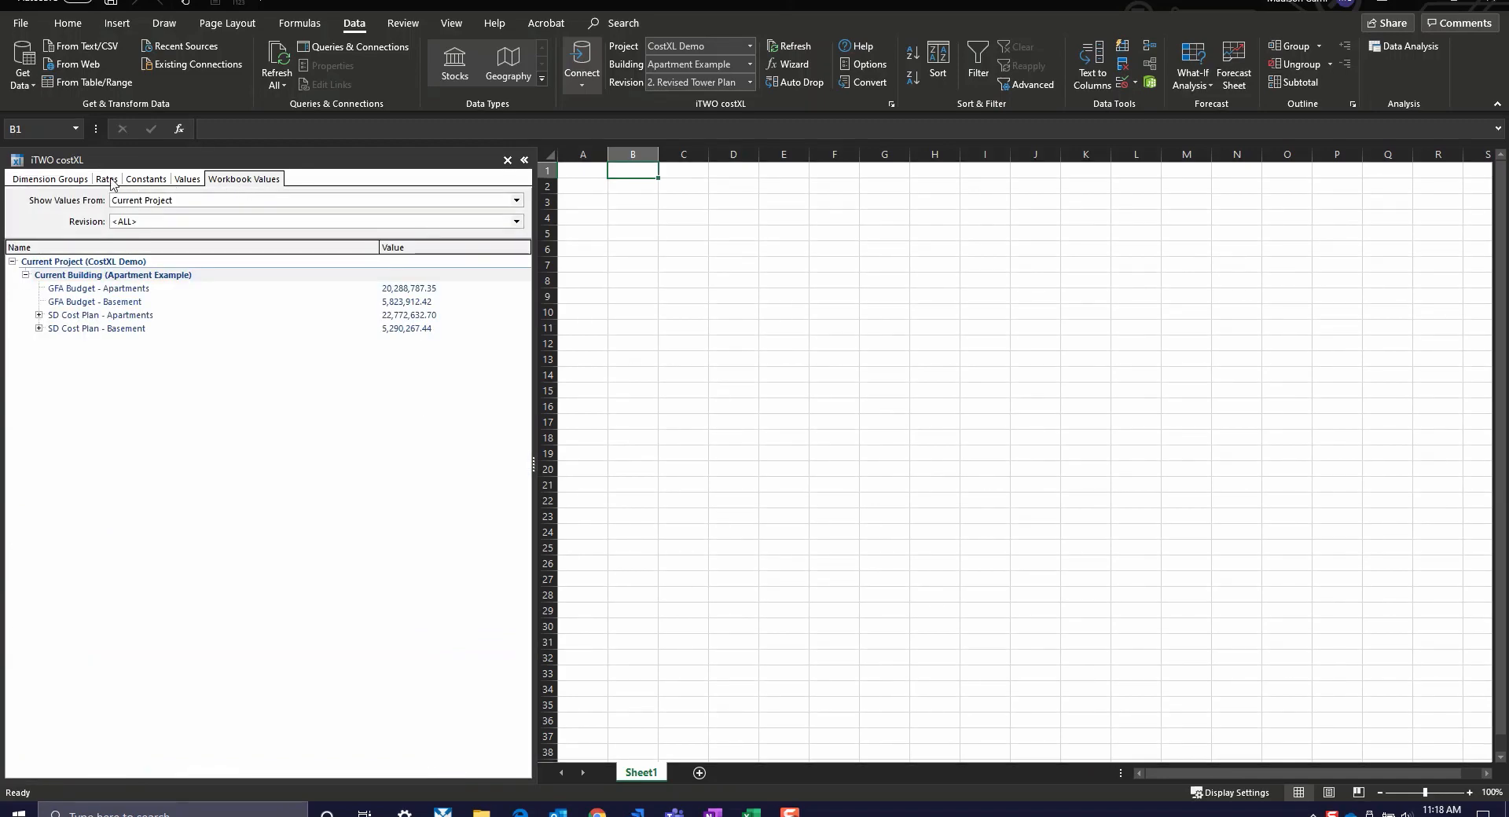
left_click(187, 180)
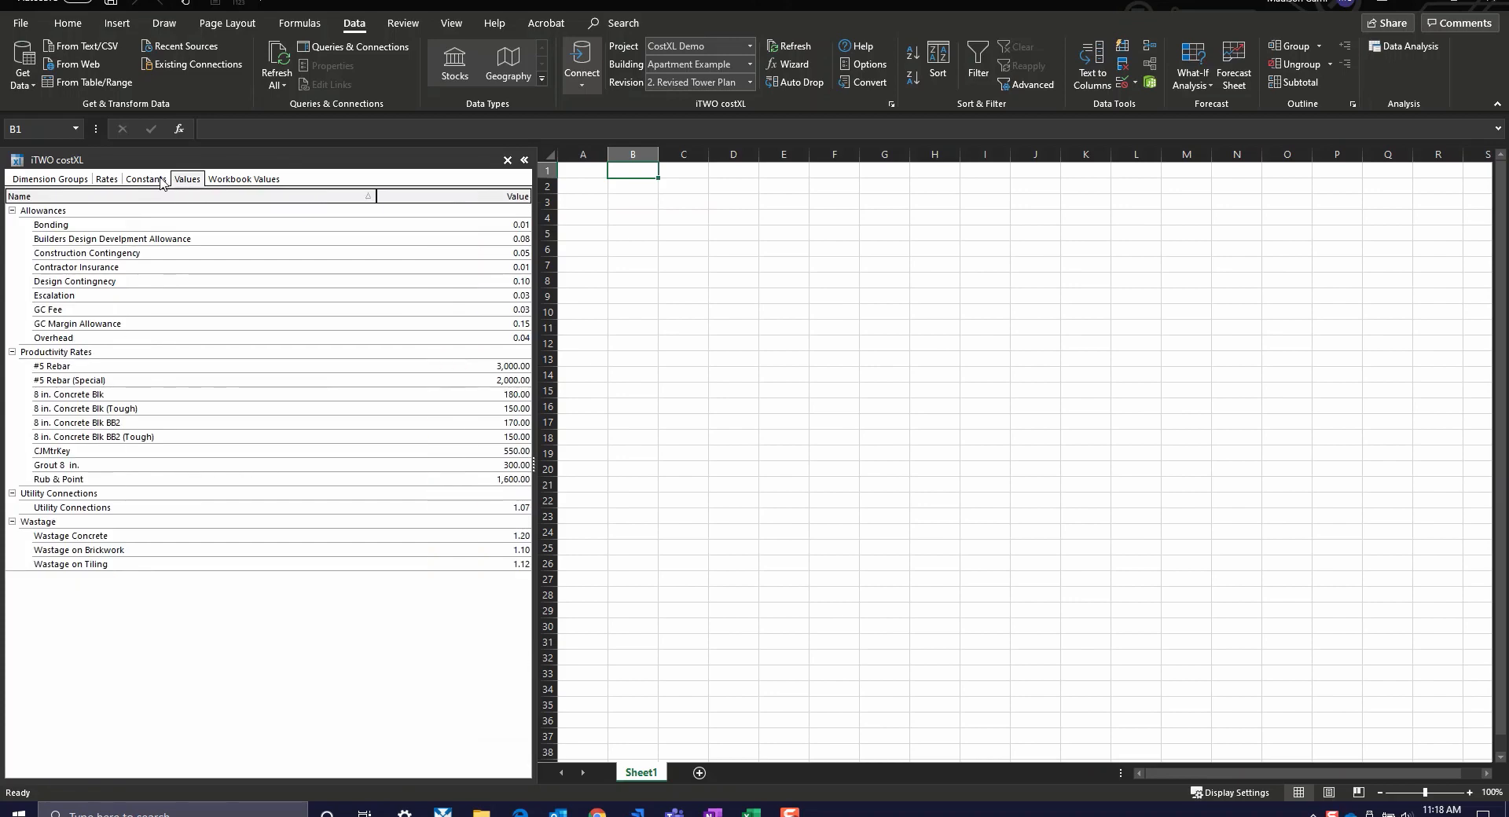
left_click(146, 179)
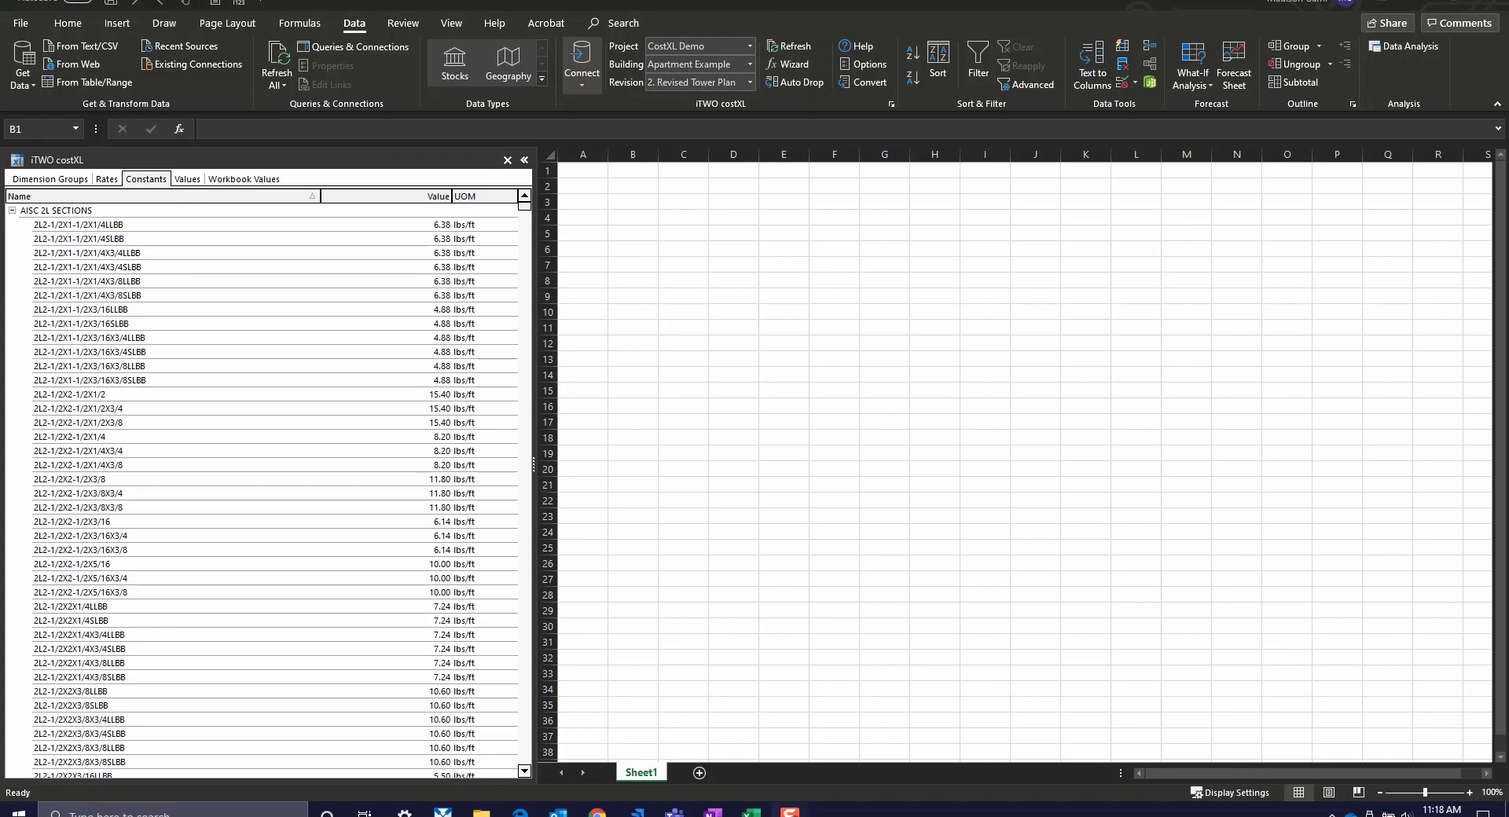
left_click(49, 193)
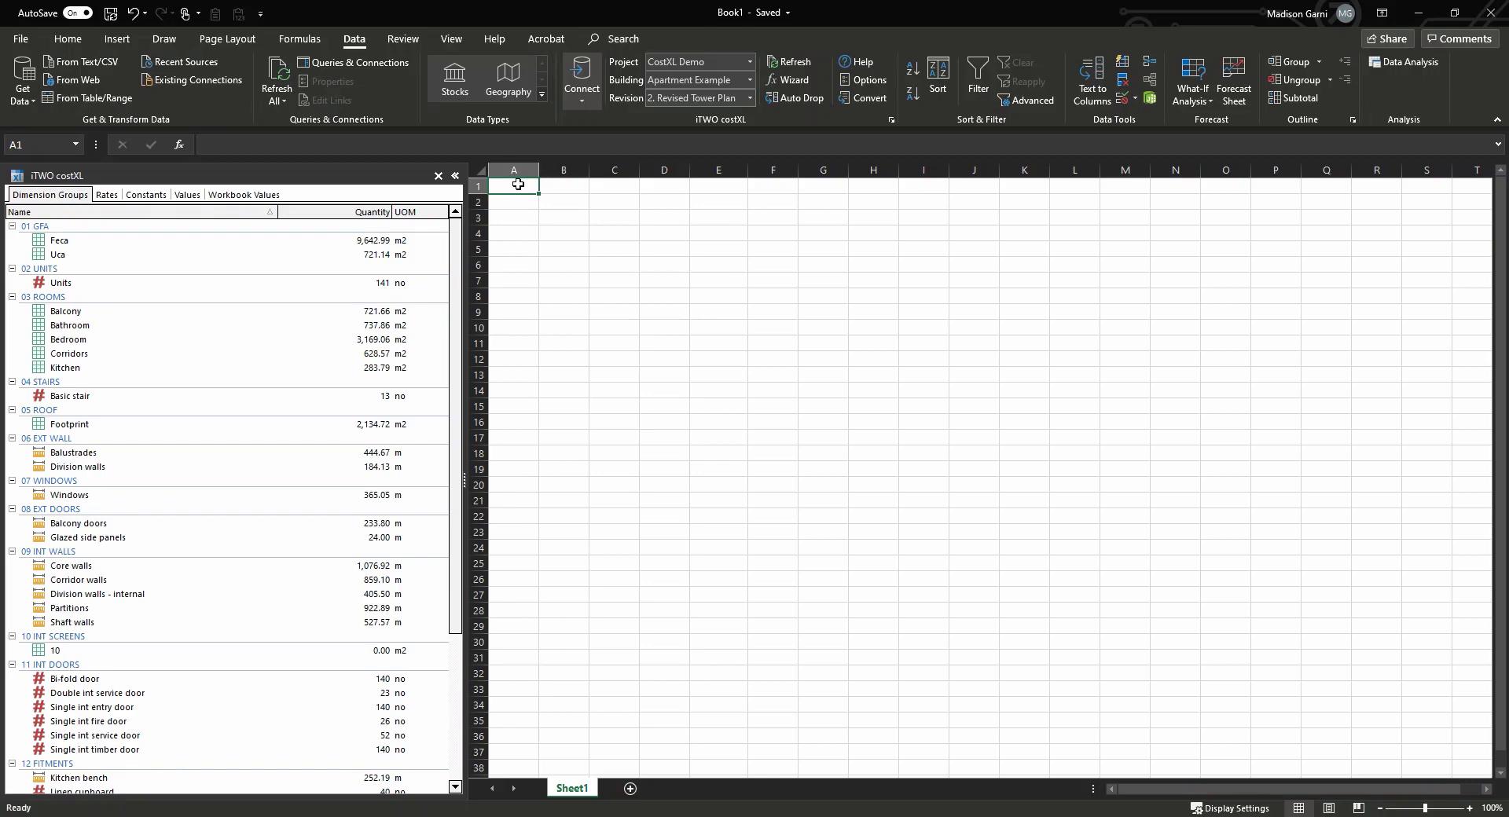
mouse_move(68, 325)
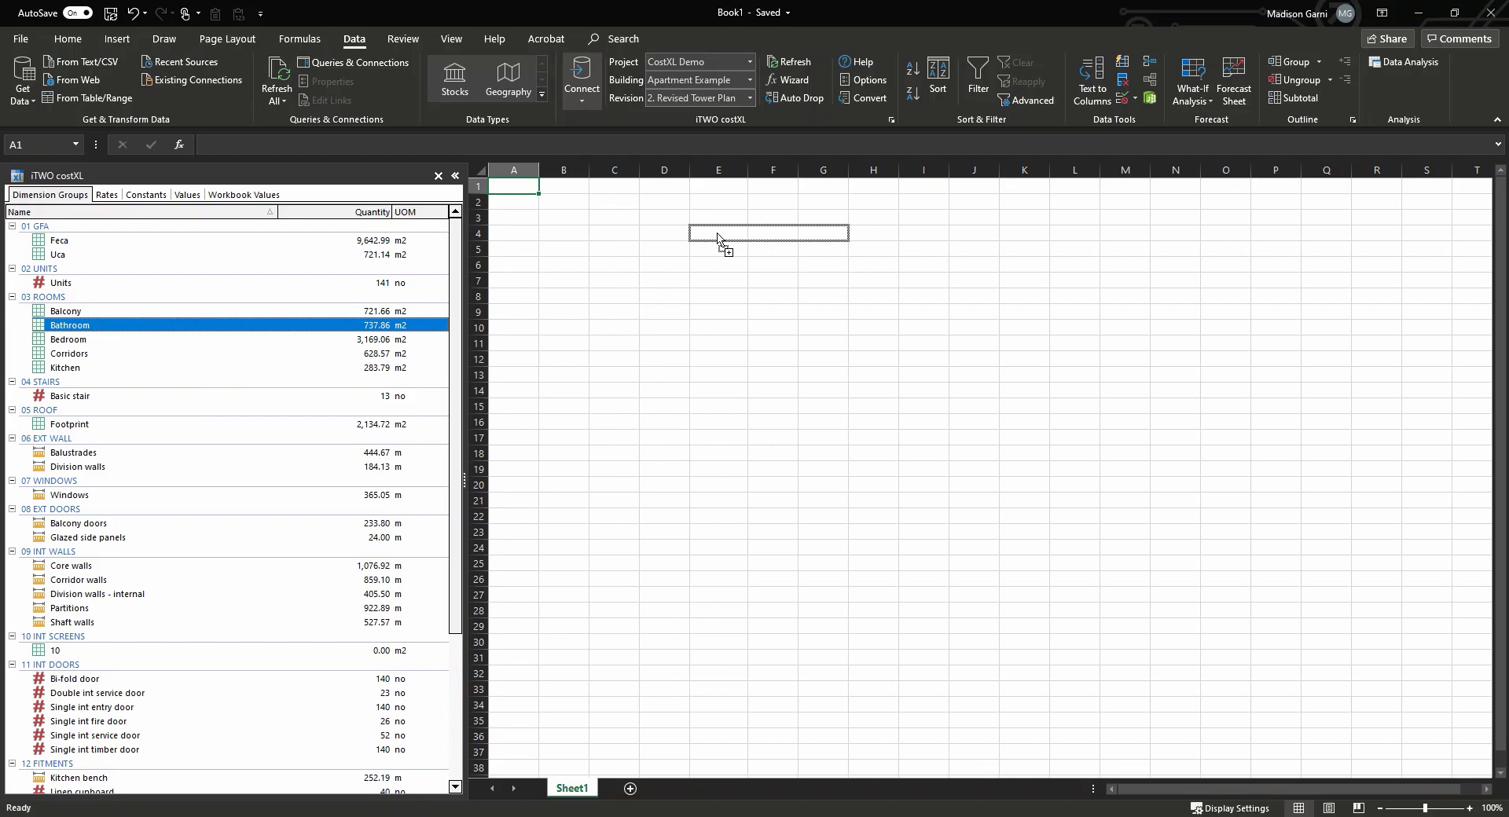
- Open Insert Dimension Group Function for Bathroom, proposing a live-linked XGETAREA formula
double_click(70, 325)
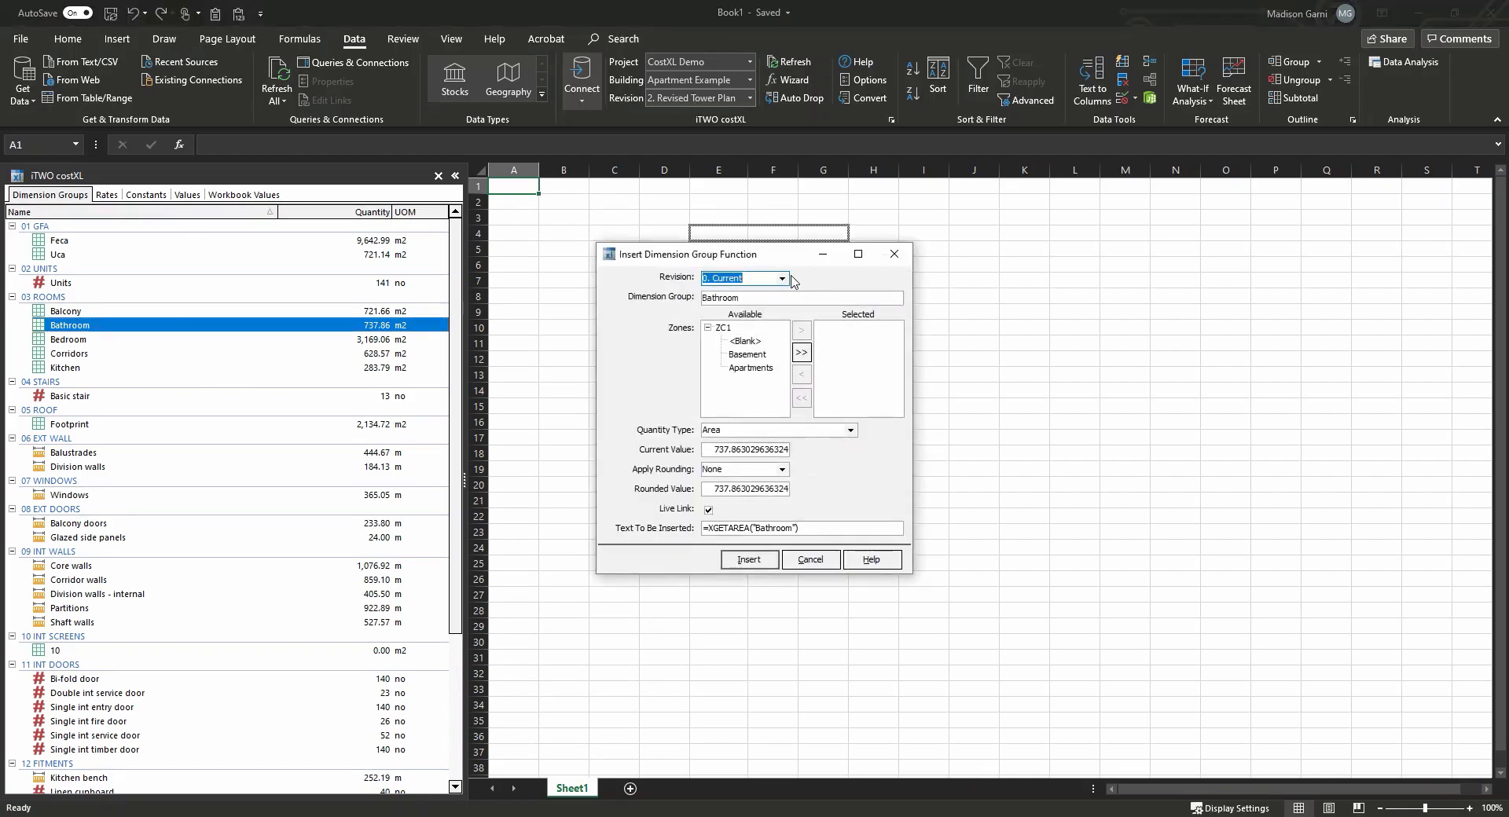
- Insert Bathroom as a live-linked, unrounded Area quantity, giving 737.863 m2 in row 4
left_click(782, 278)
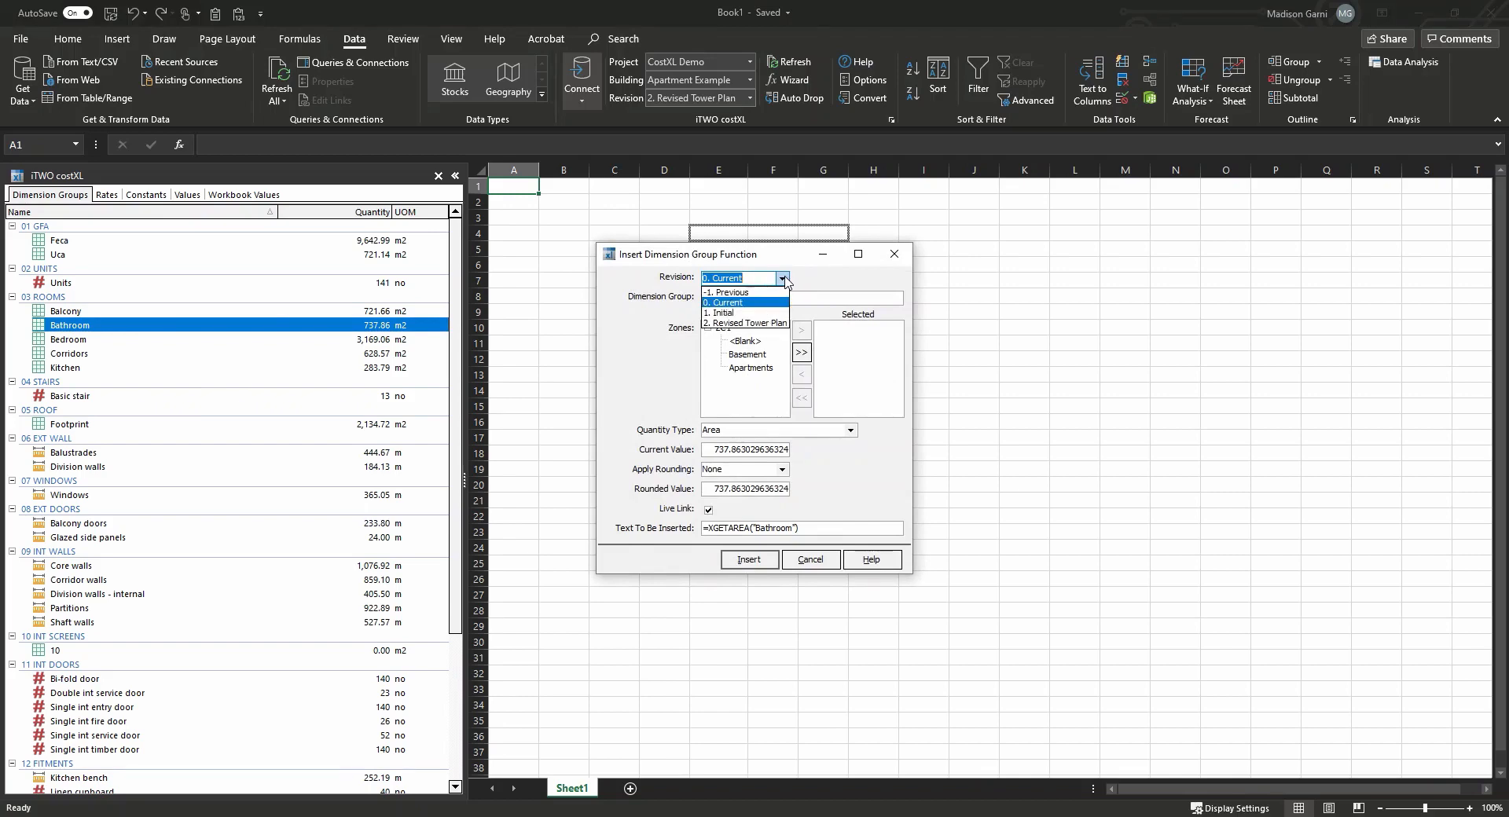
mouse_move(719, 312)
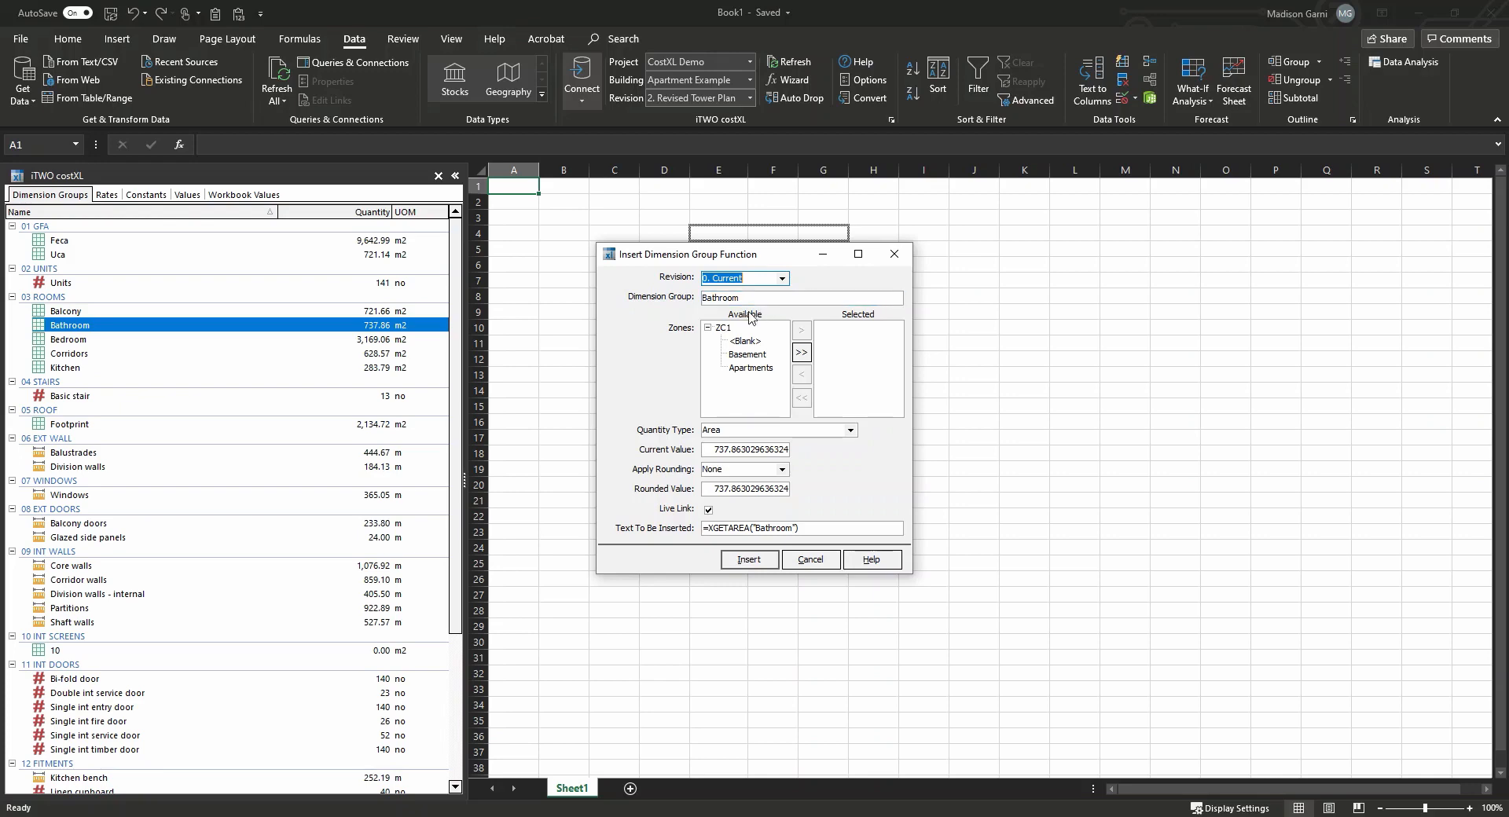
mouse_move(689, 360)
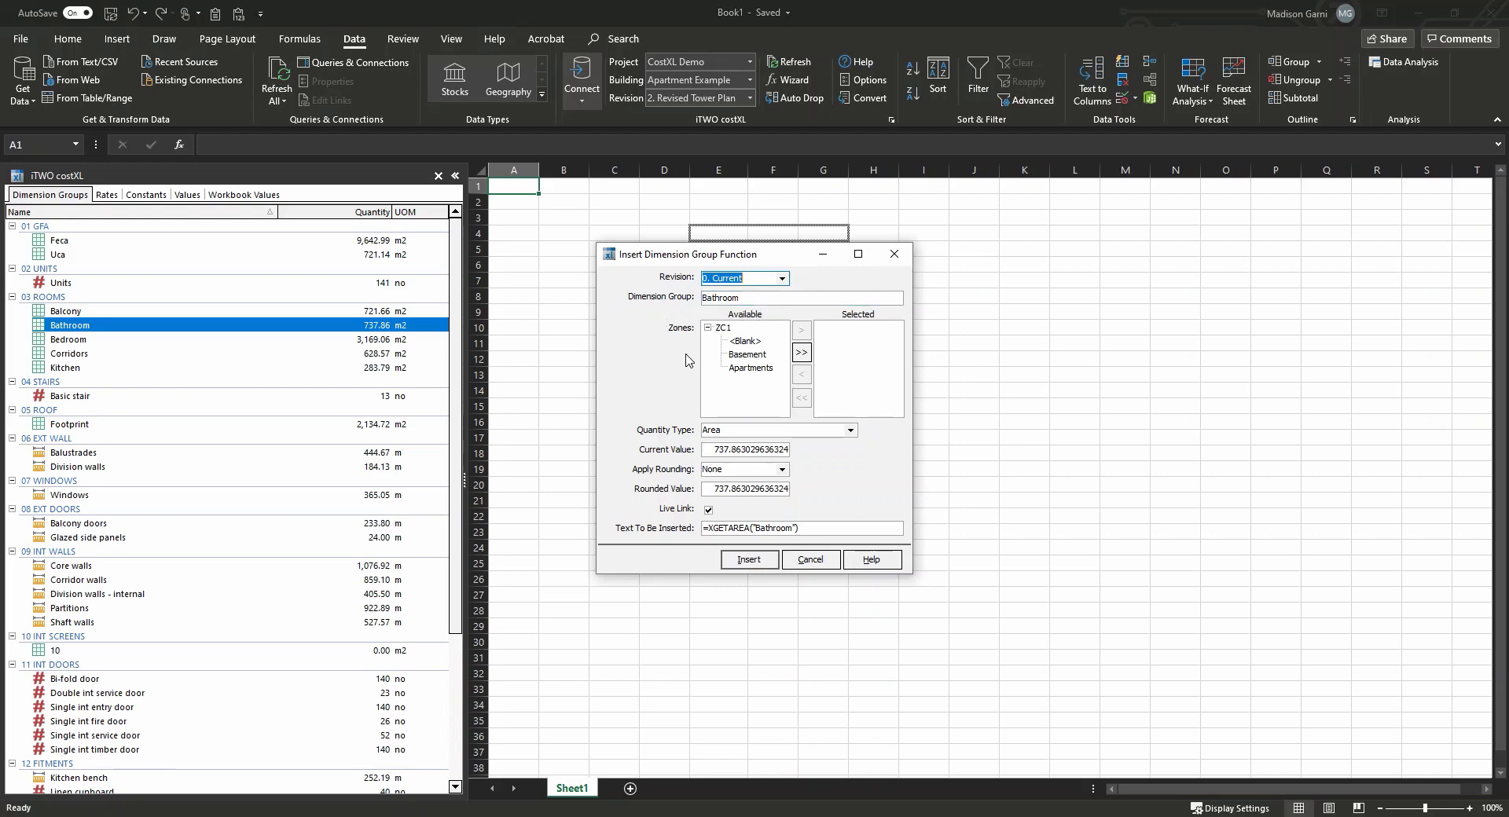
mouse_move(691, 411)
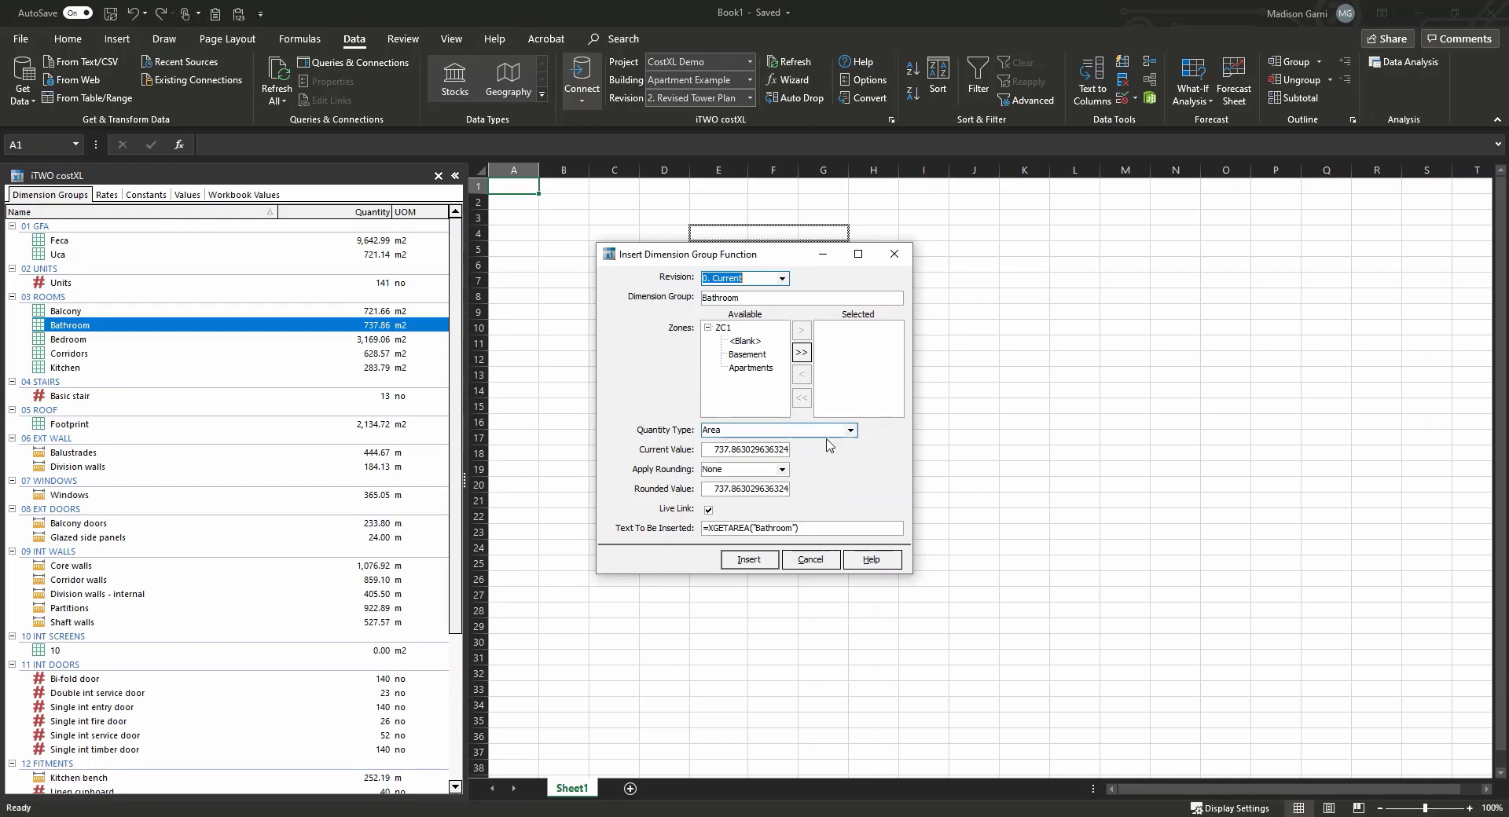
left_click(849, 430)
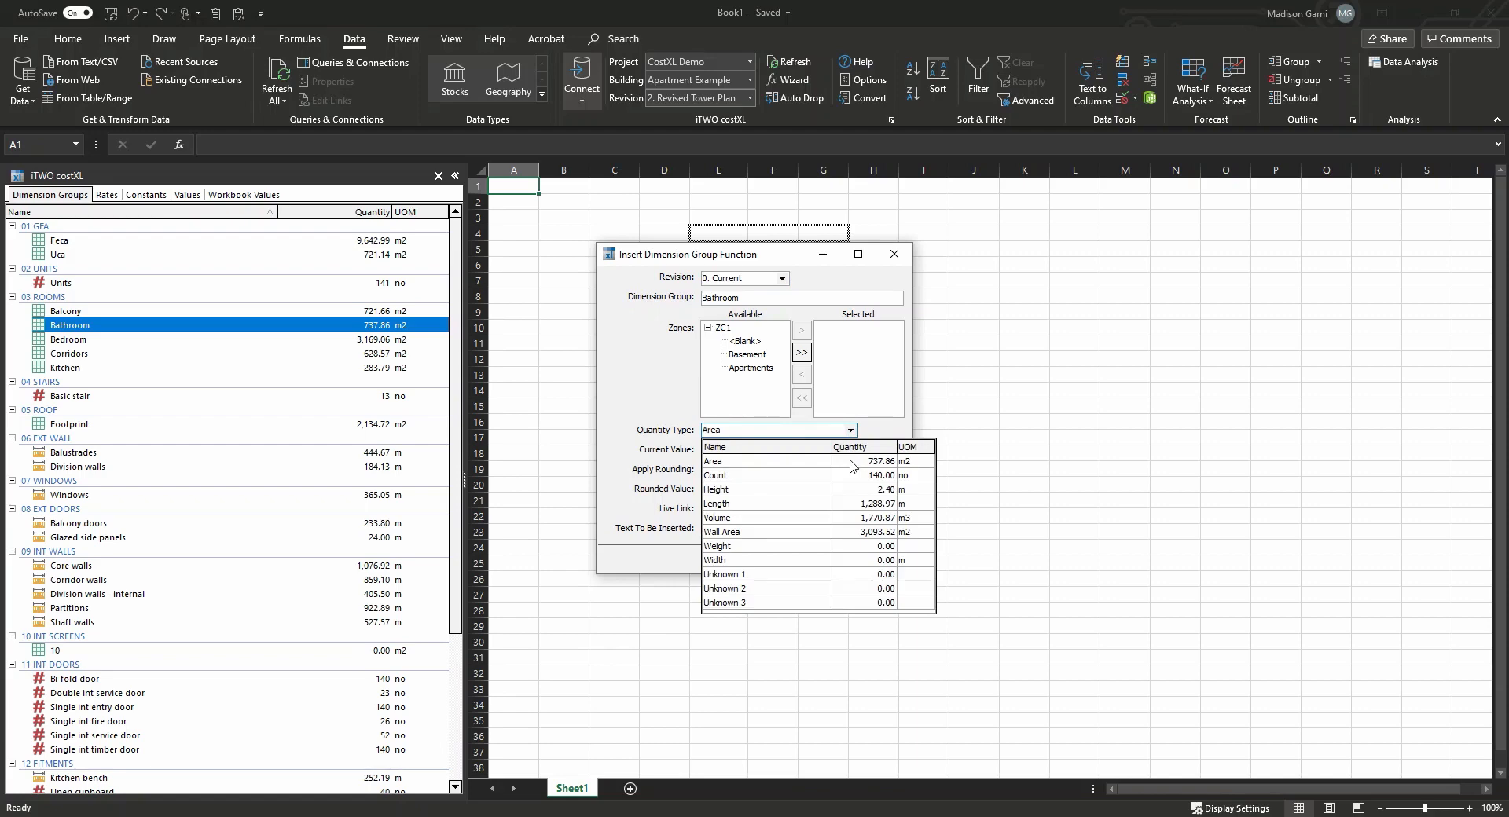
mouse_move(834, 485)
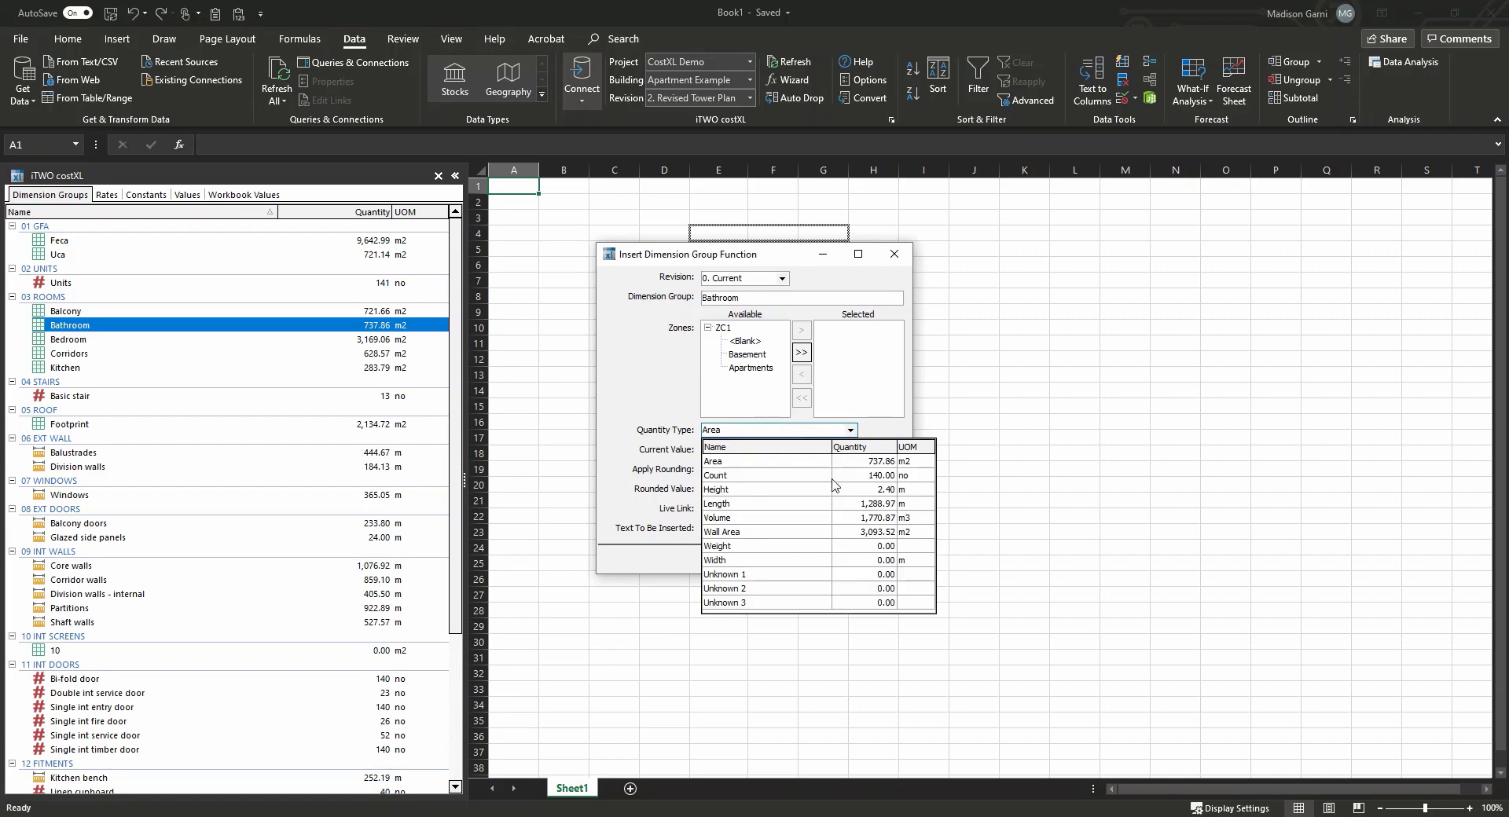
mouse_move(827, 538)
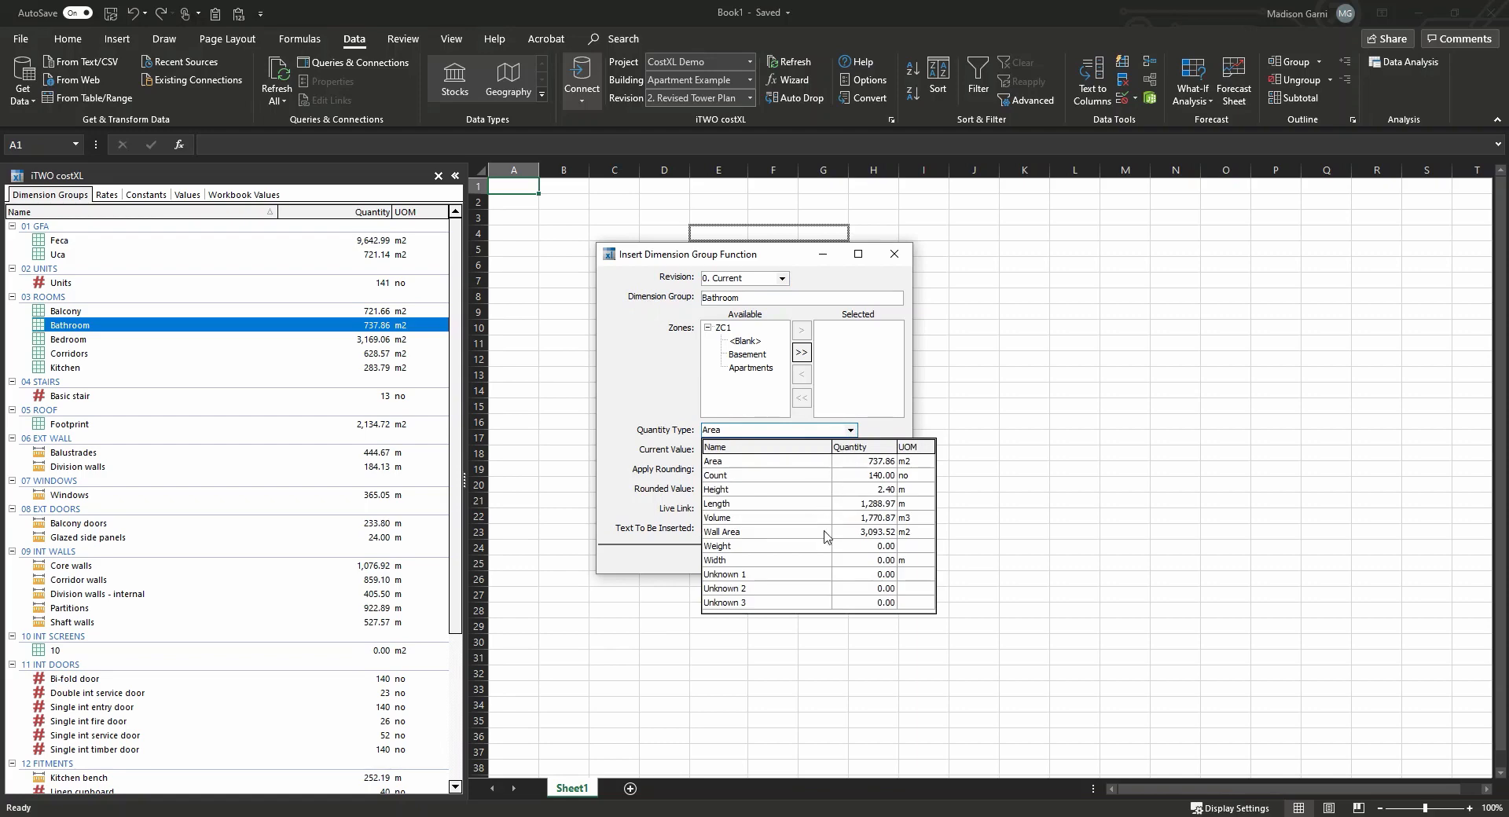
mouse_move(831, 478)
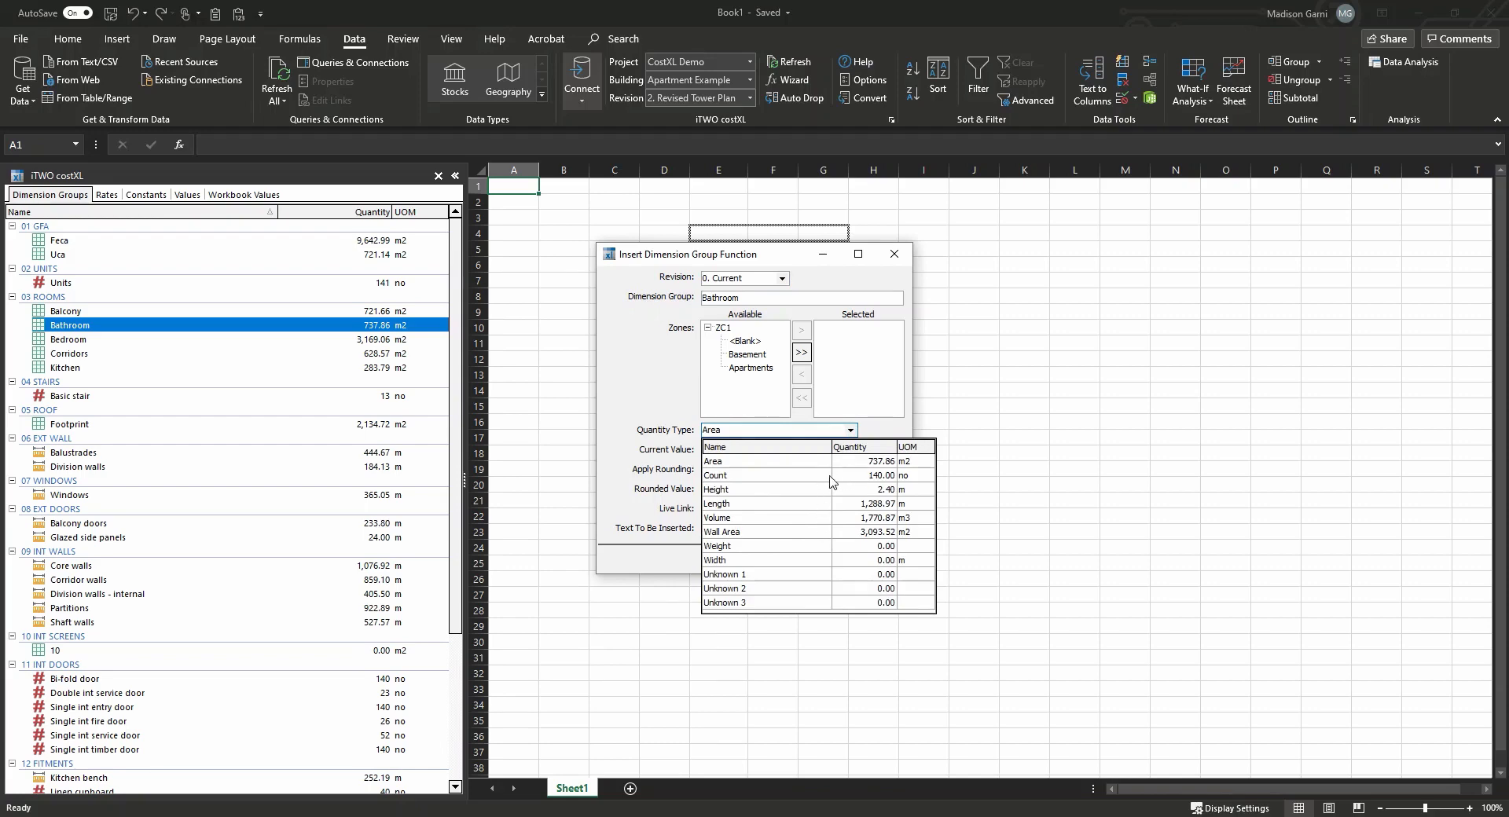
mouse_move(831, 508)
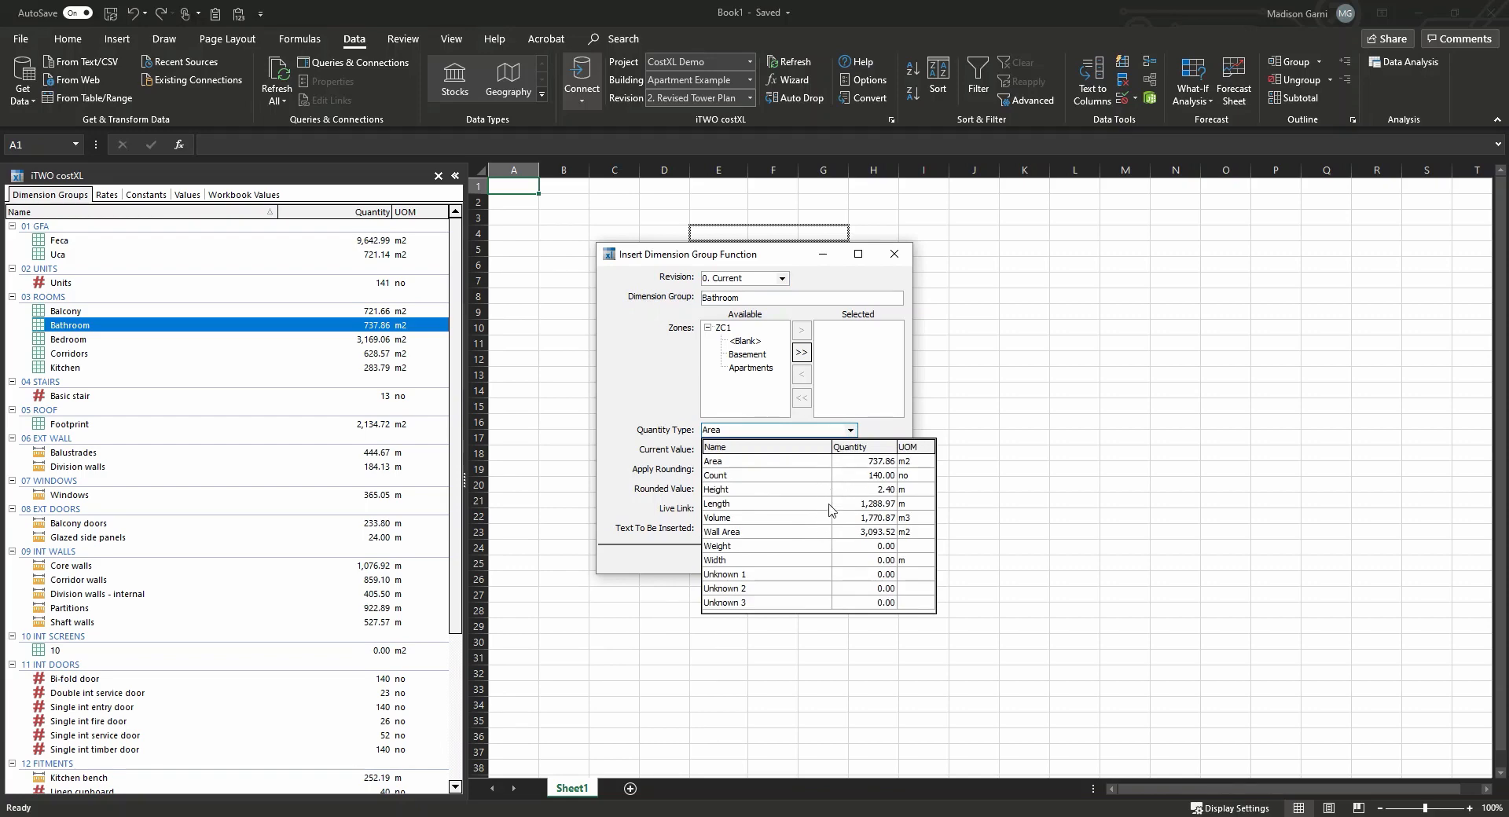
mouse_move(842, 427)
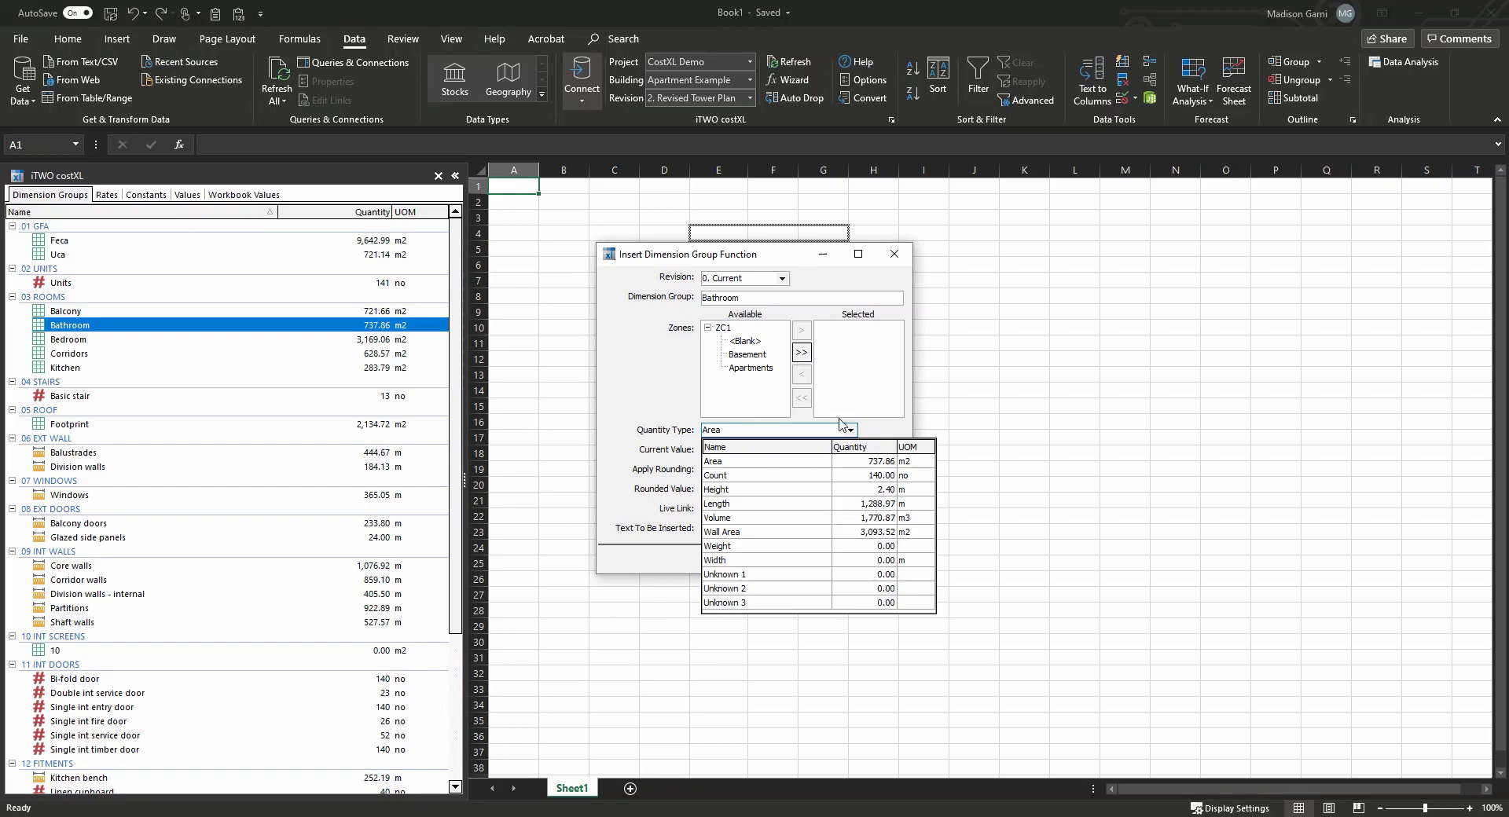
left_click(713, 461)
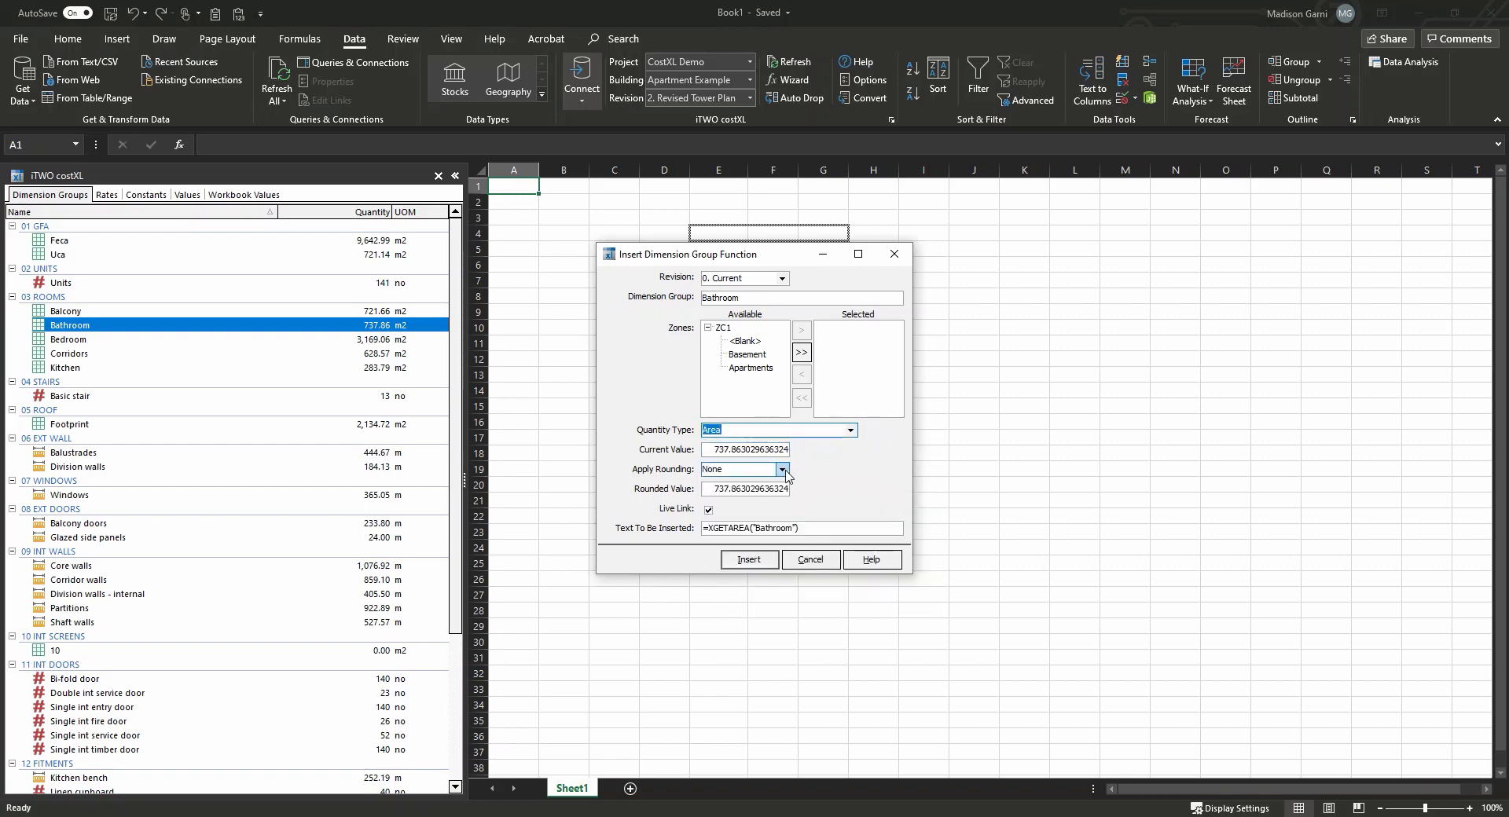
left_click(781, 469)
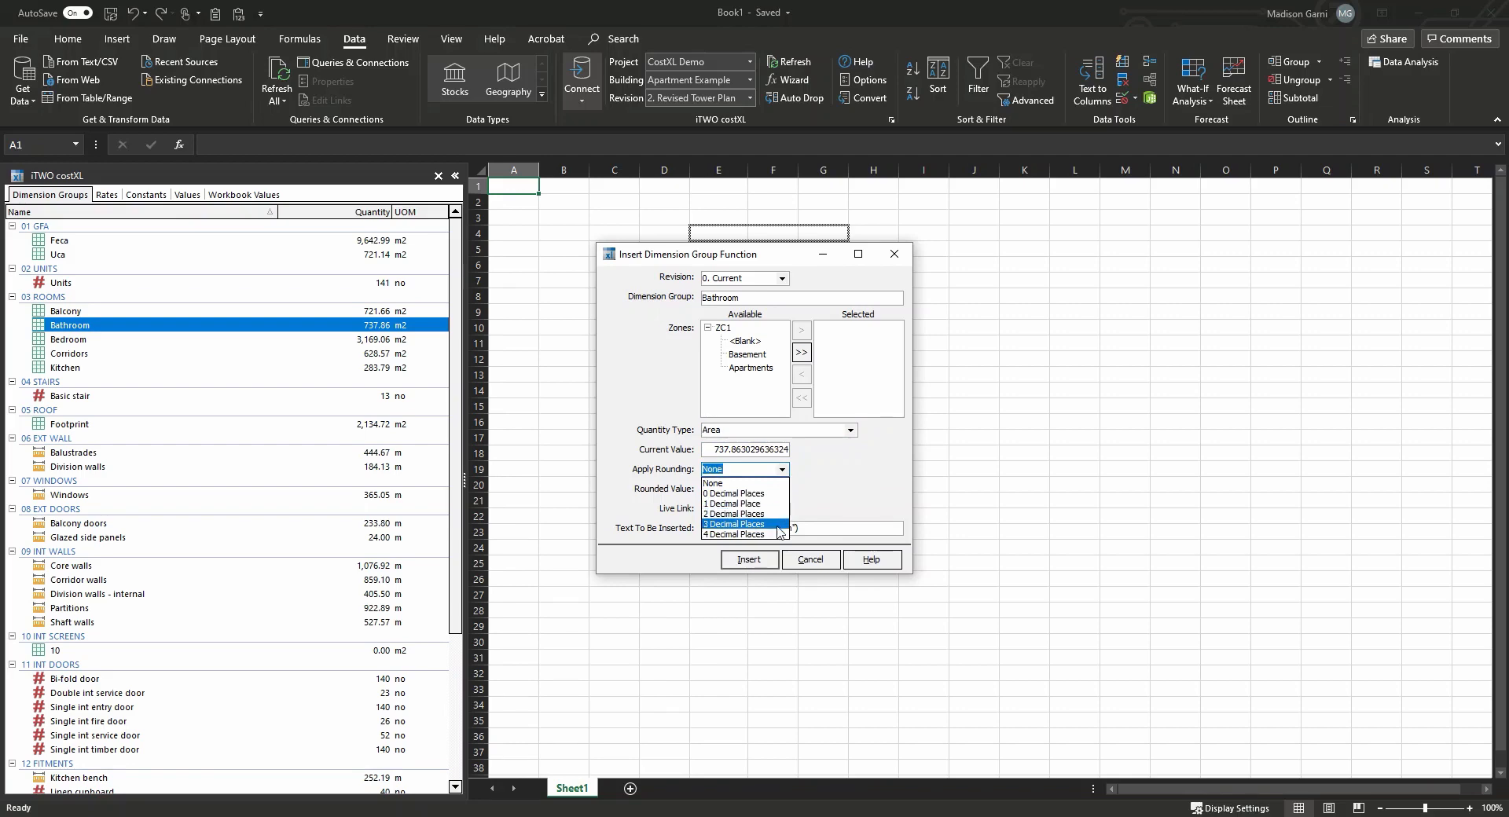
left_click(712, 483)
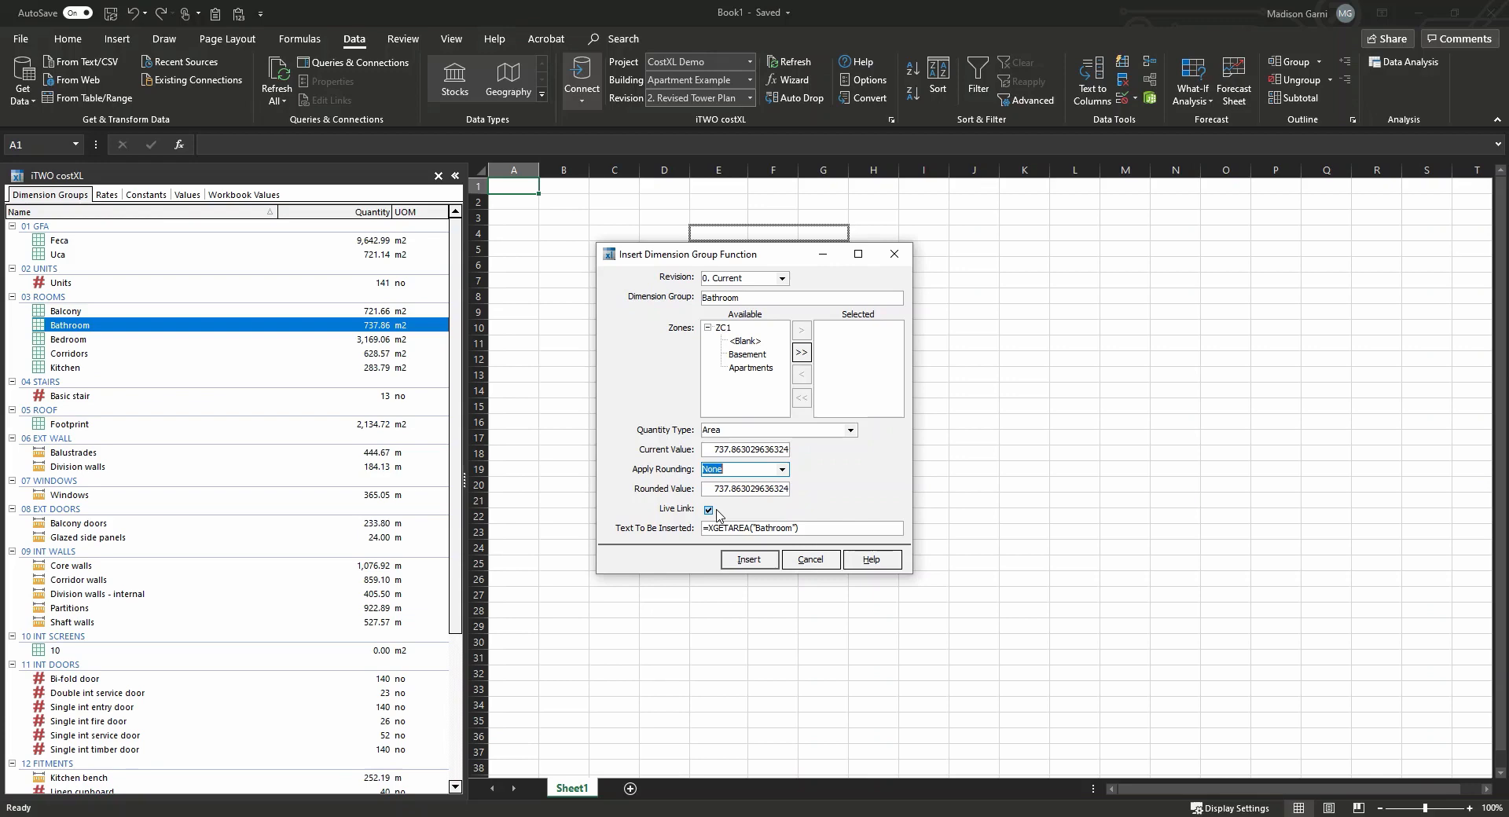
mouse_move(758, 513)
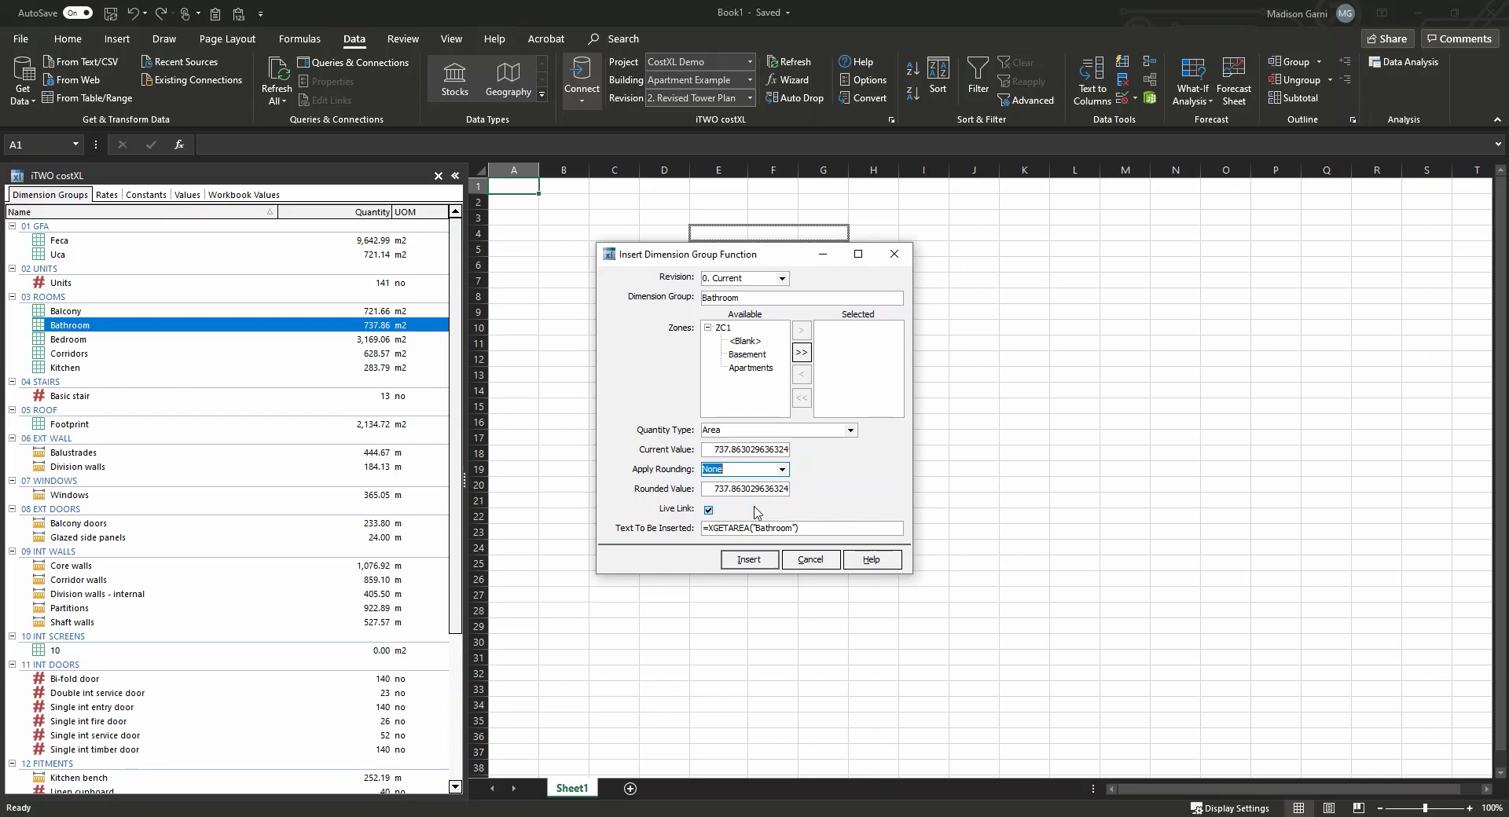
left_click(749, 560)
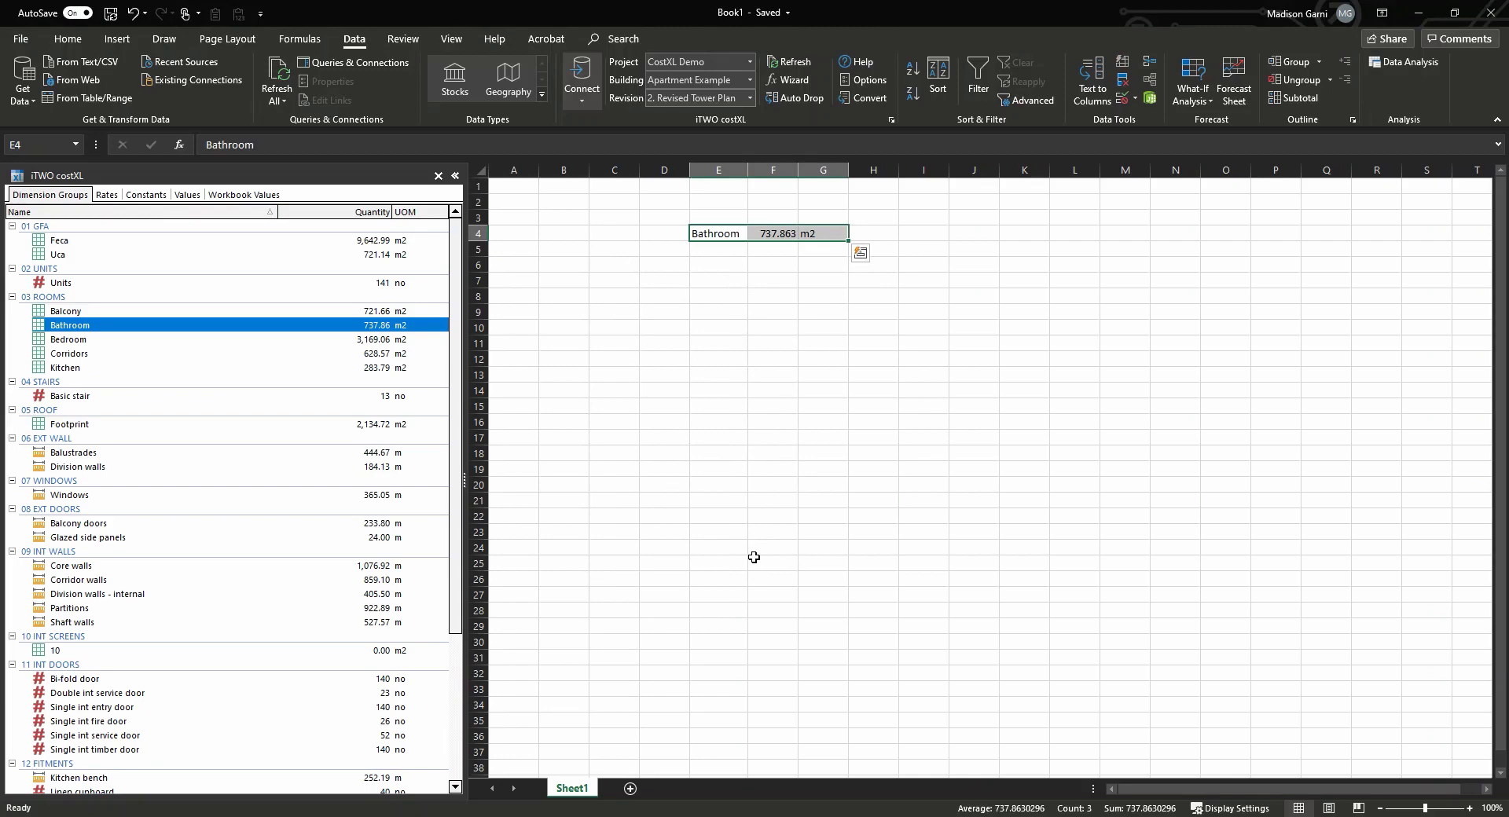
- Check cell F4's =XGETAREA("Bathroom") formula and bring up its context menu
left_click(773, 233)
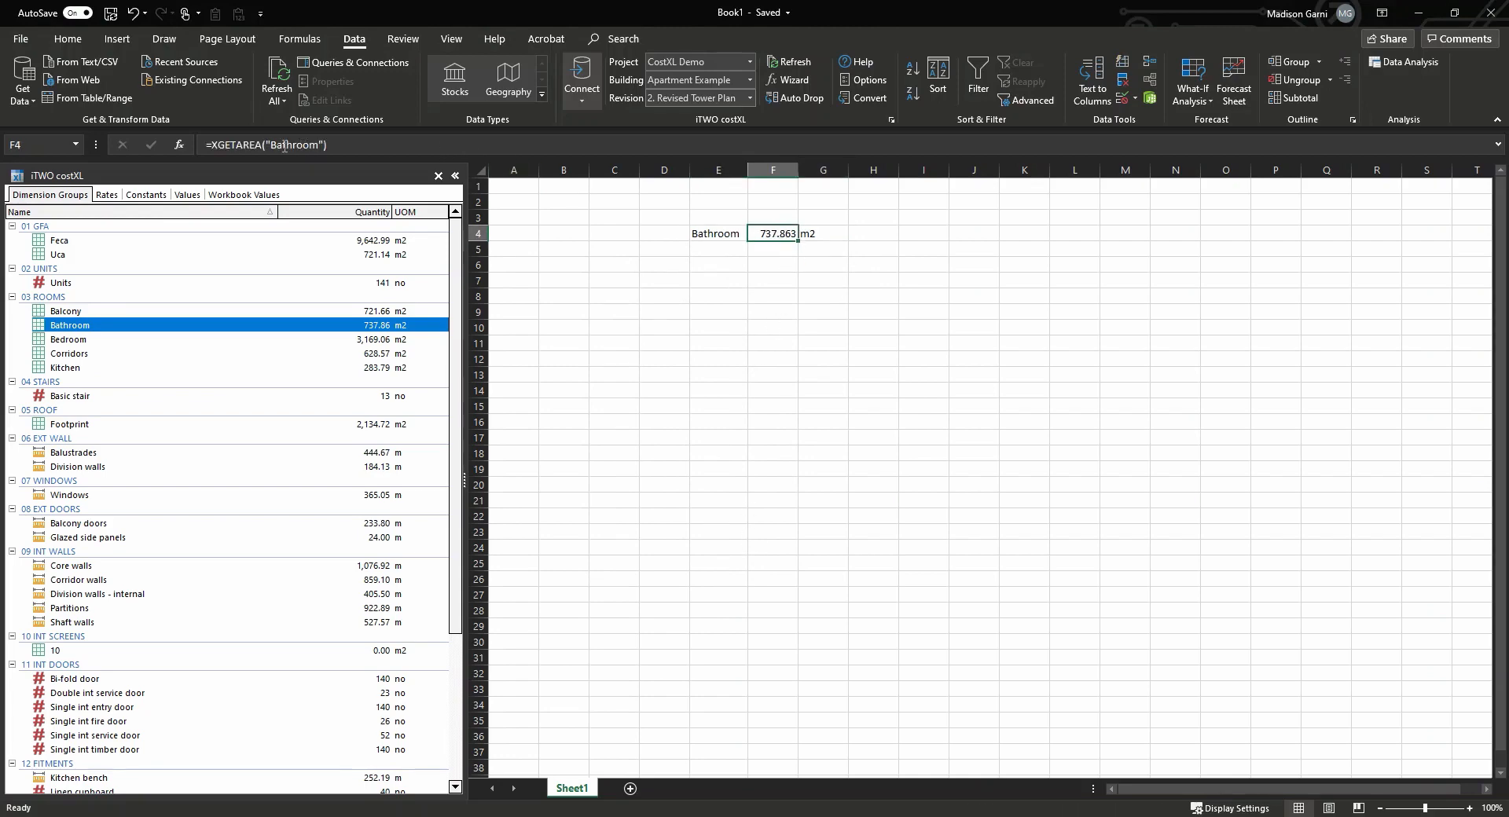
mouse_move(265, 145)
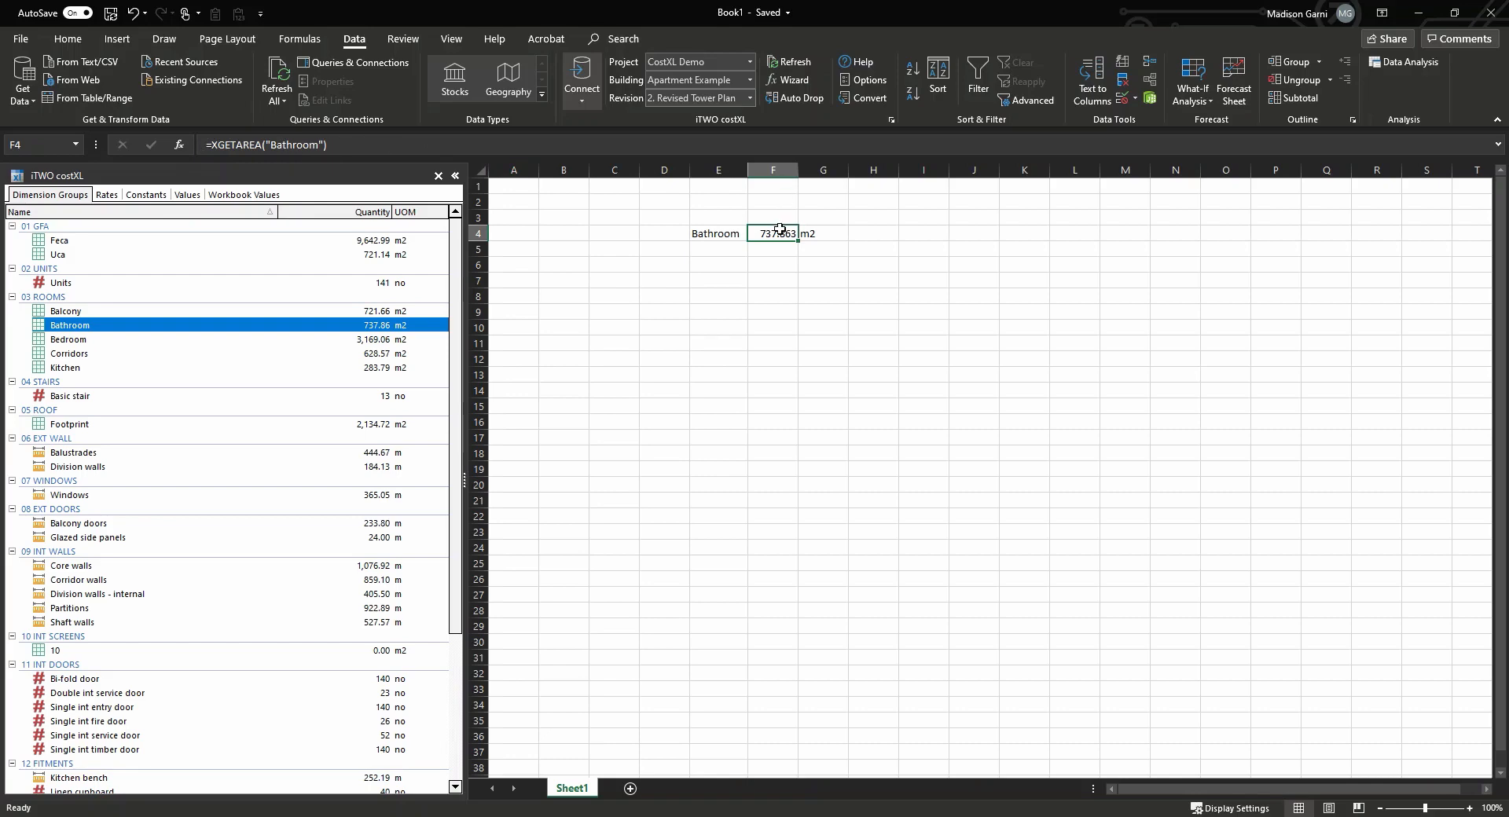
right_click(779, 233)
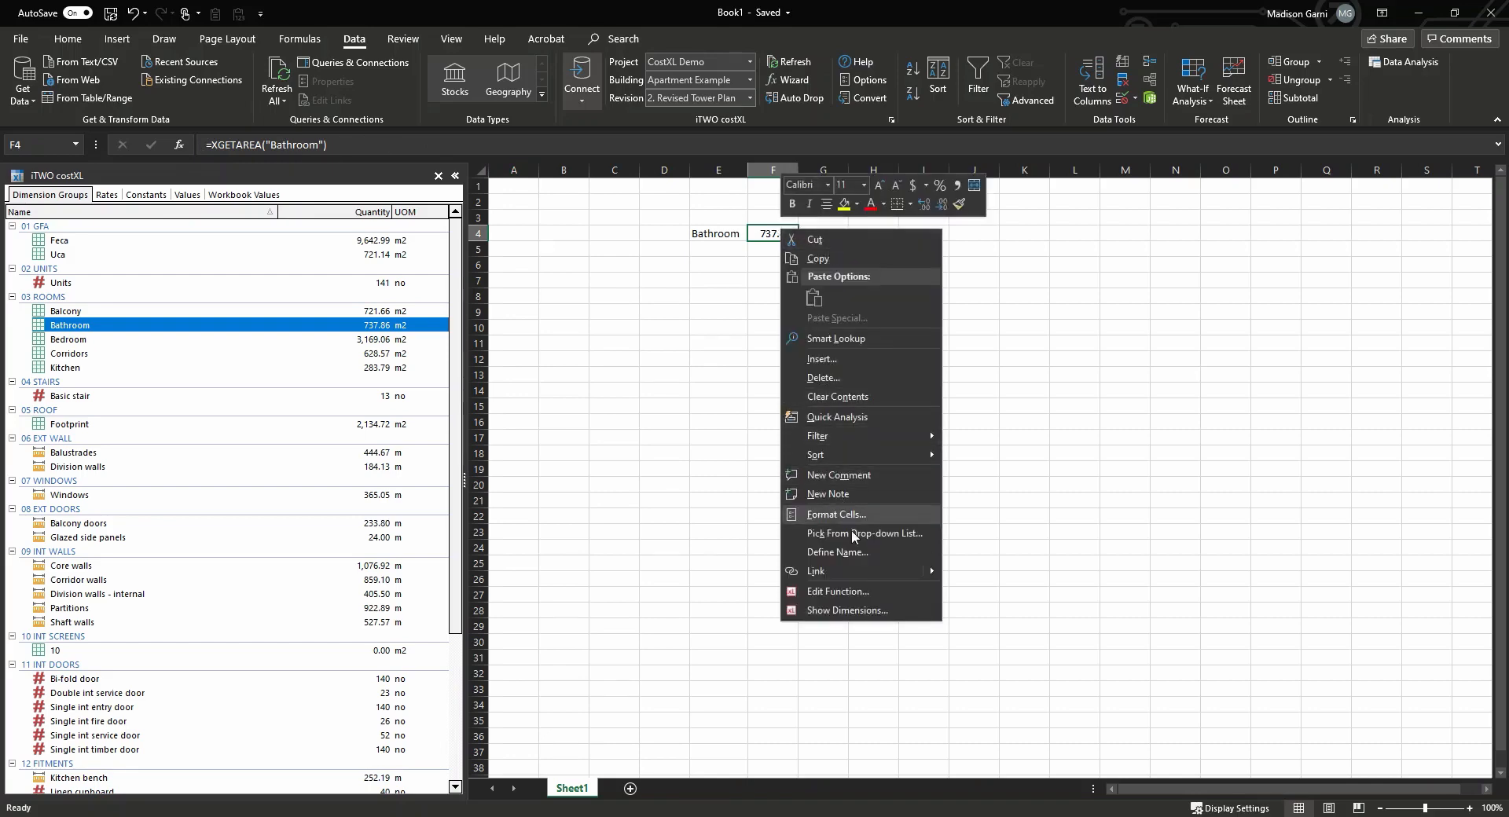
- Show the measured bathroom dimensions behind the linked quantity, then close the view
left_click(847, 609)
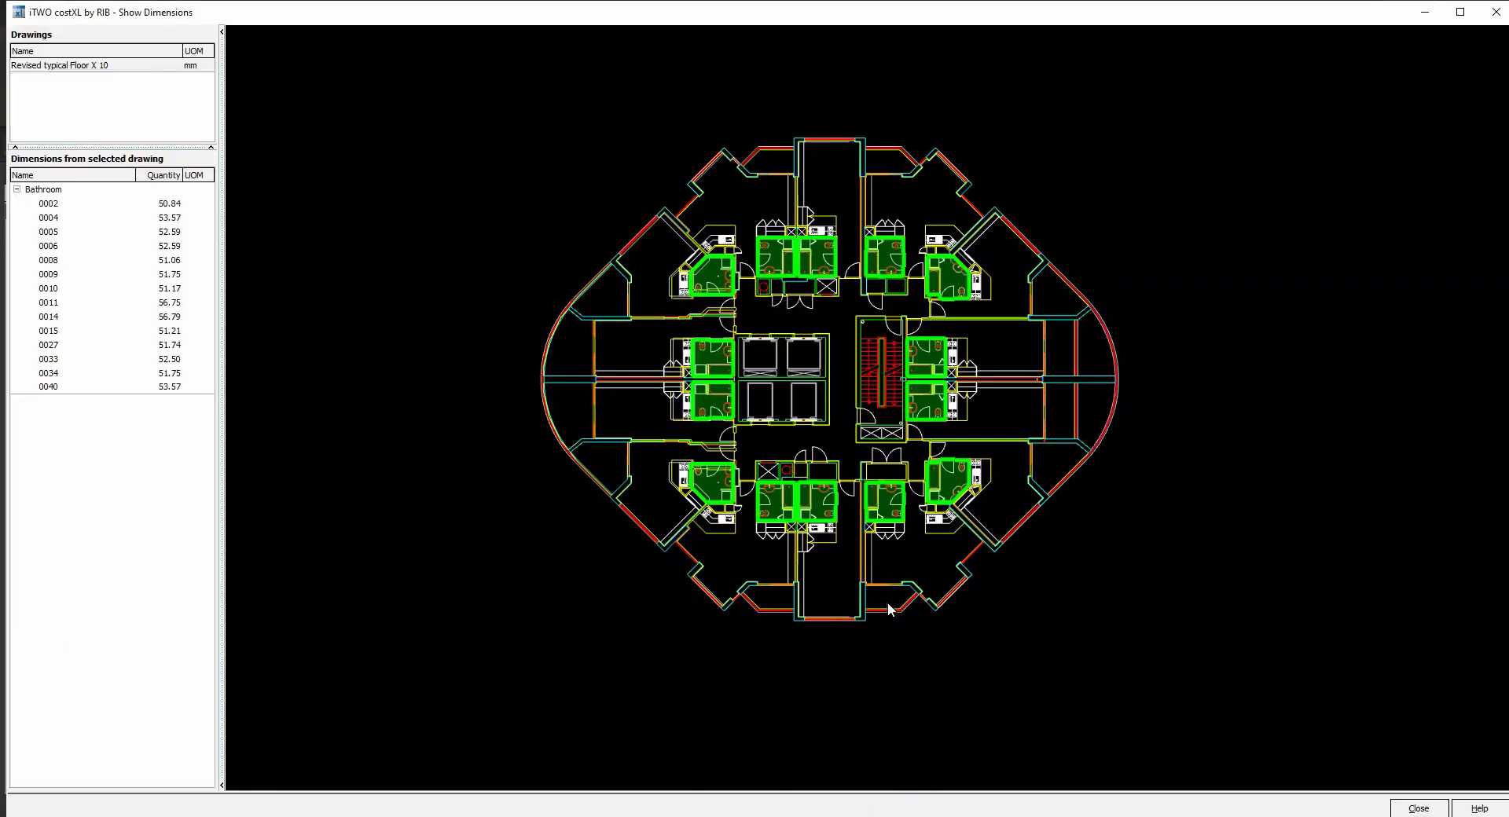
left_click(813, 504)
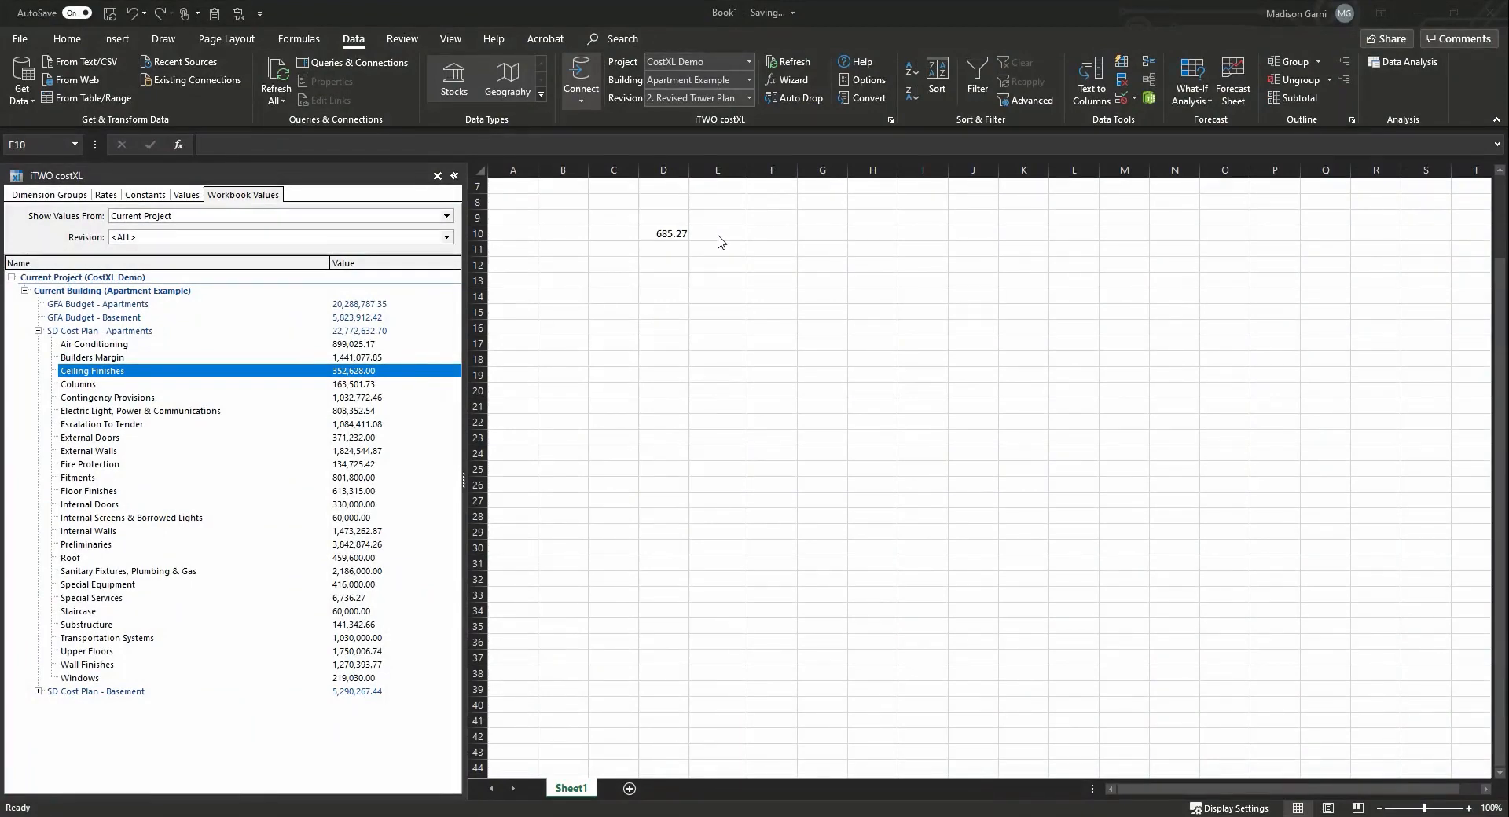
- Link the Air Conditioning cost 899025.17 from SD Cost Plan - Apartments into E10
left_click(717, 233)
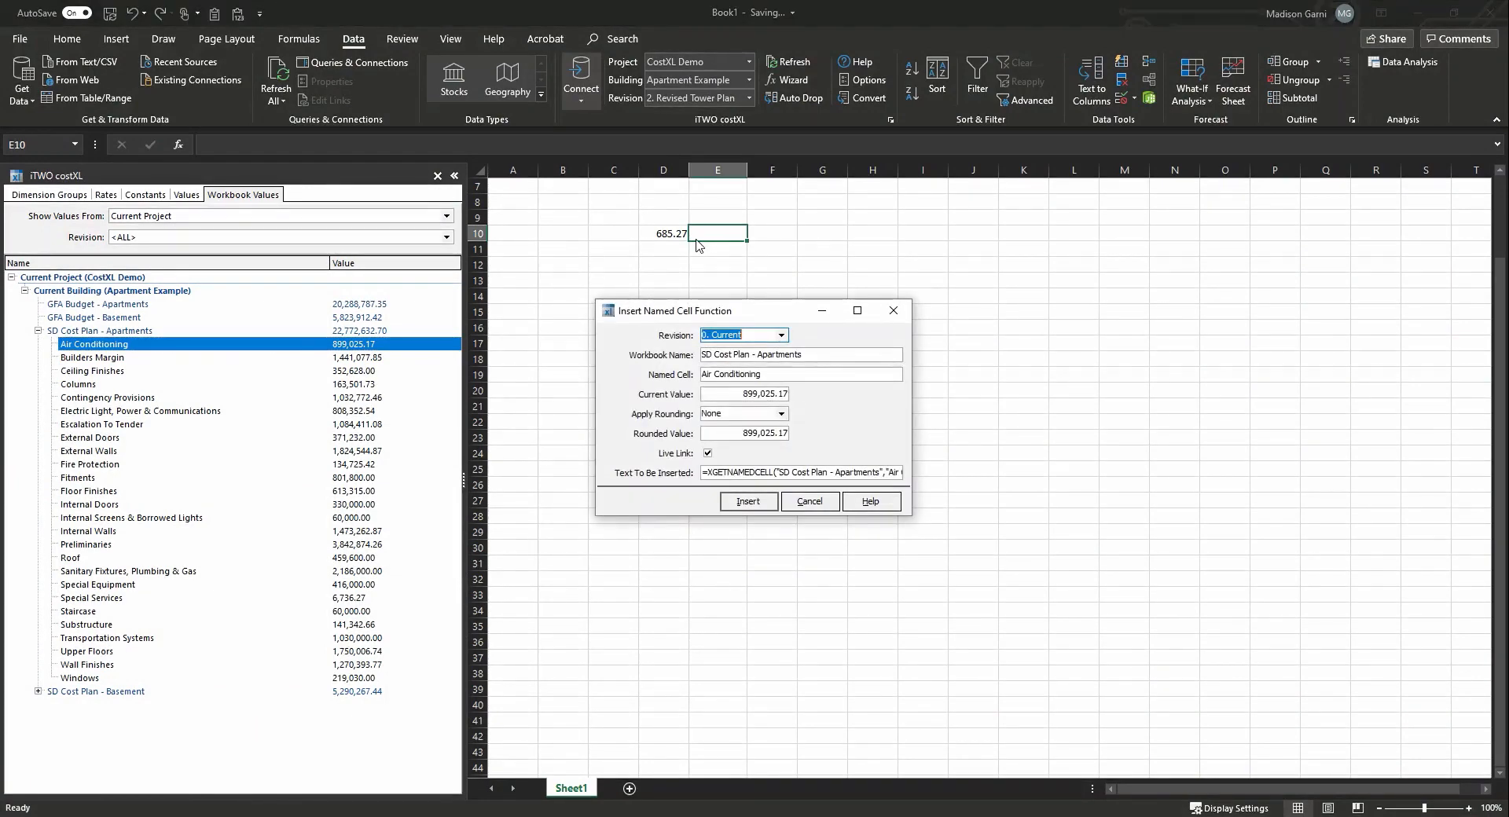
left_click(749, 502)
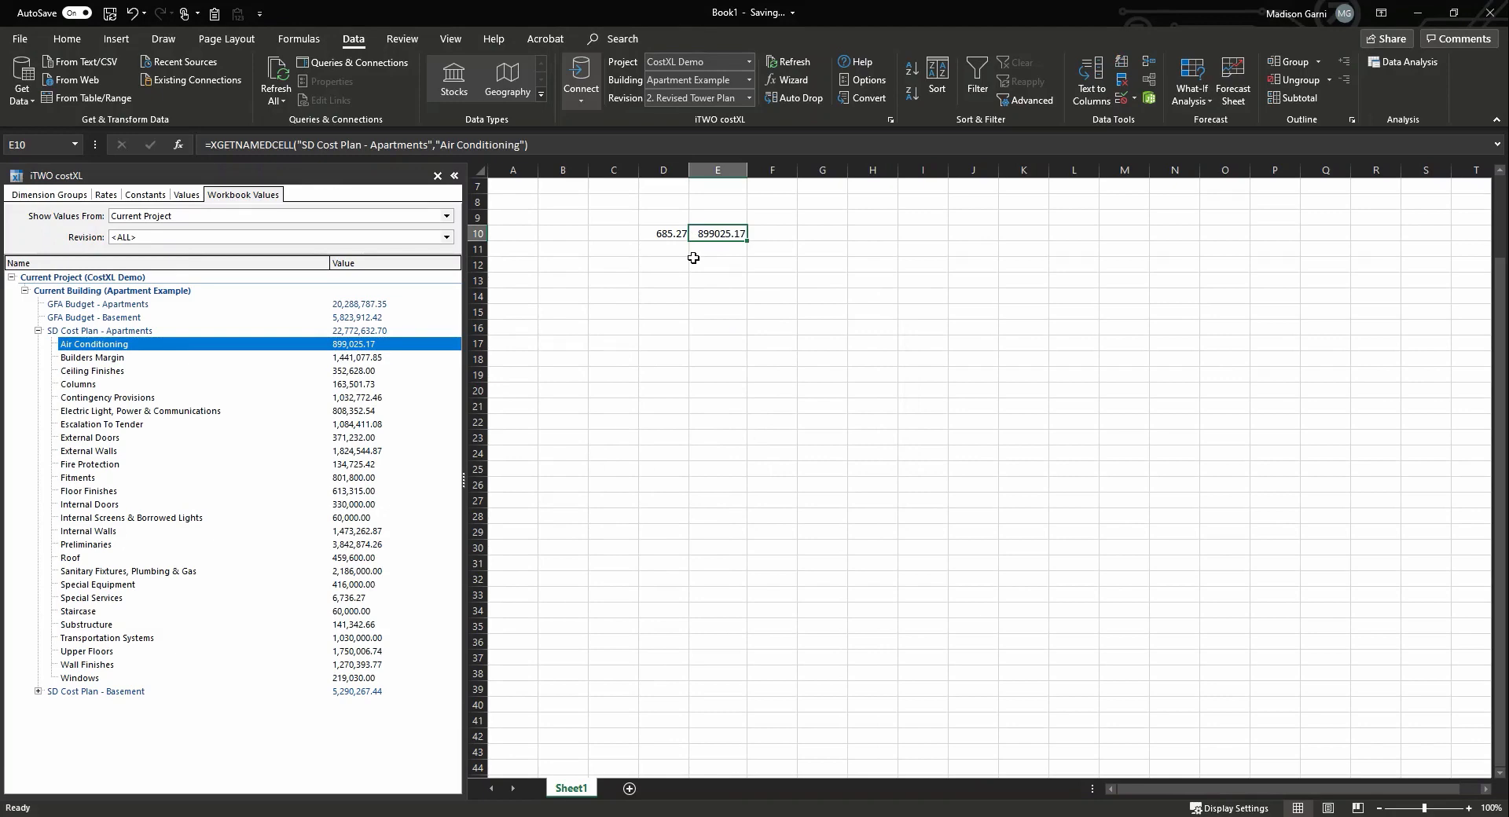
mouse_move(705, 251)
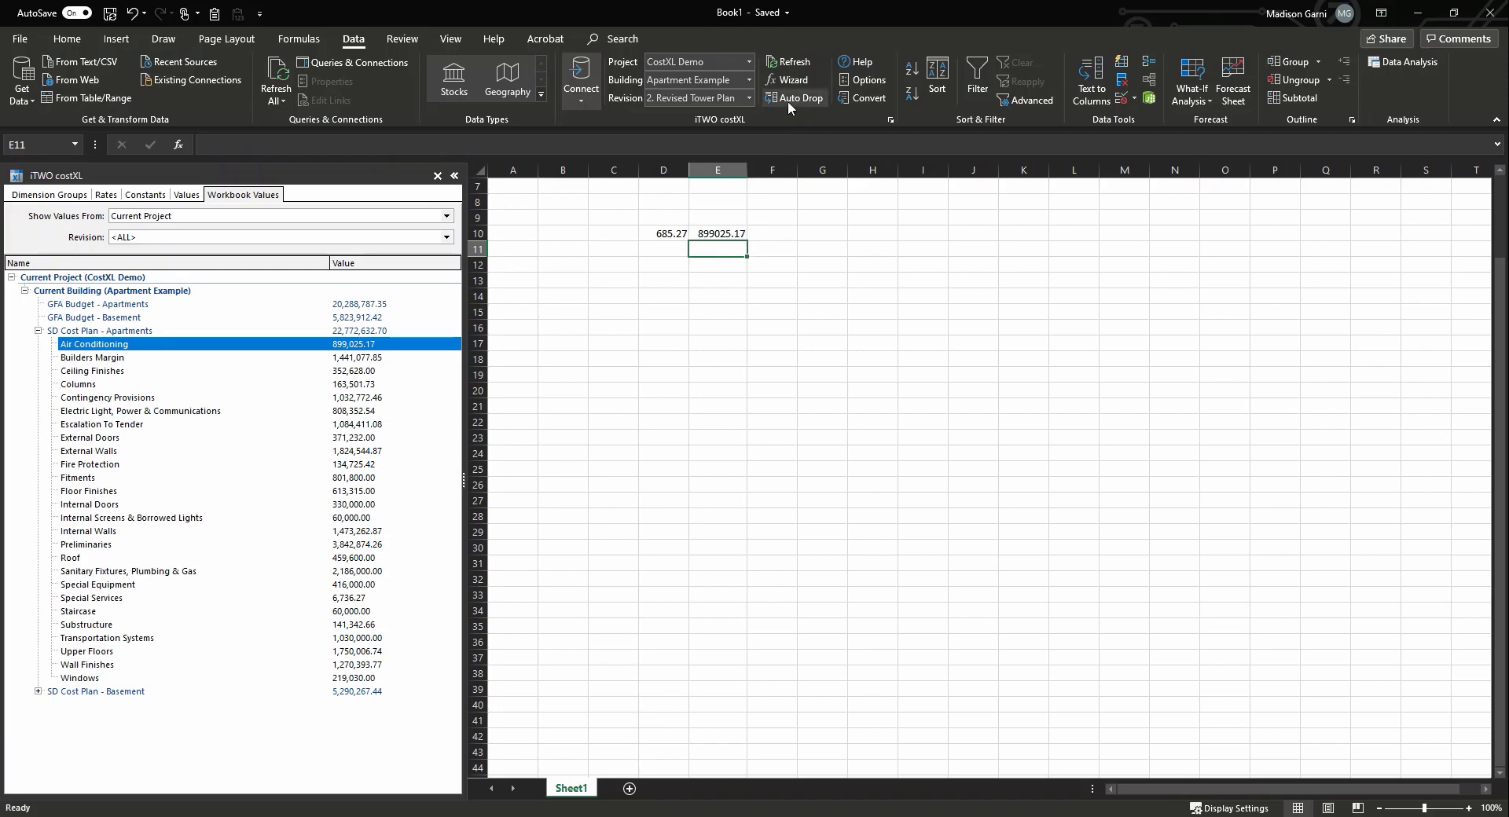
mouse_move(800, 97)
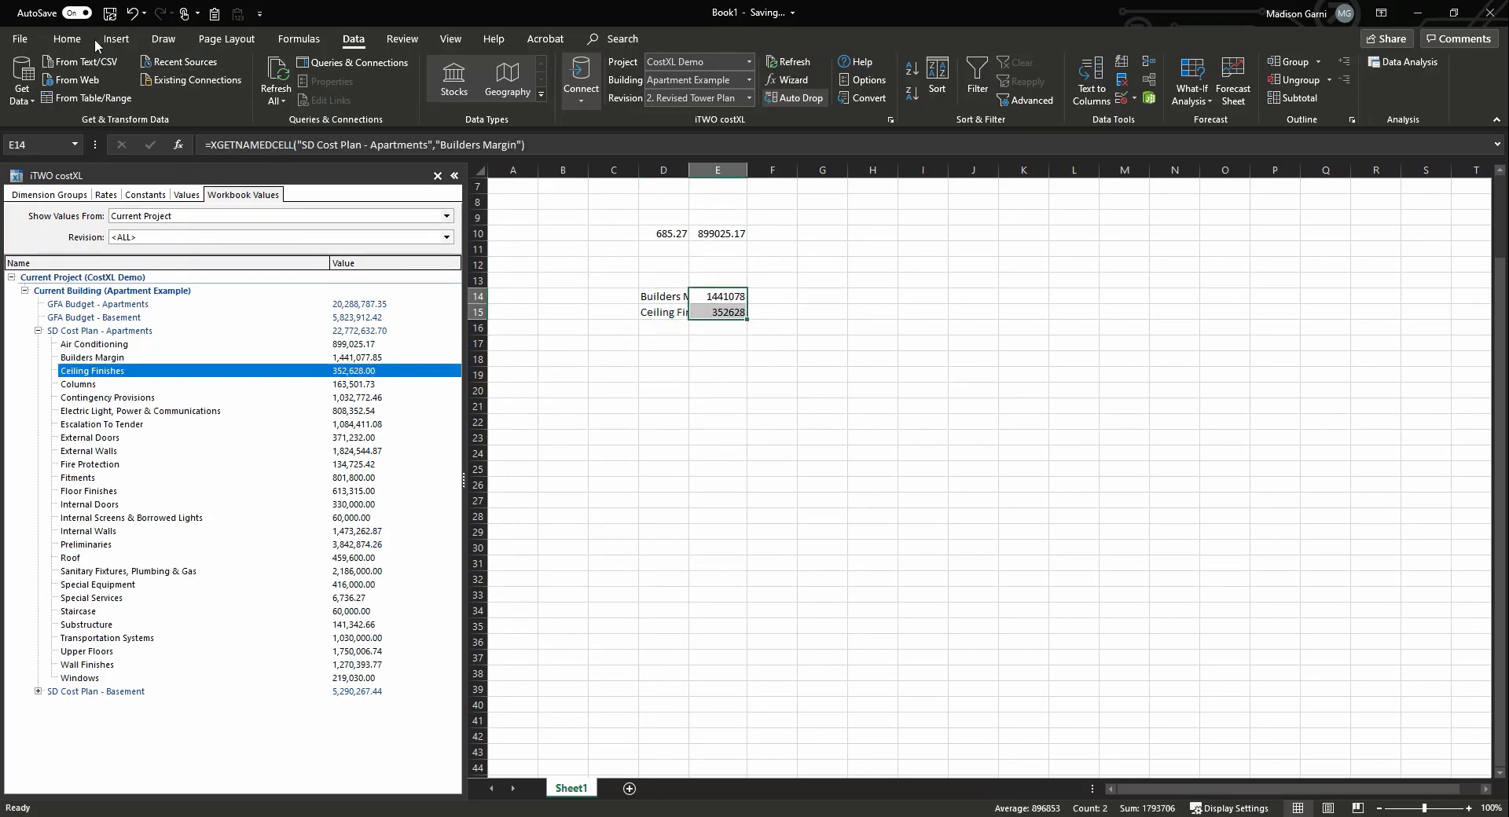
- Drop linked Bathroom, Bedroom and Corridors areas into rows 18-20 and reduce their decimals
left_click(66, 39)
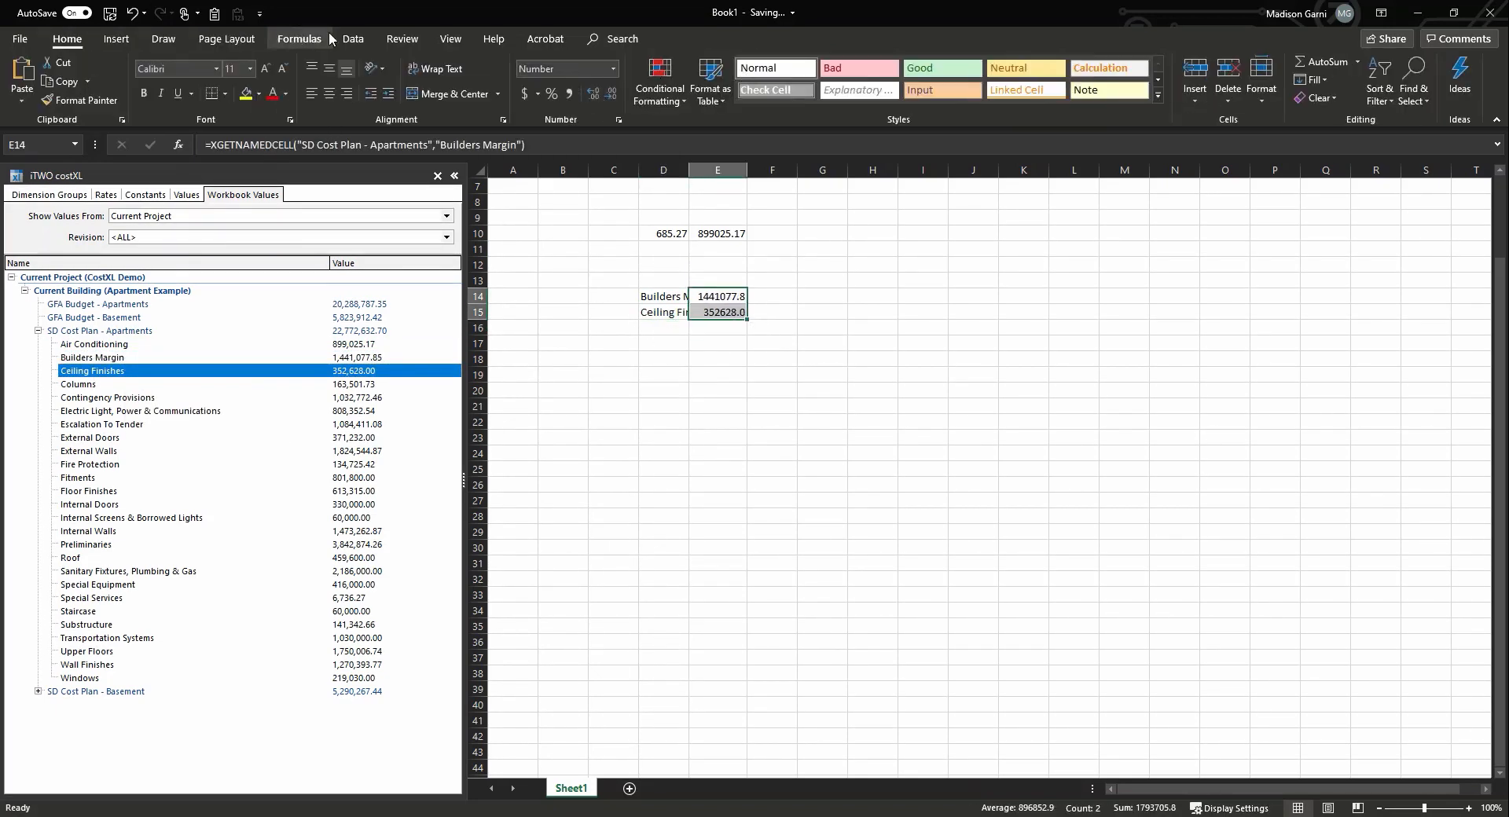
left_click(352, 39)
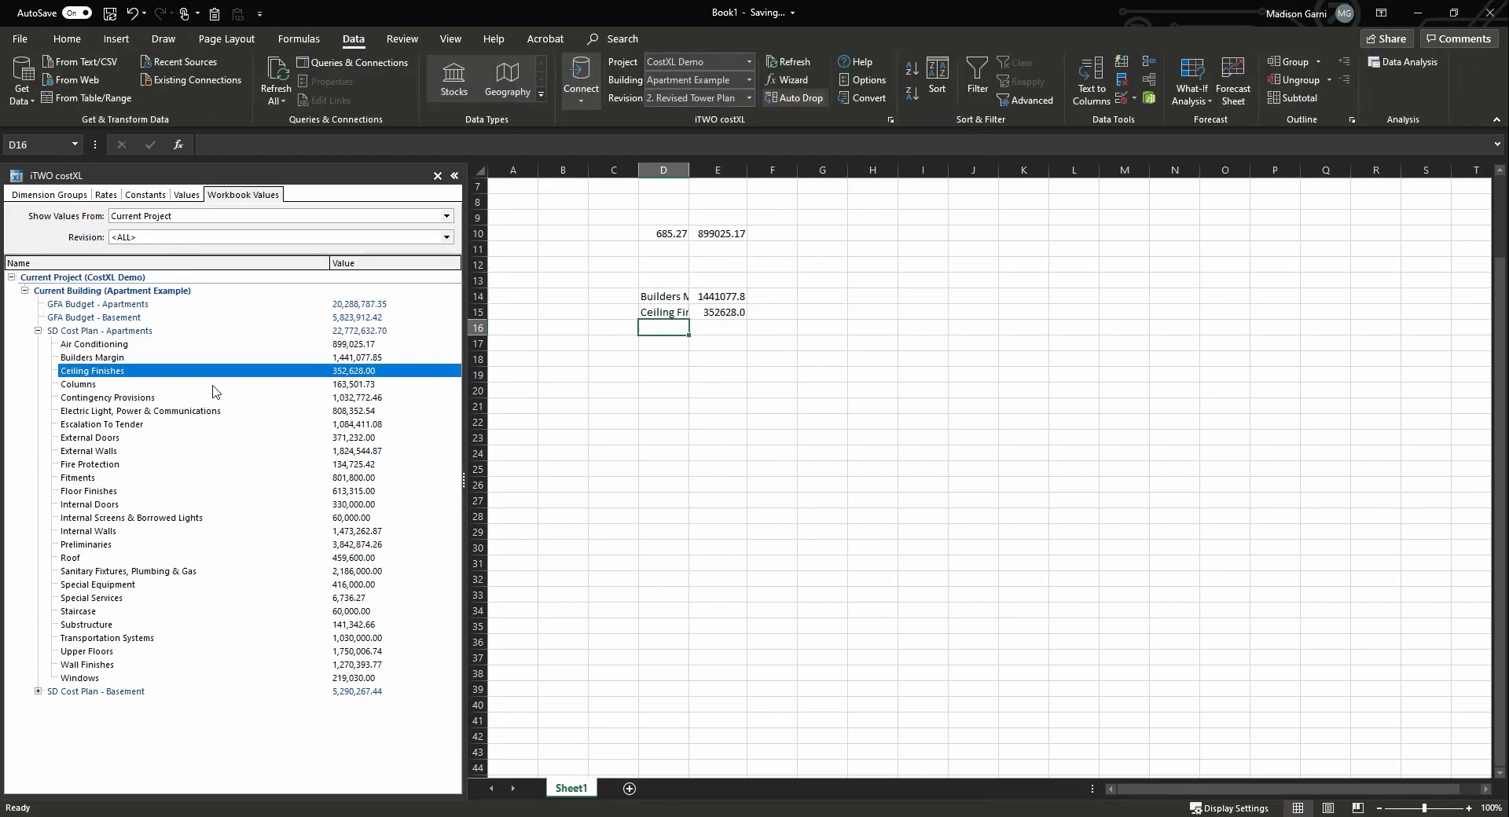
left_click(47, 194)
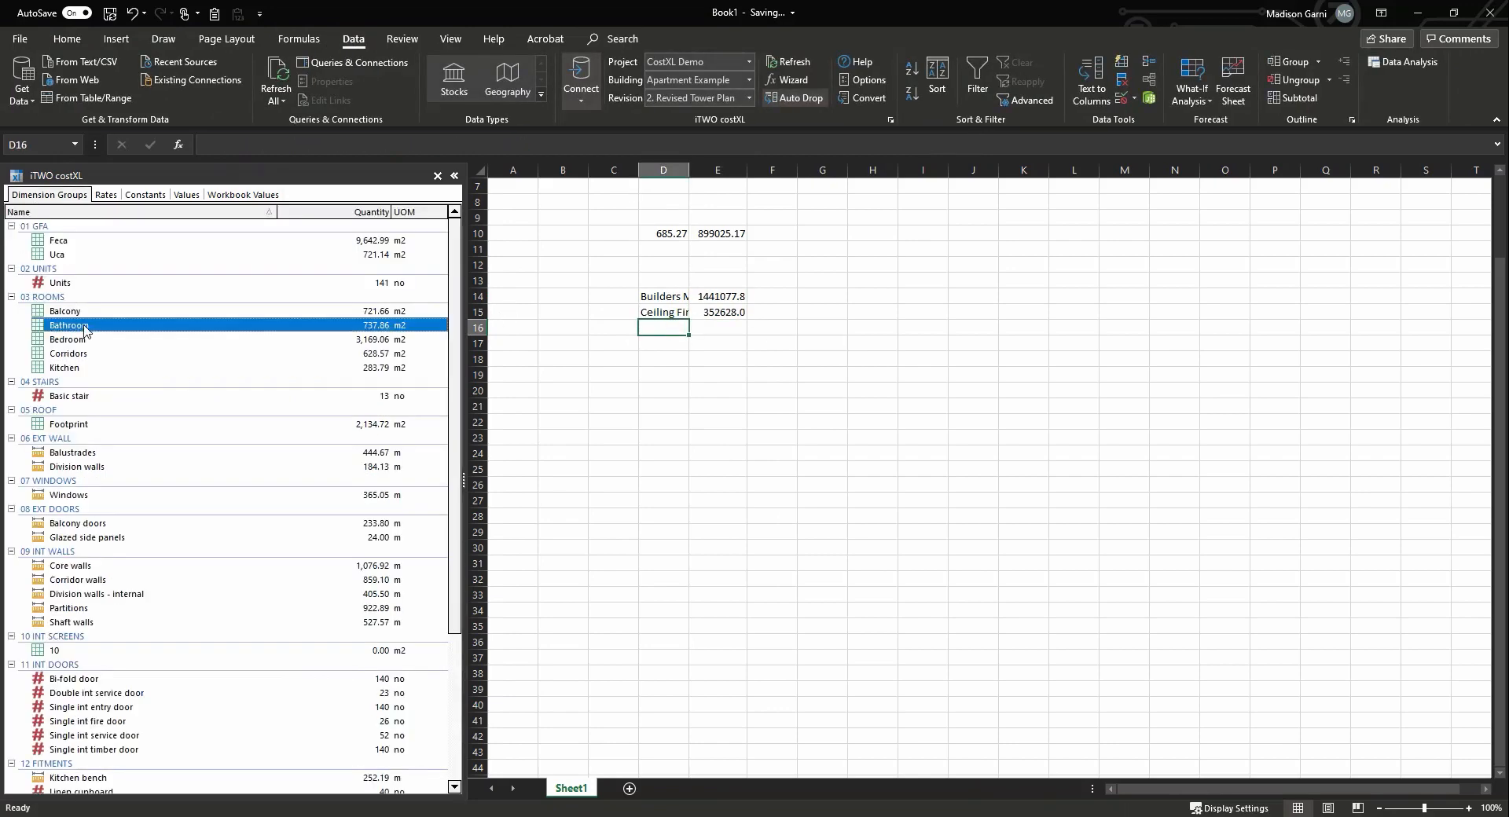
left_click_drag(67, 324, 68, 354)
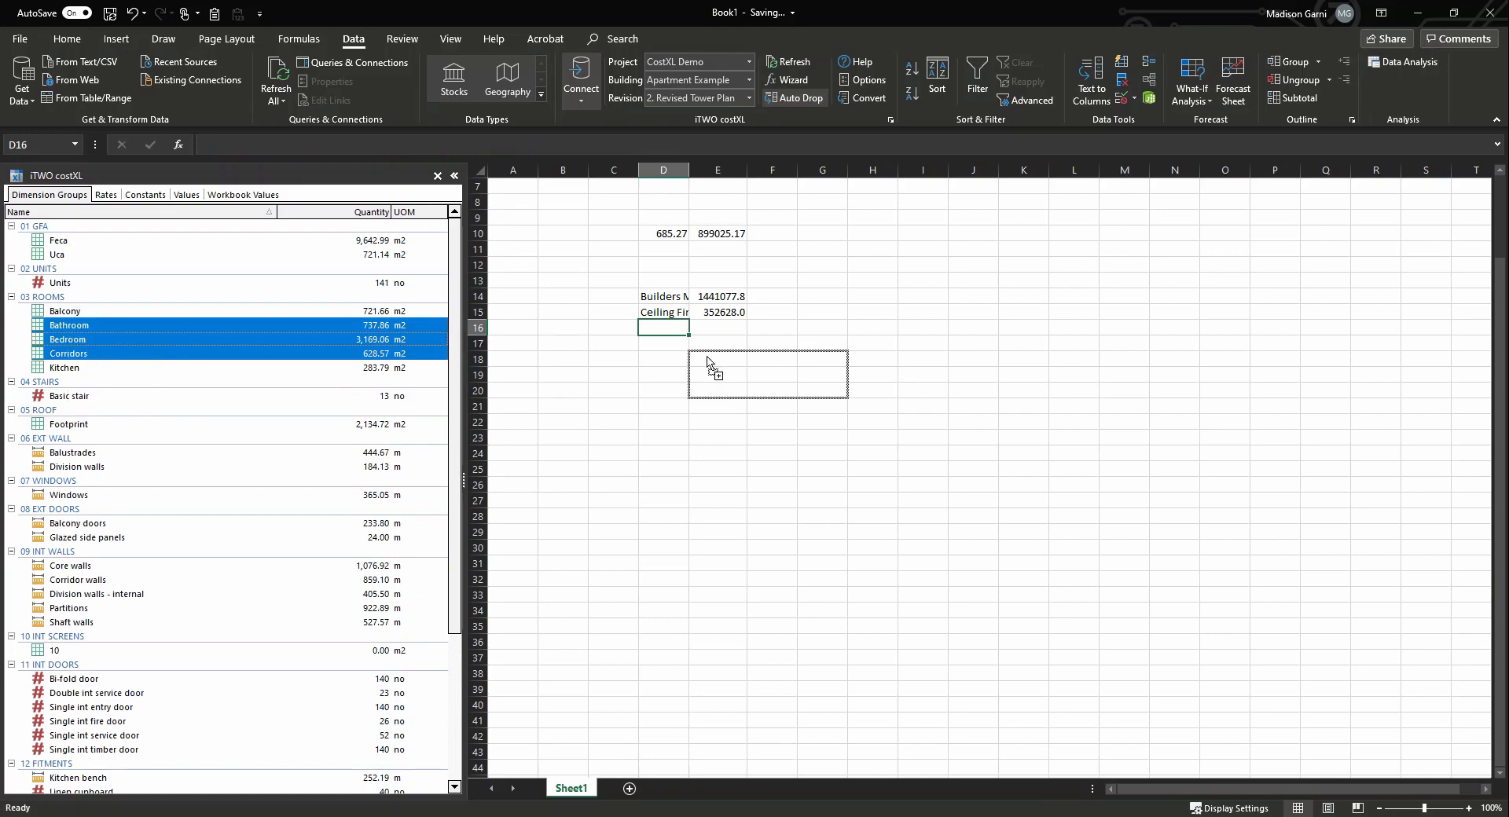
left_click_drag(68, 325, 717, 375)
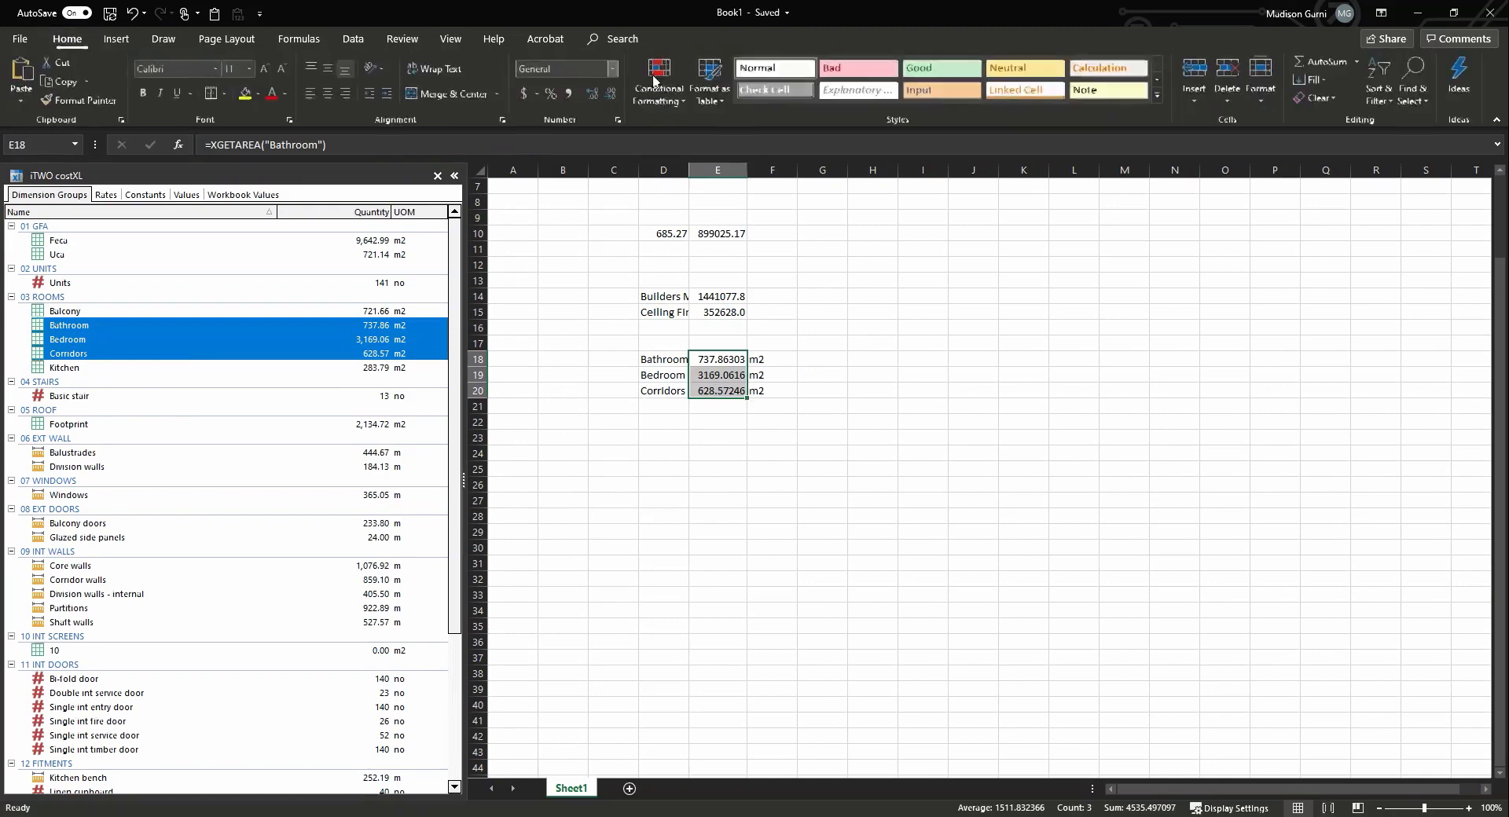
left_click(609, 94)
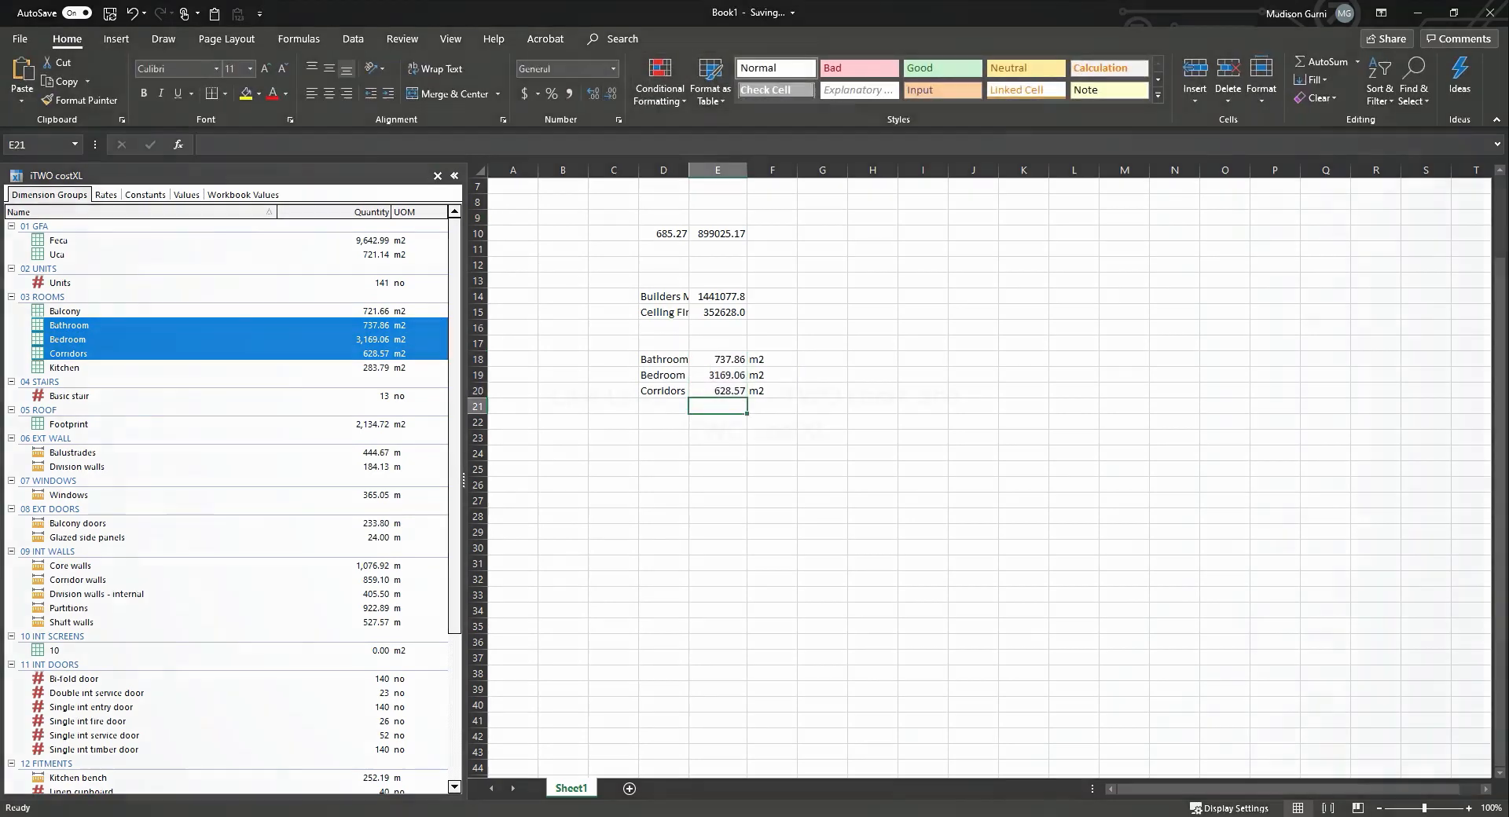
left_click(353, 38)
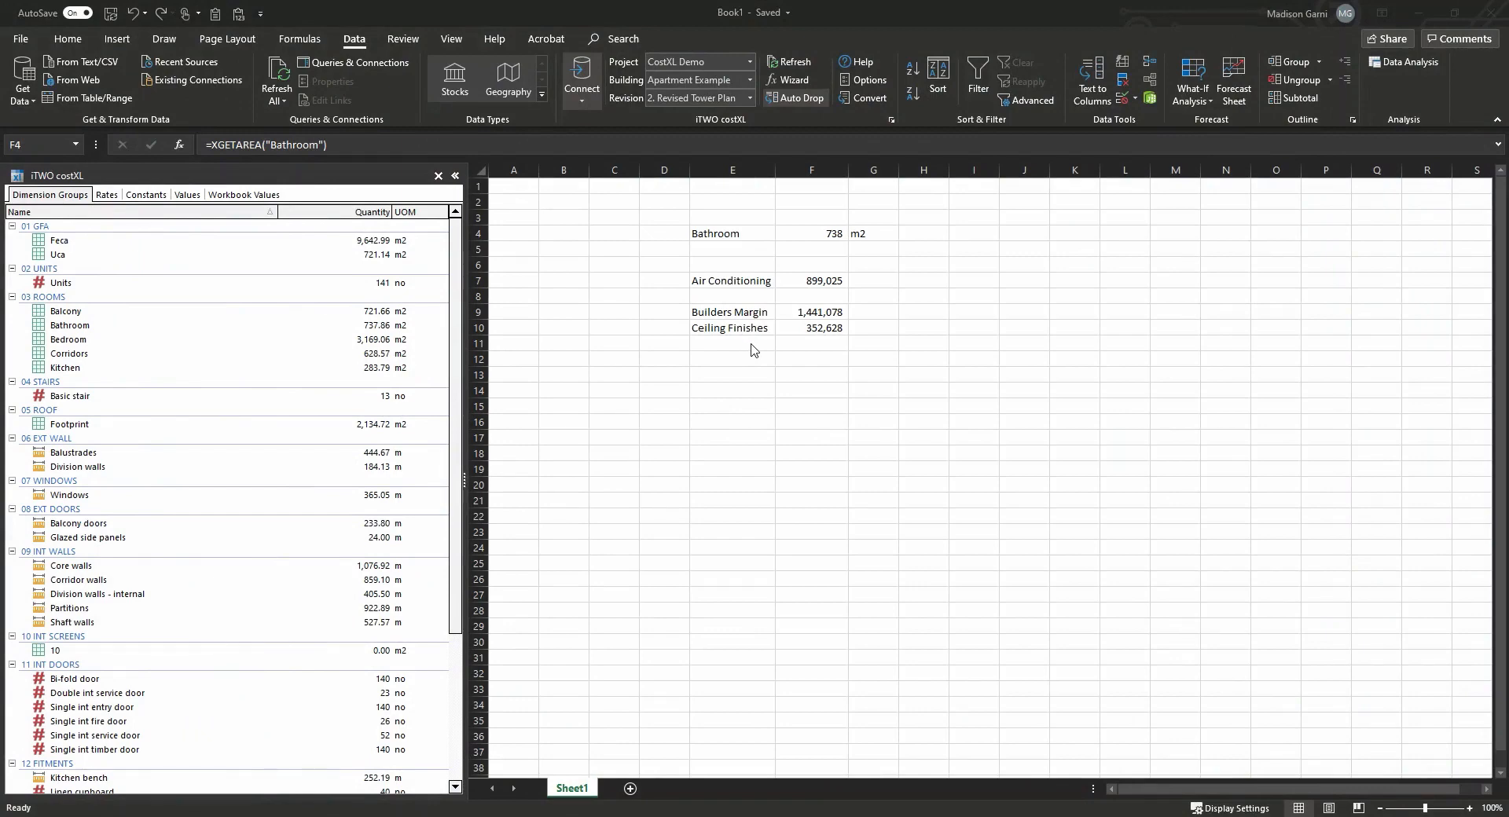
left_click(811, 233)
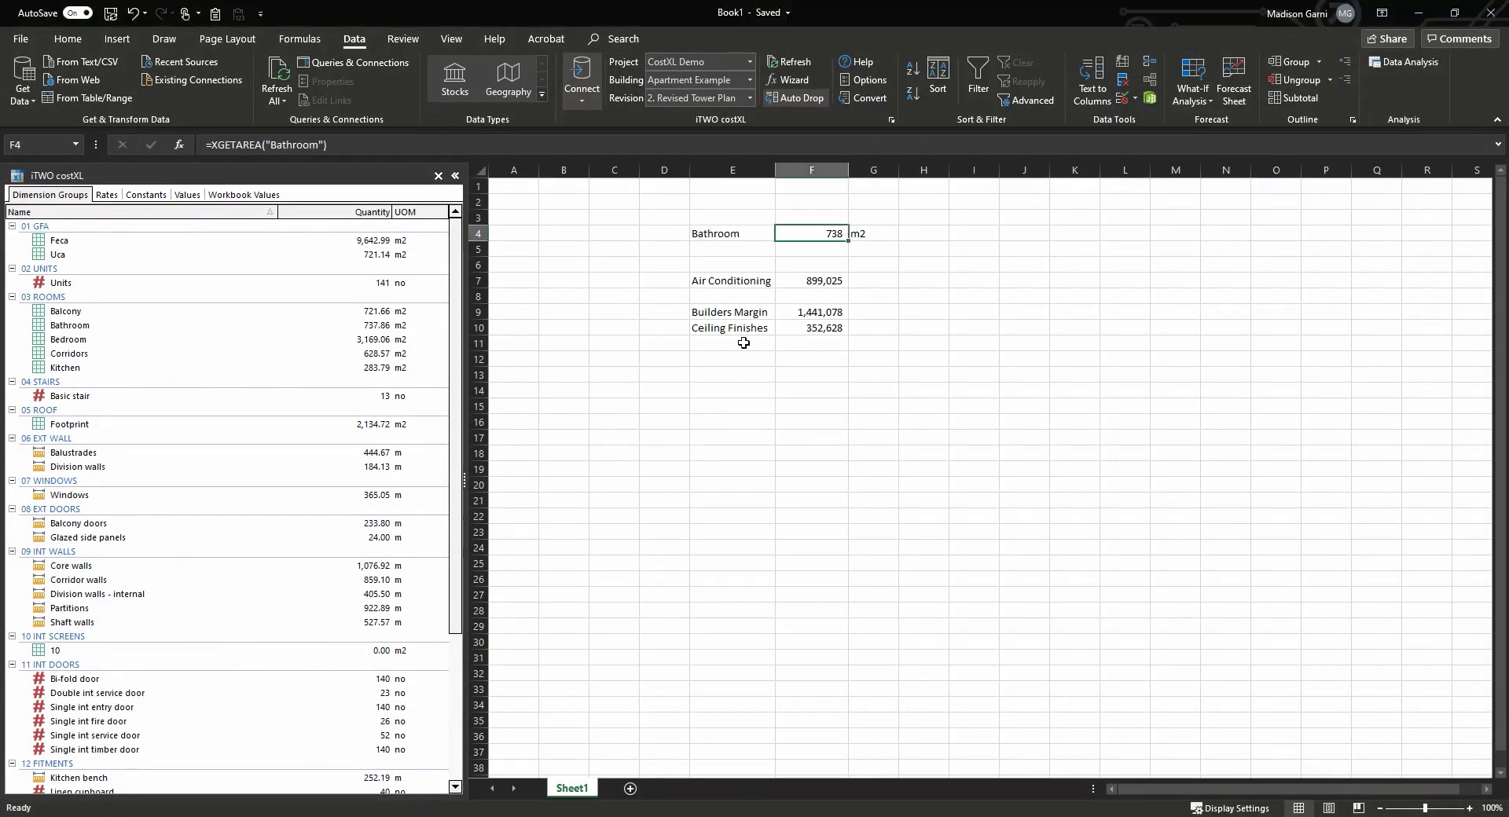
mouse_move(69, 326)
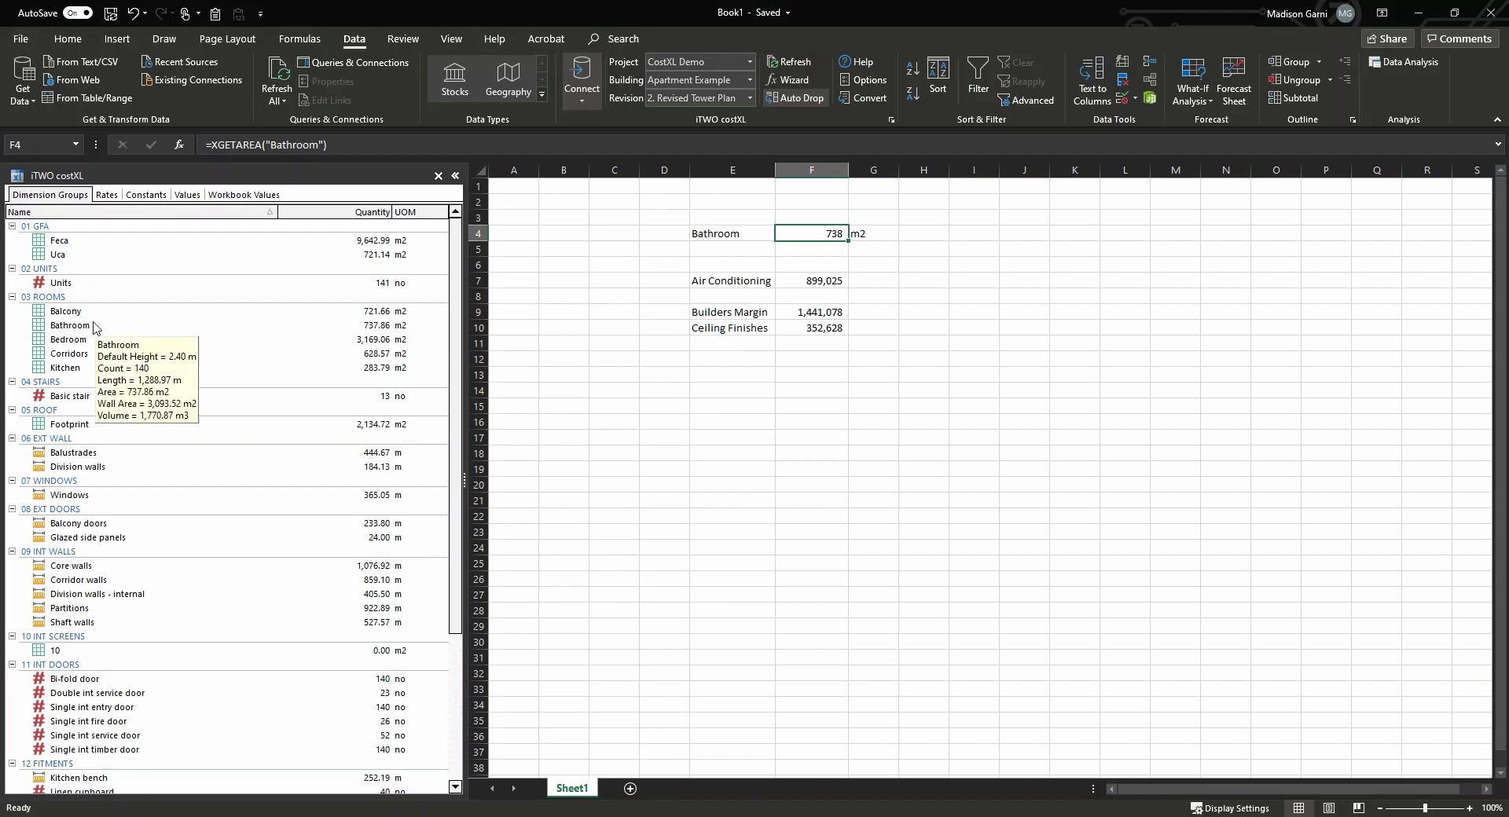
left_click(68, 326)
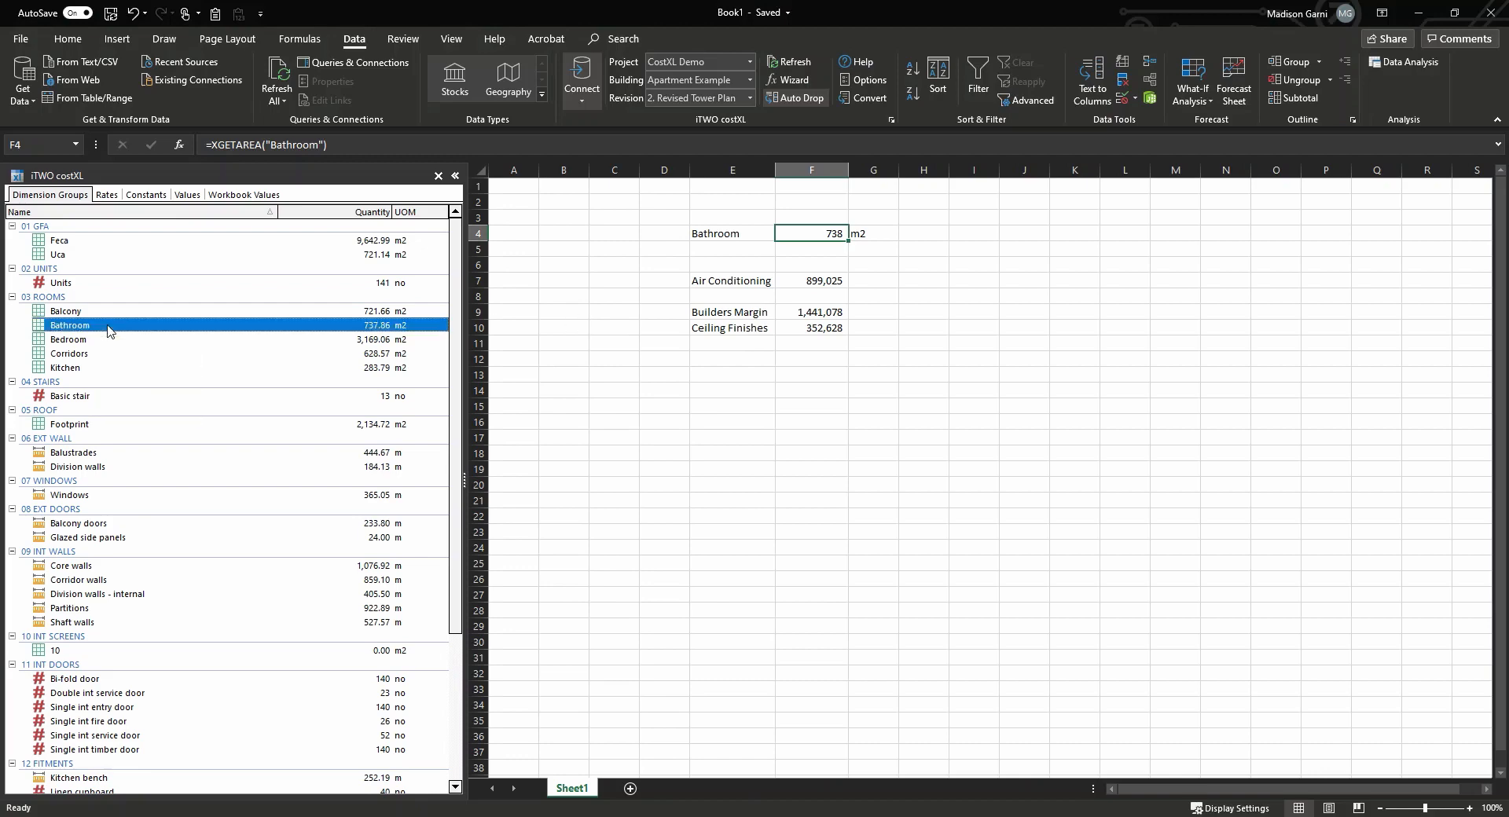
mouse_move(223, 338)
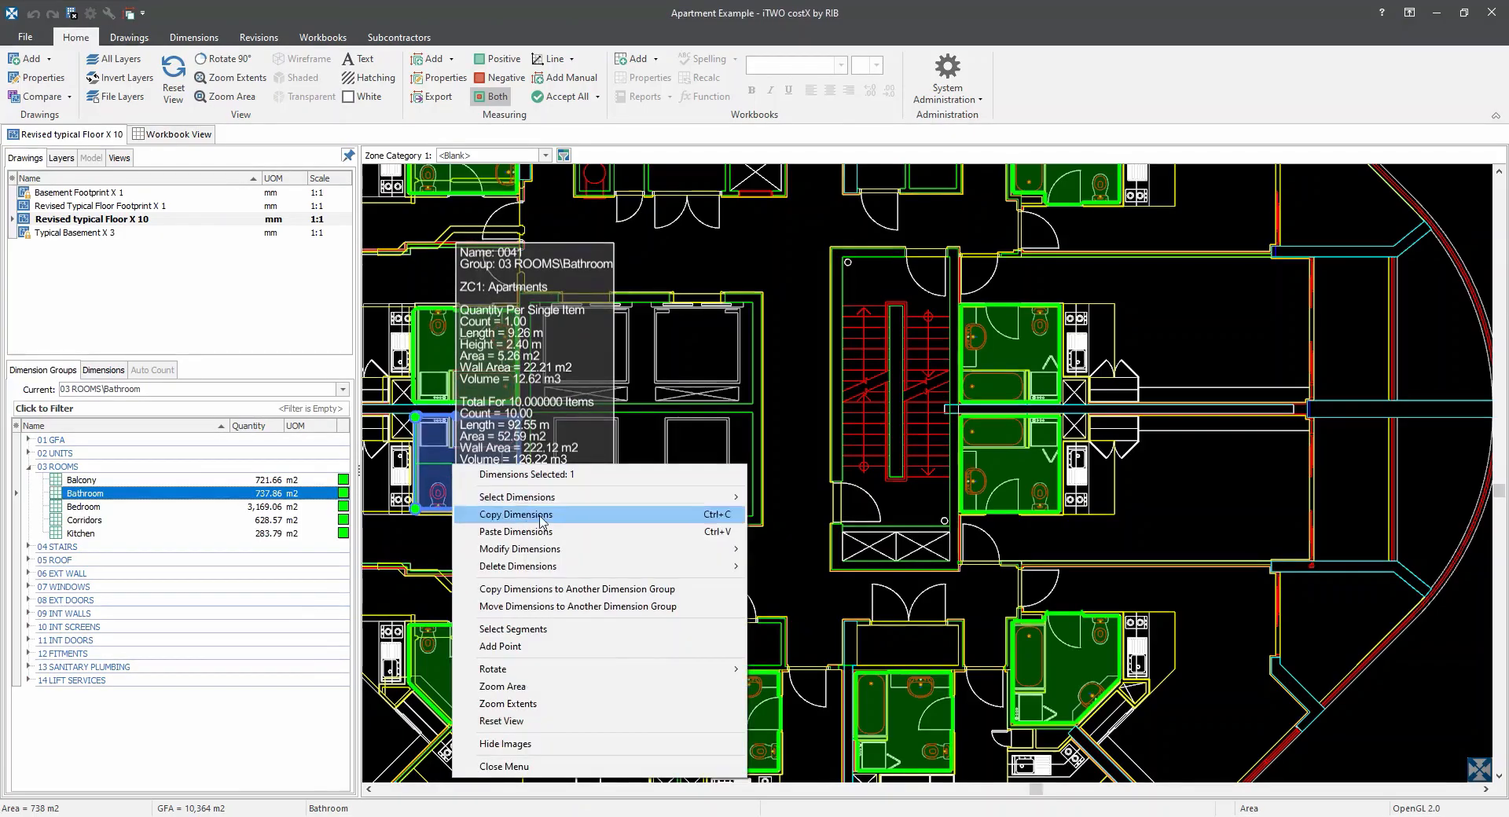
- Delete bathroom dimension 0041 from the revised typical floor drawing
left_click(517, 514)
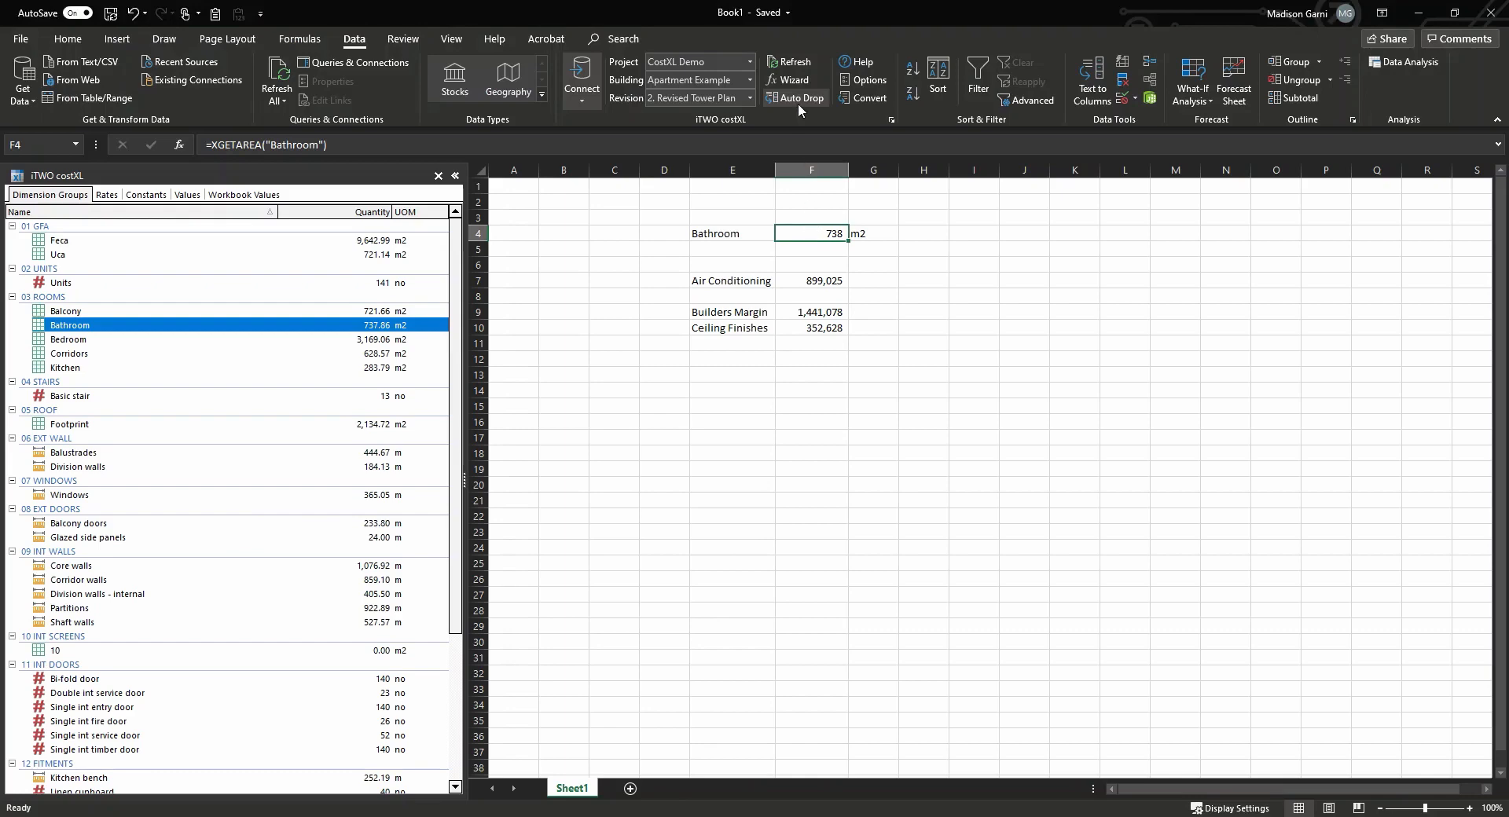
mouse_move(791, 62)
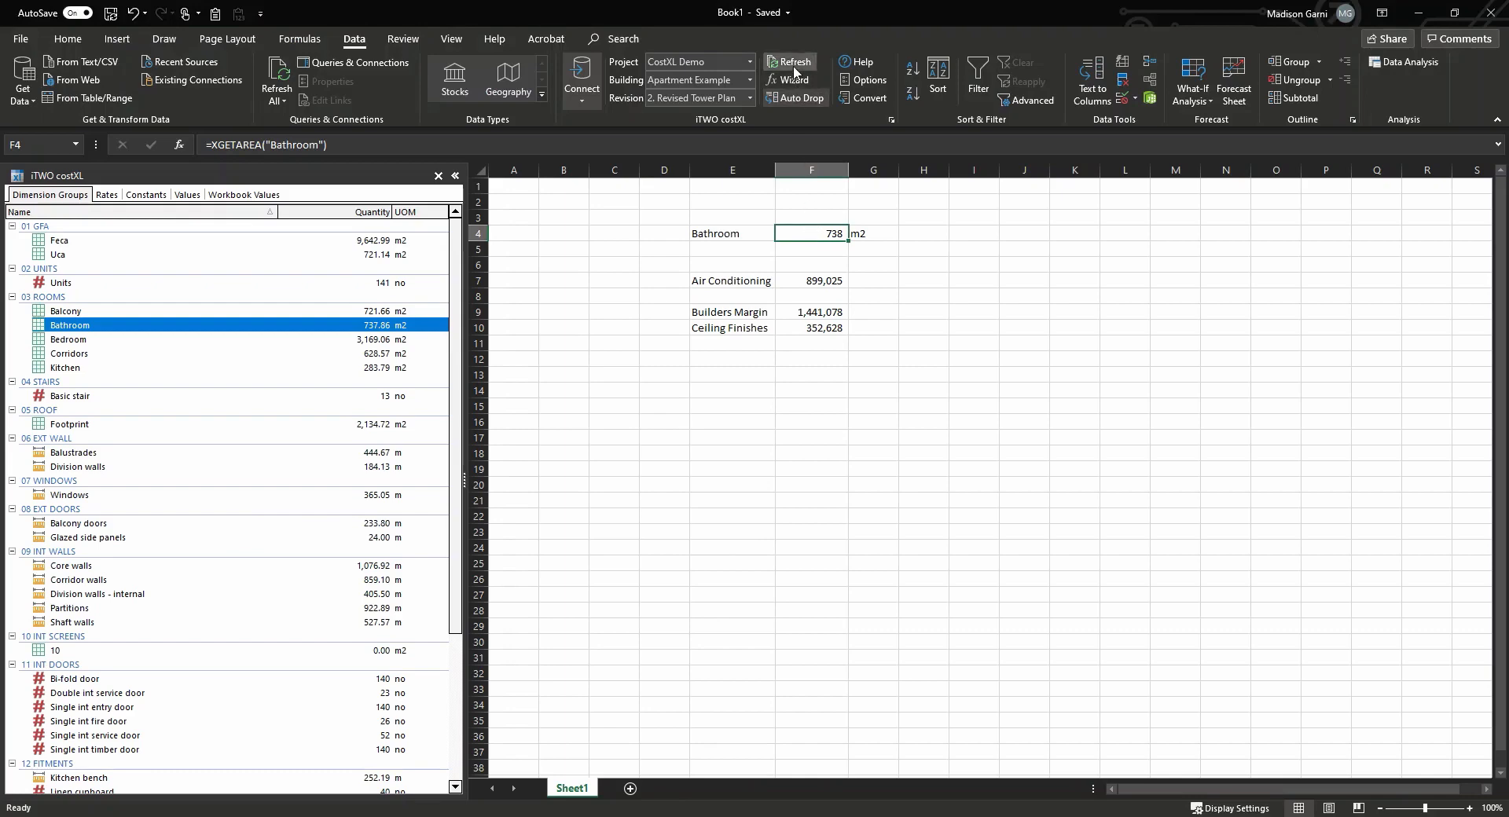
- Refresh the costXL link so the Bathroom area updates to 685 m2
left_click(789, 68)
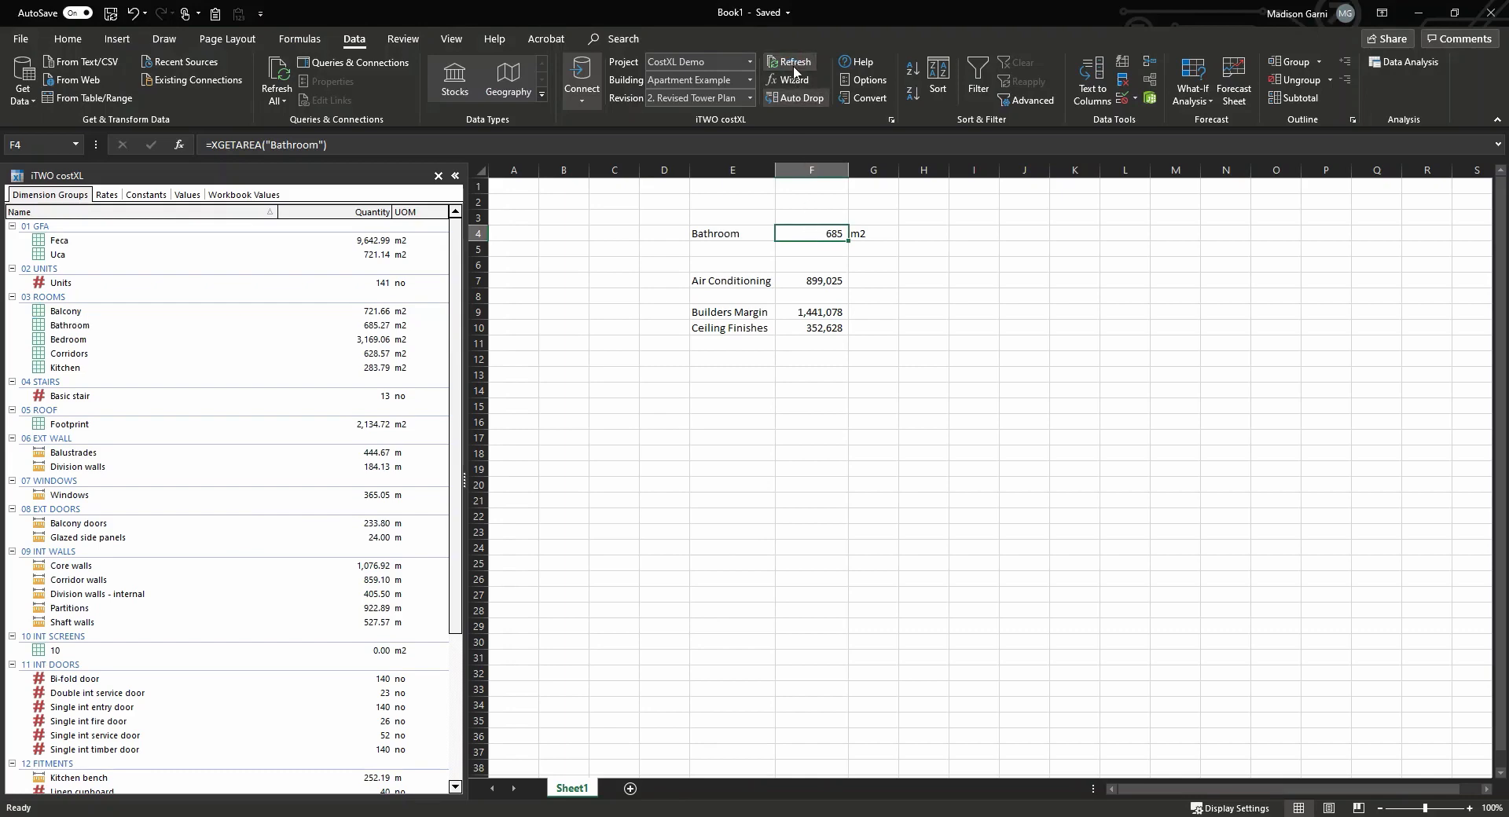
mouse_move(811, 243)
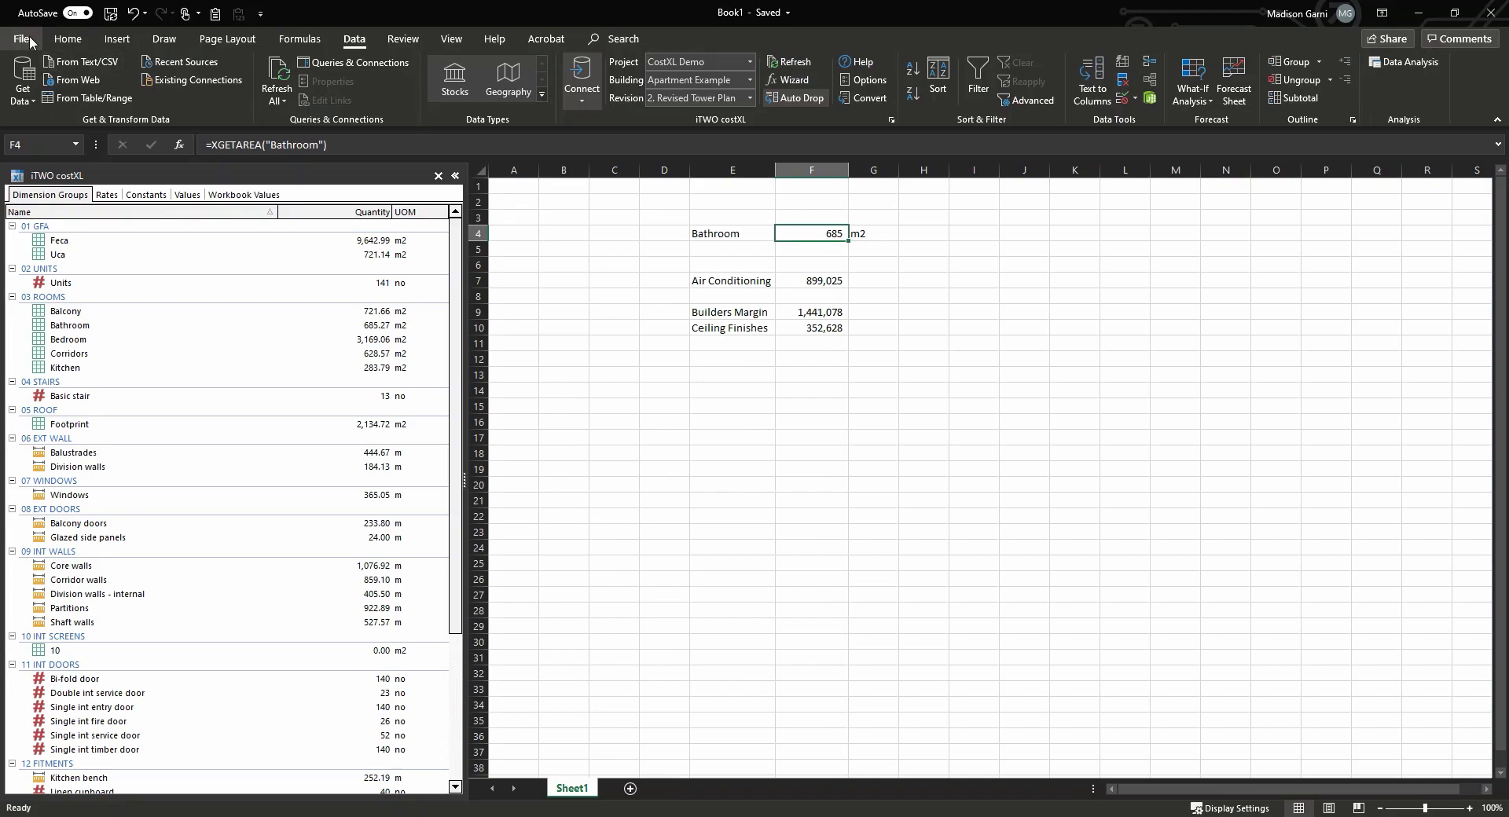
- Open the Apartment Example workbook on its Apartments Cost Plan sheet totalling 22,772,633
left_click(24, 39)
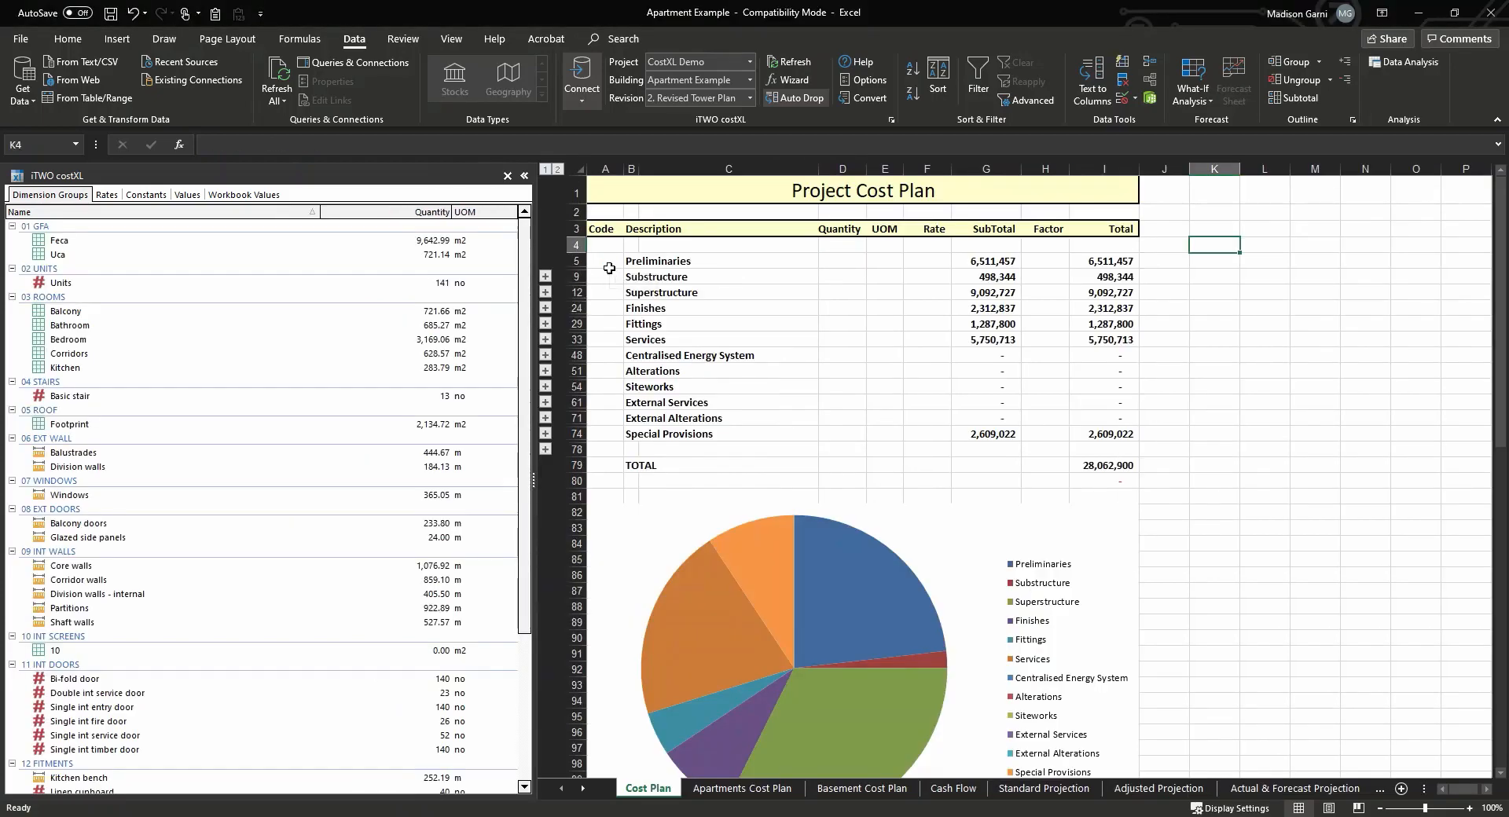
mouse_move(632, 280)
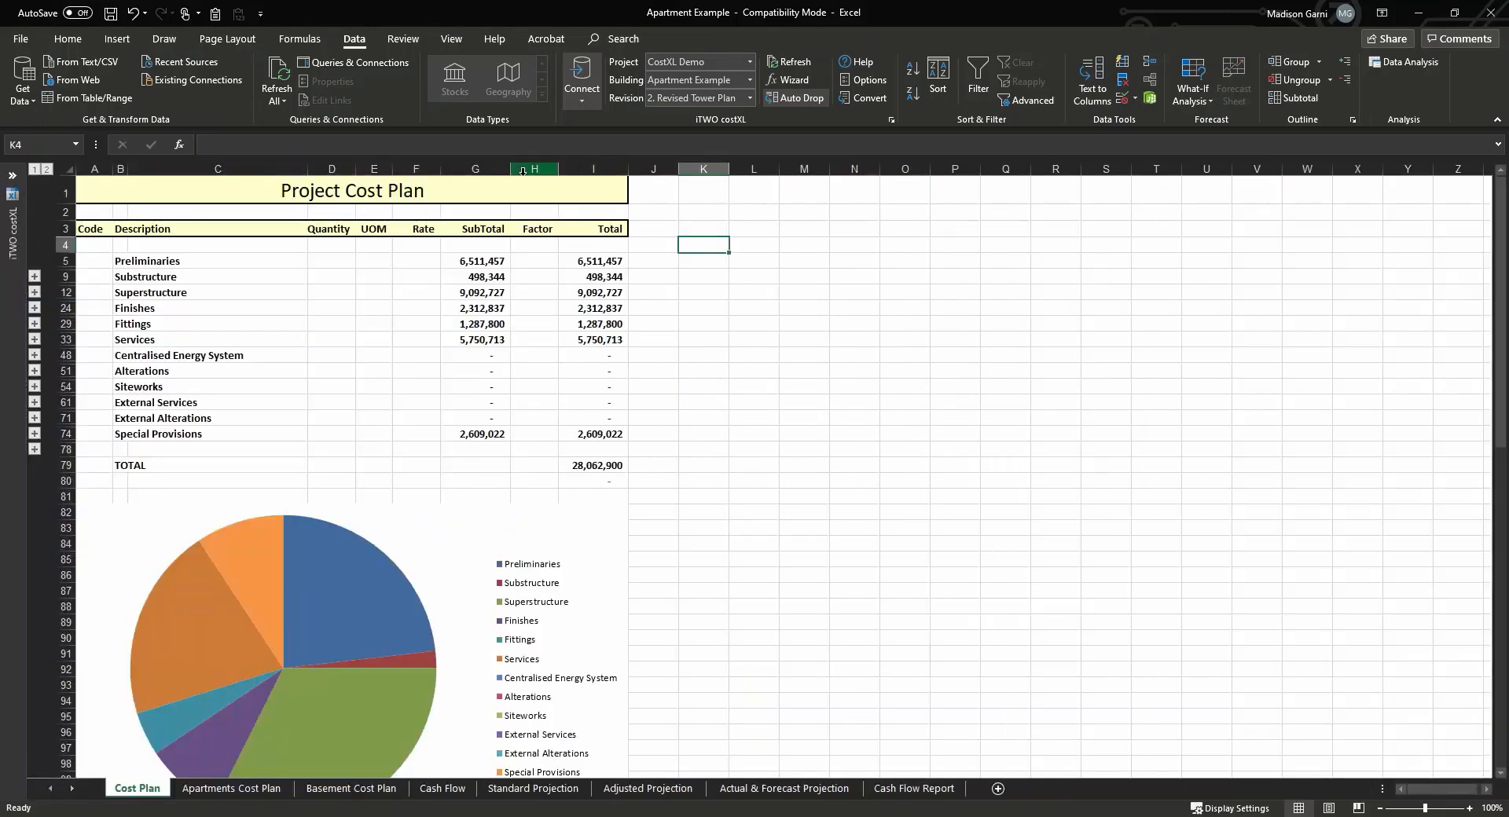
mouse_move(534, 266)
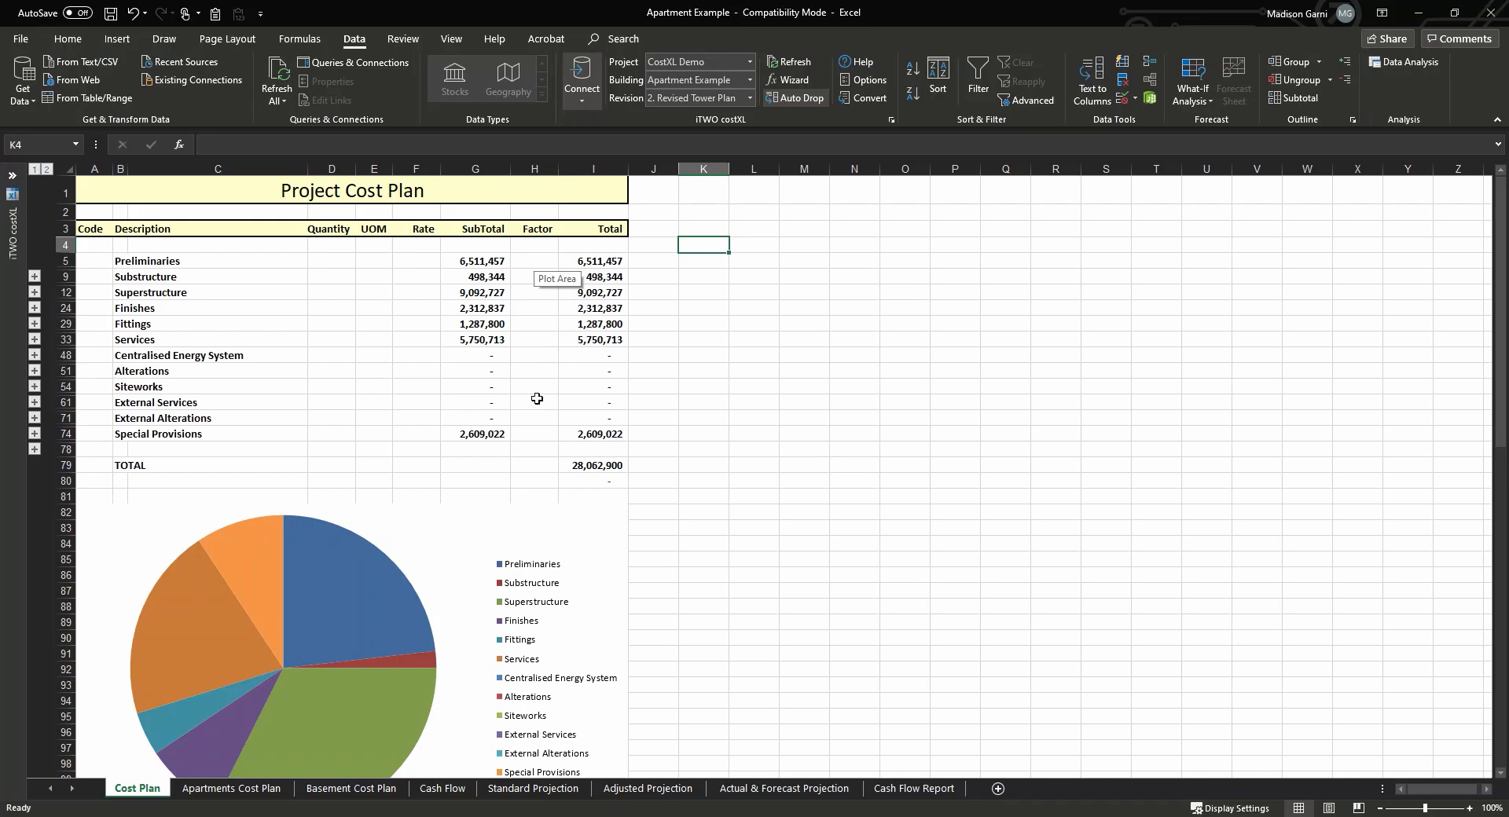
left_click(704, 370)
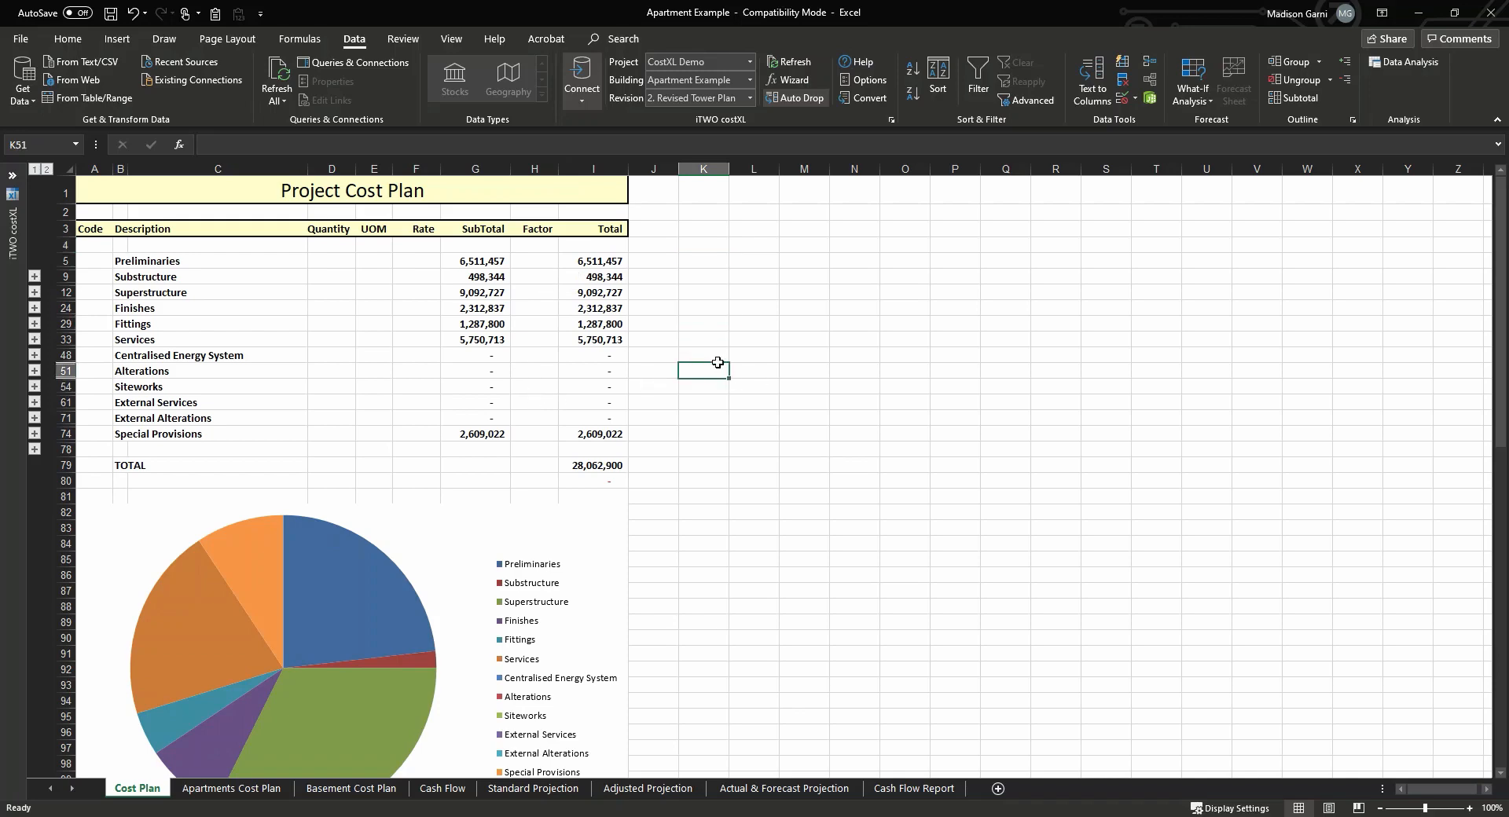
mouse_move(547, 514)
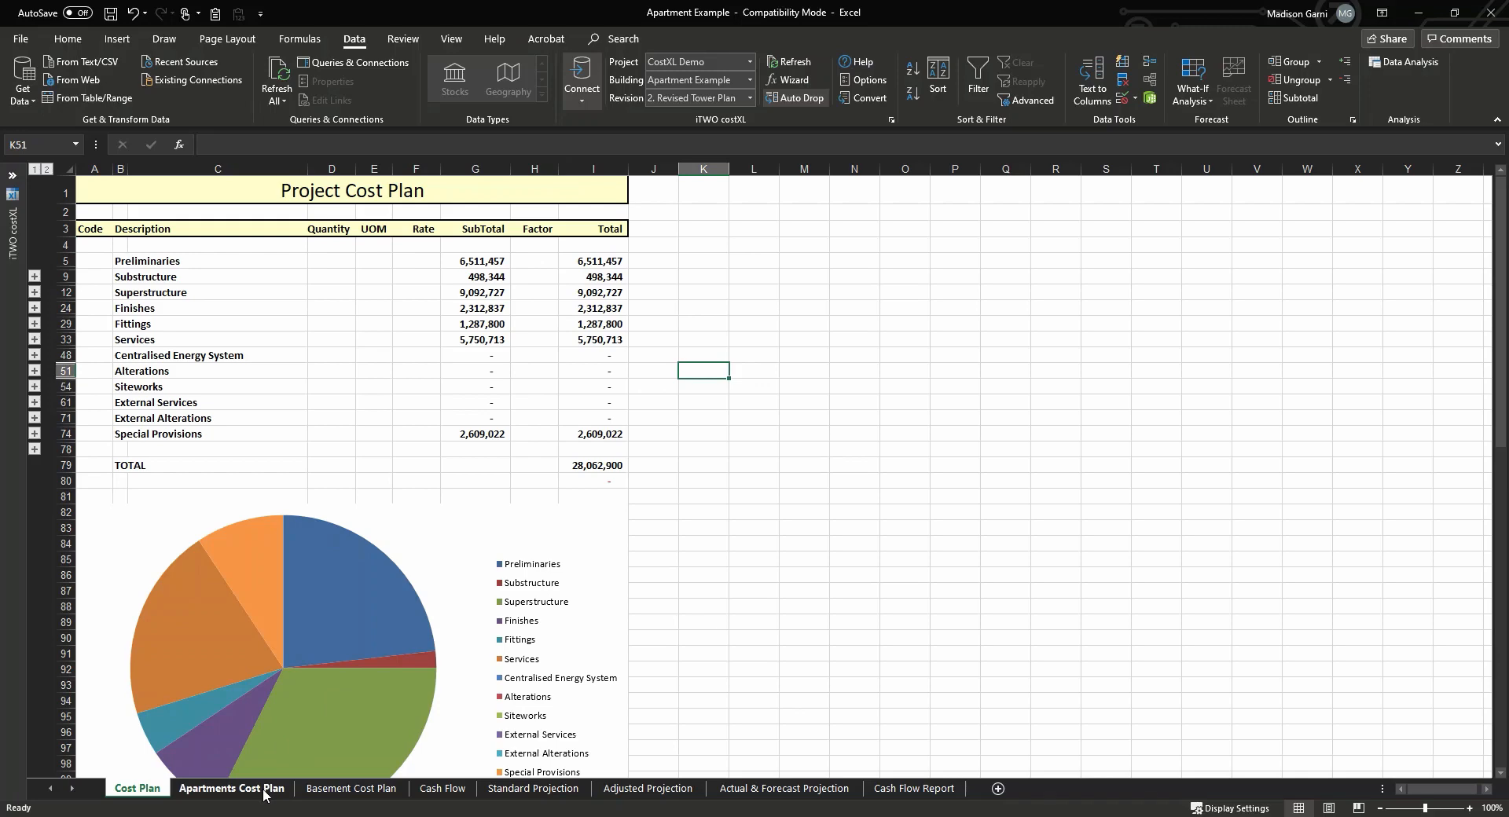
left_click(231, 789)
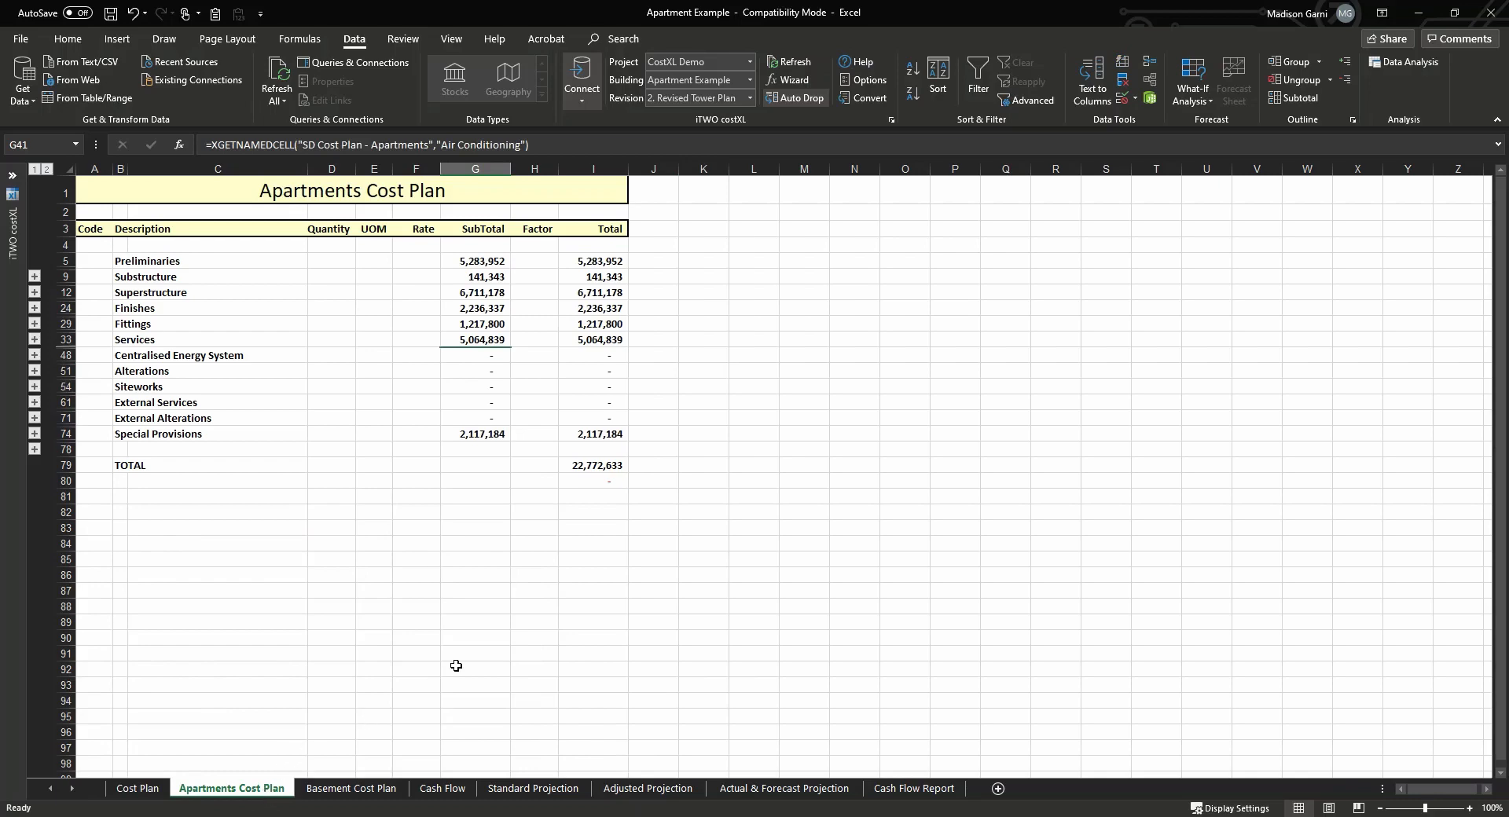
mouse_move(635, 342)
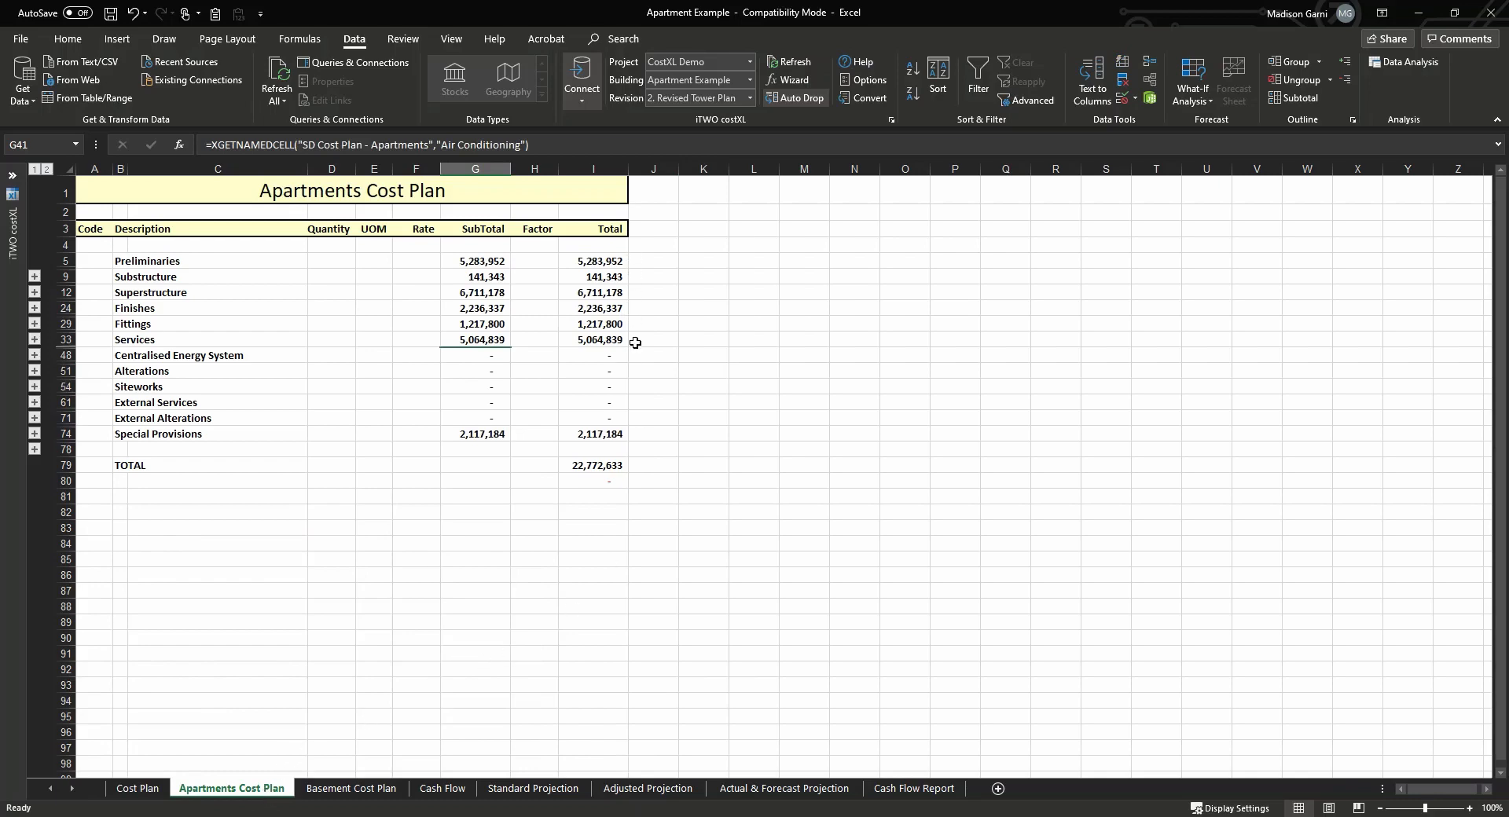
mouse_move(639, 488)
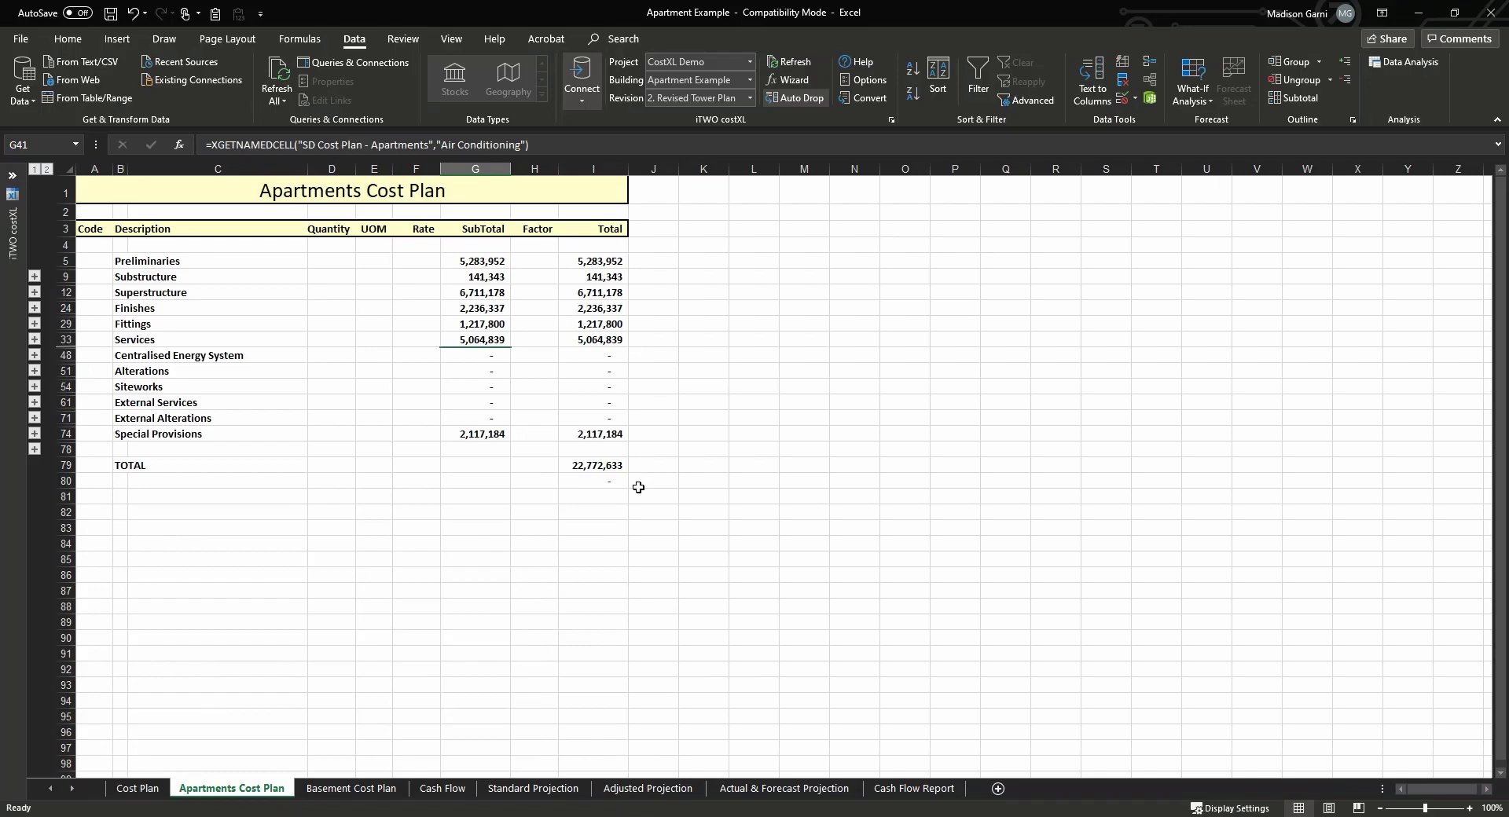
mouse_move(419, 736)
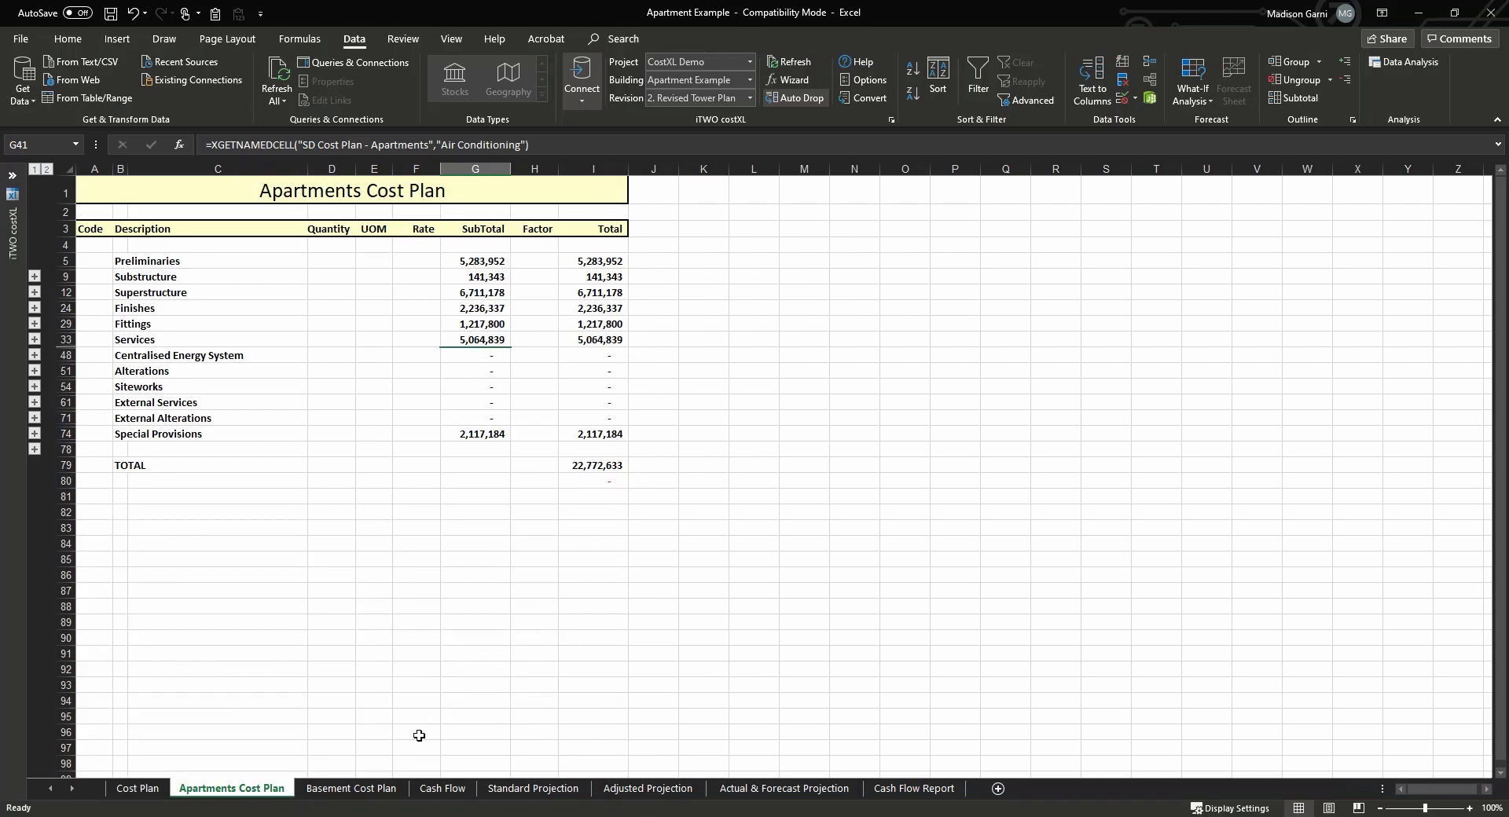
- Review the Basement Cost Plan, then the Cost Plan's 28,062,900 total and element pie chart
left_click(351, 787)
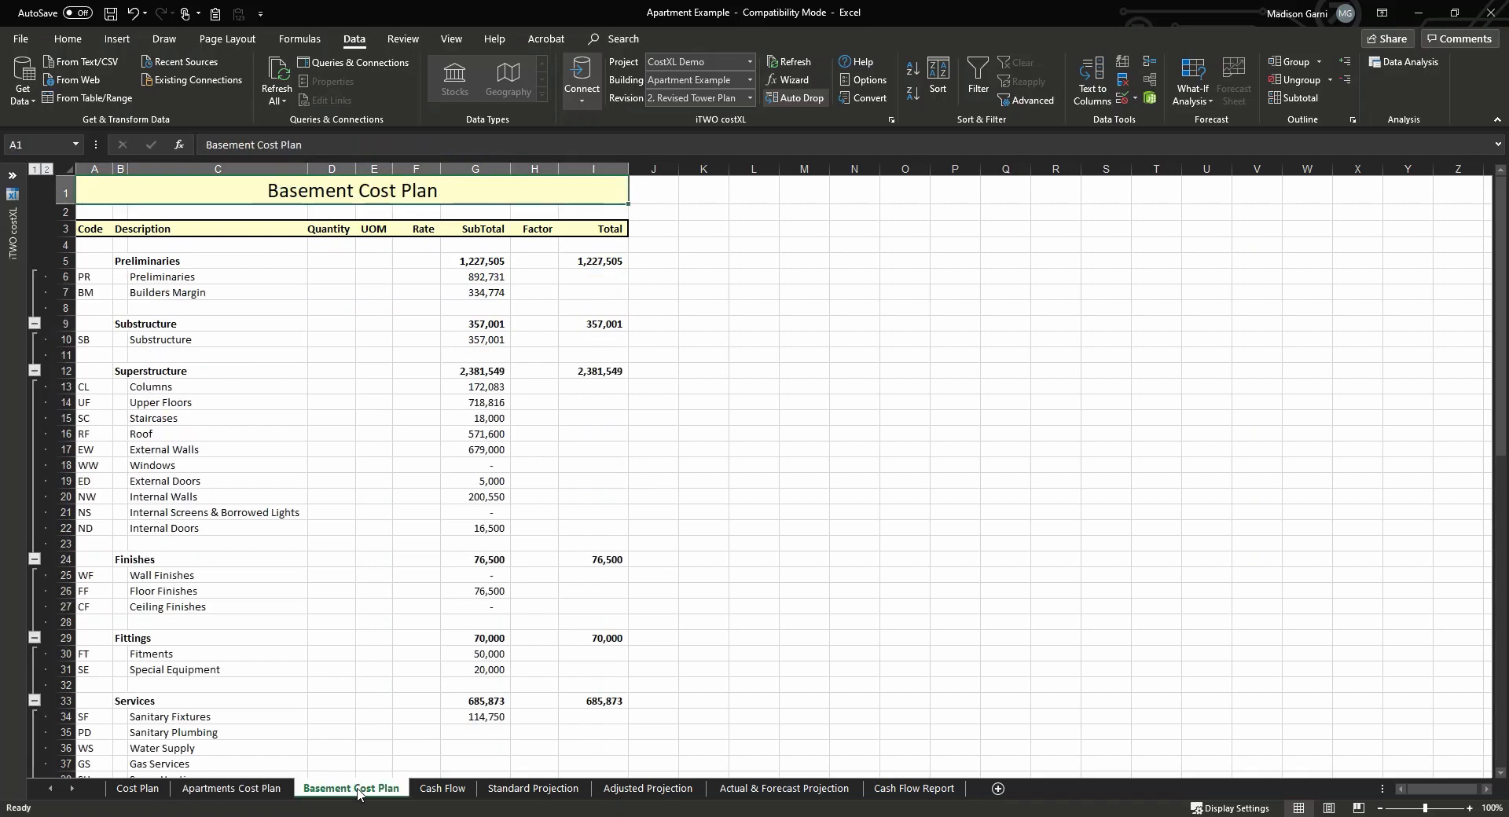
mouse_move(500, 463)
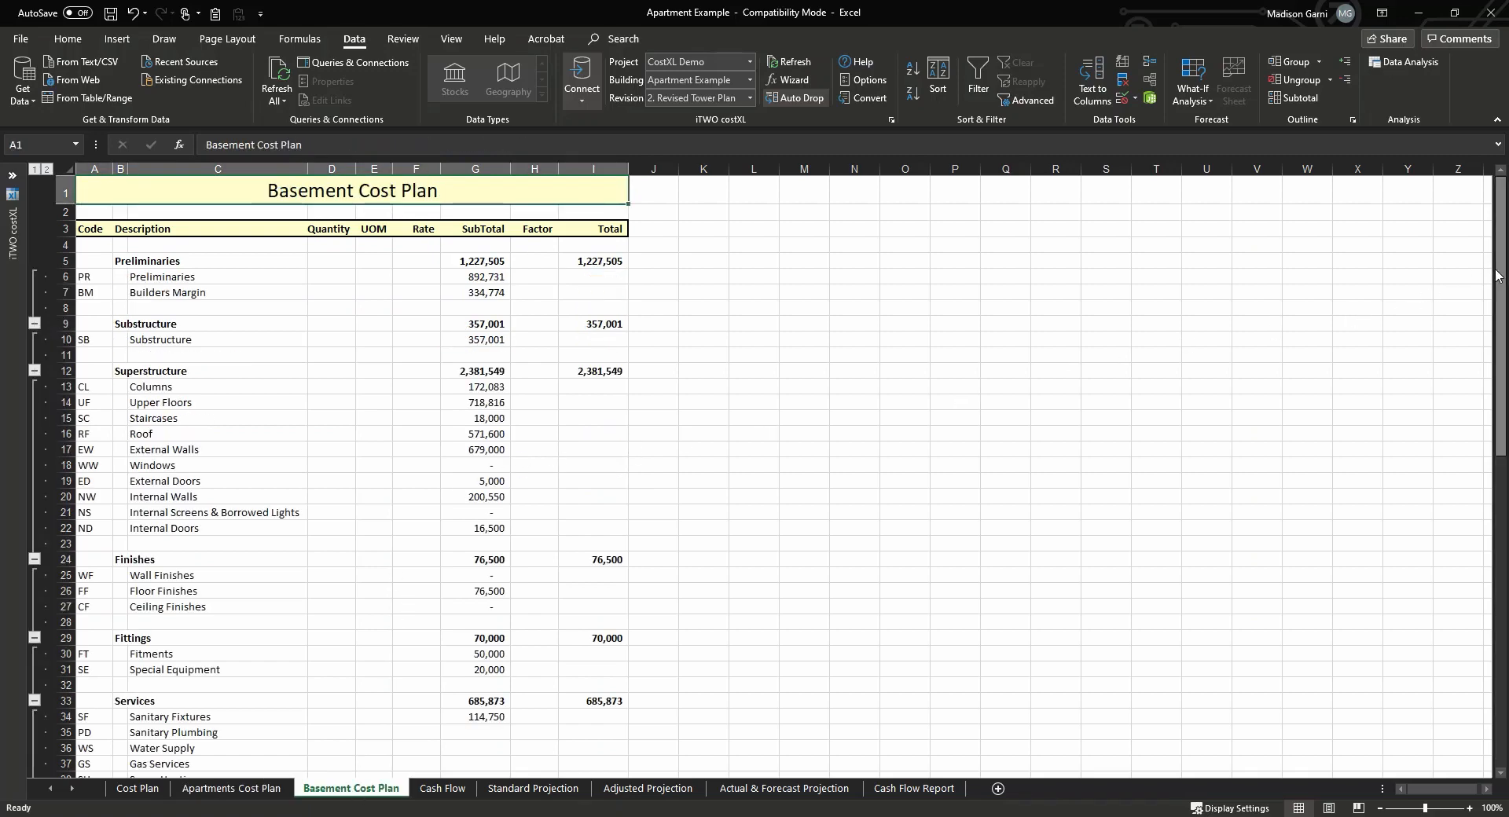
scroll("down", 3)
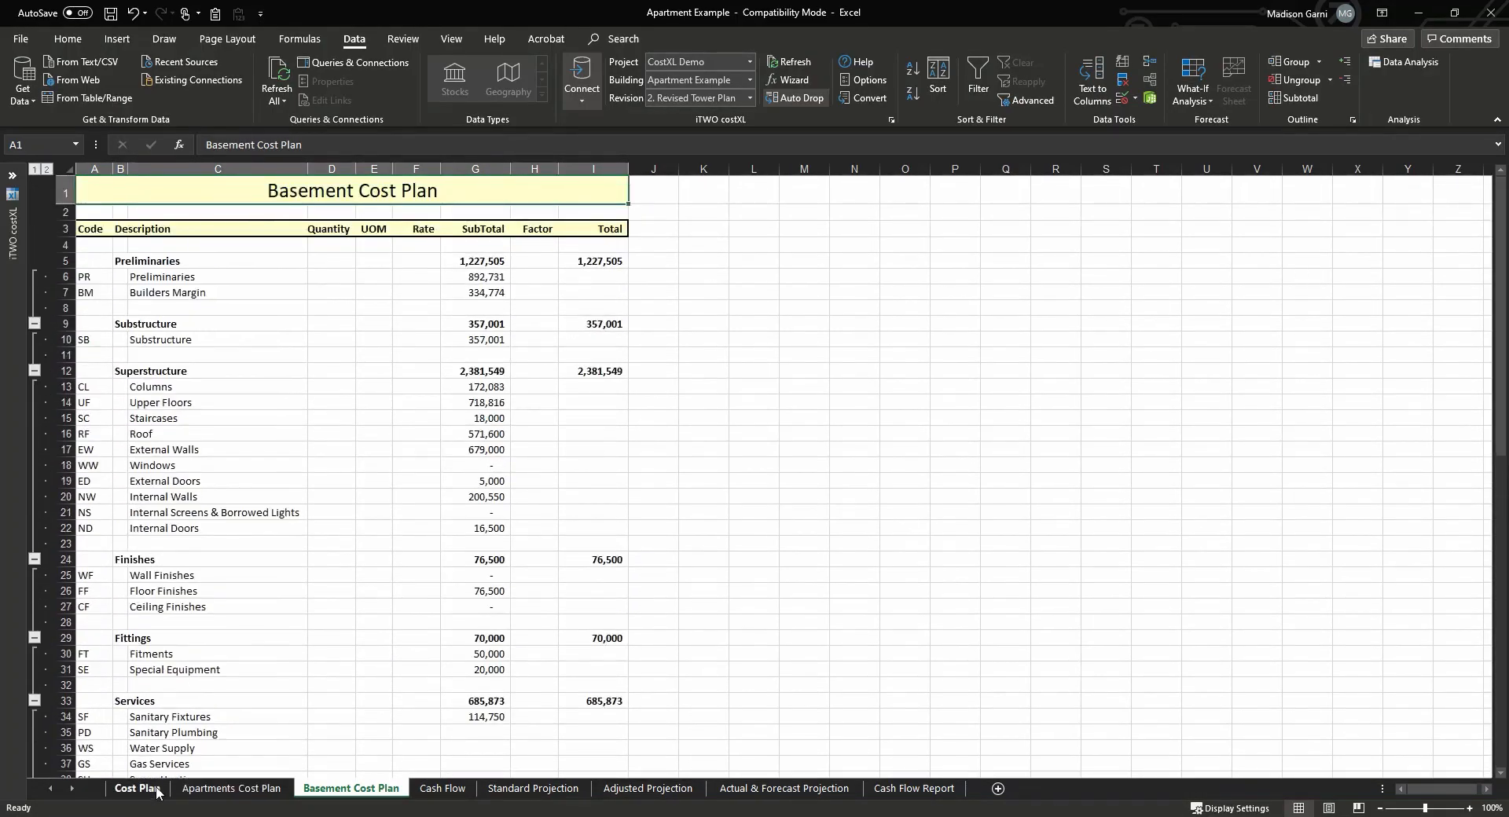
left_click(110, 789)
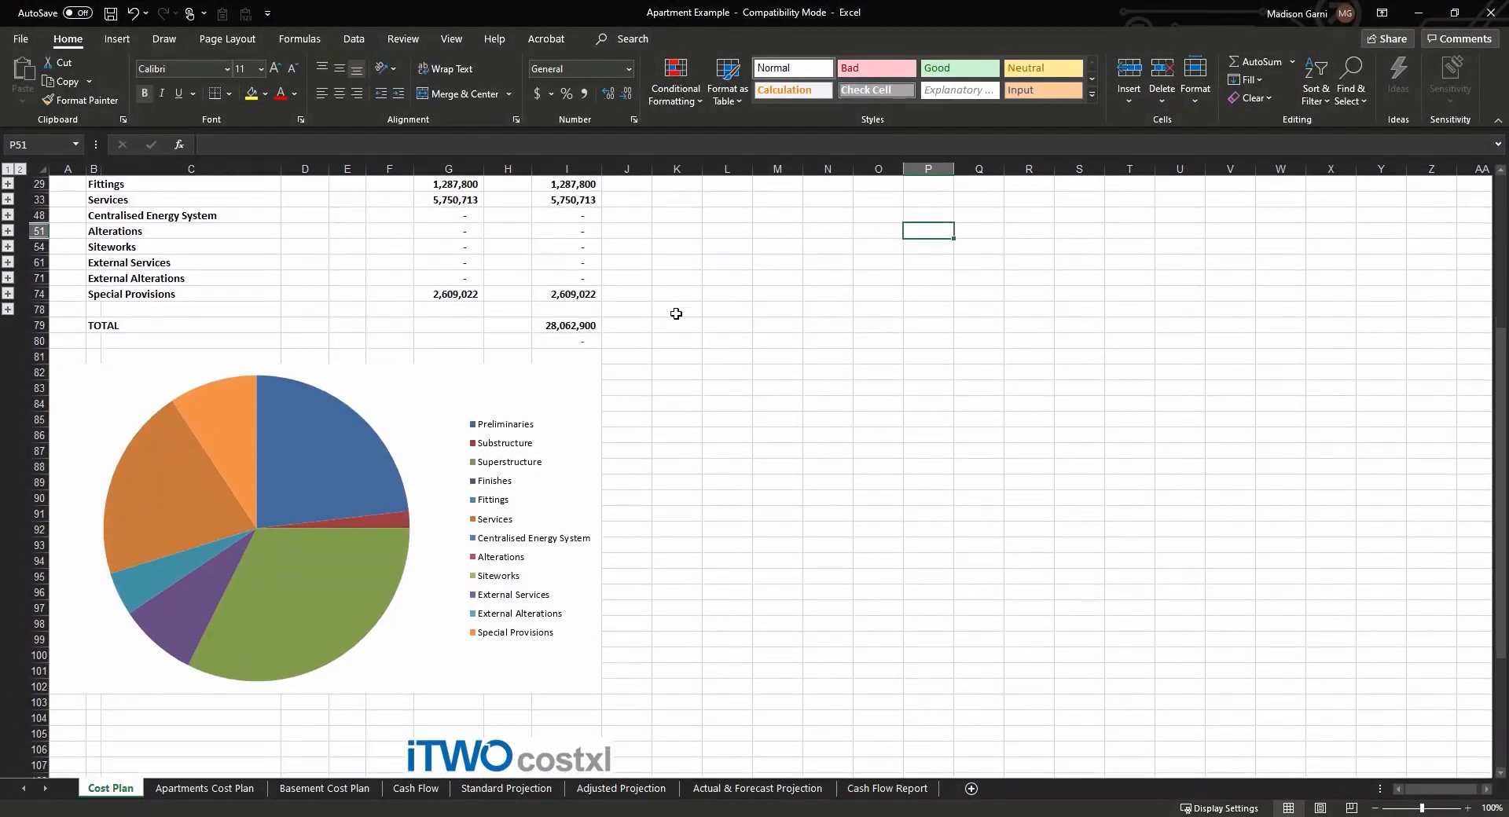
scroll("down", 3)
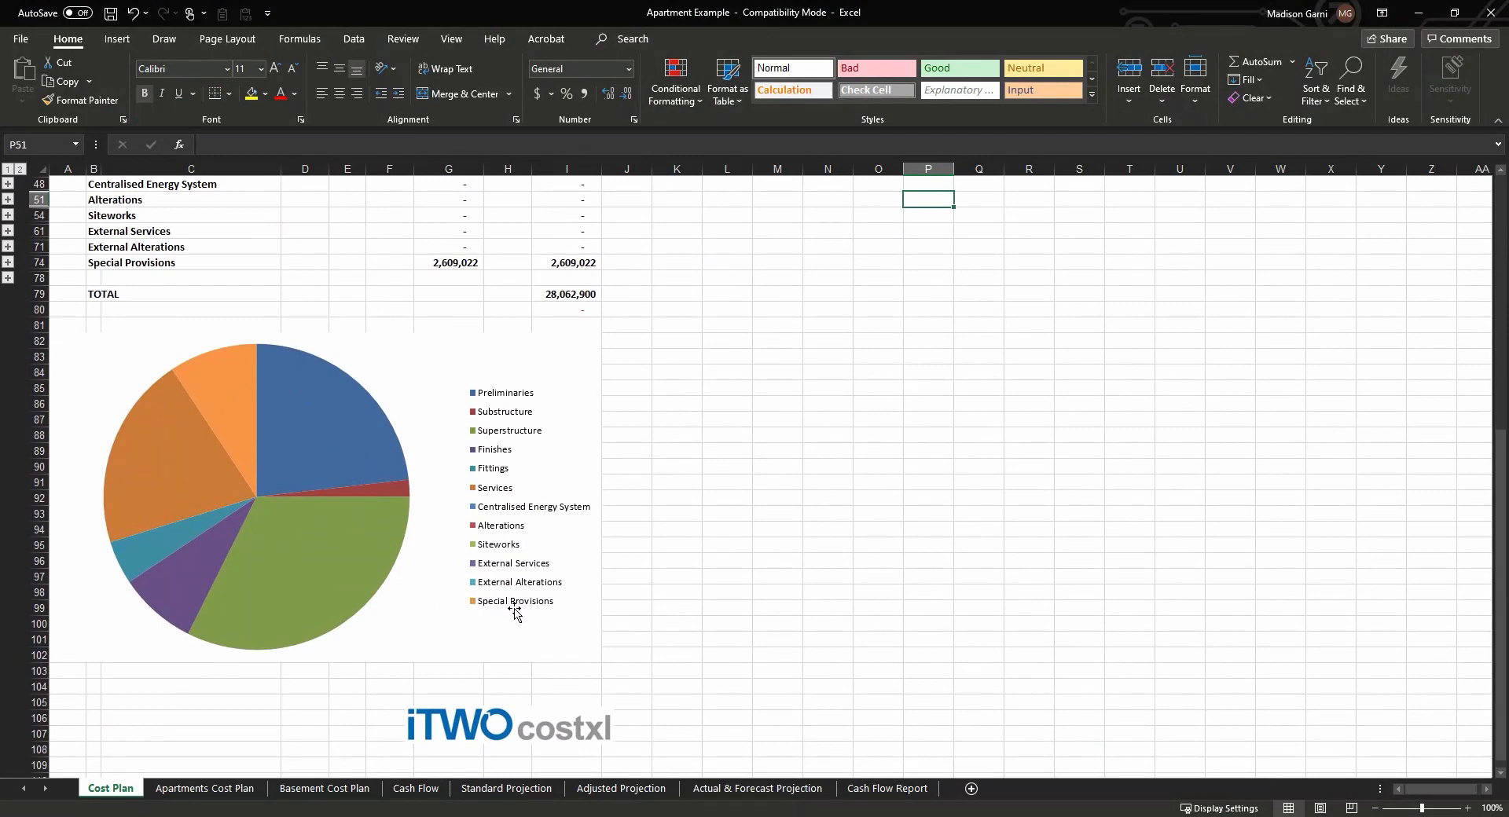
mouse_move(517, 414)
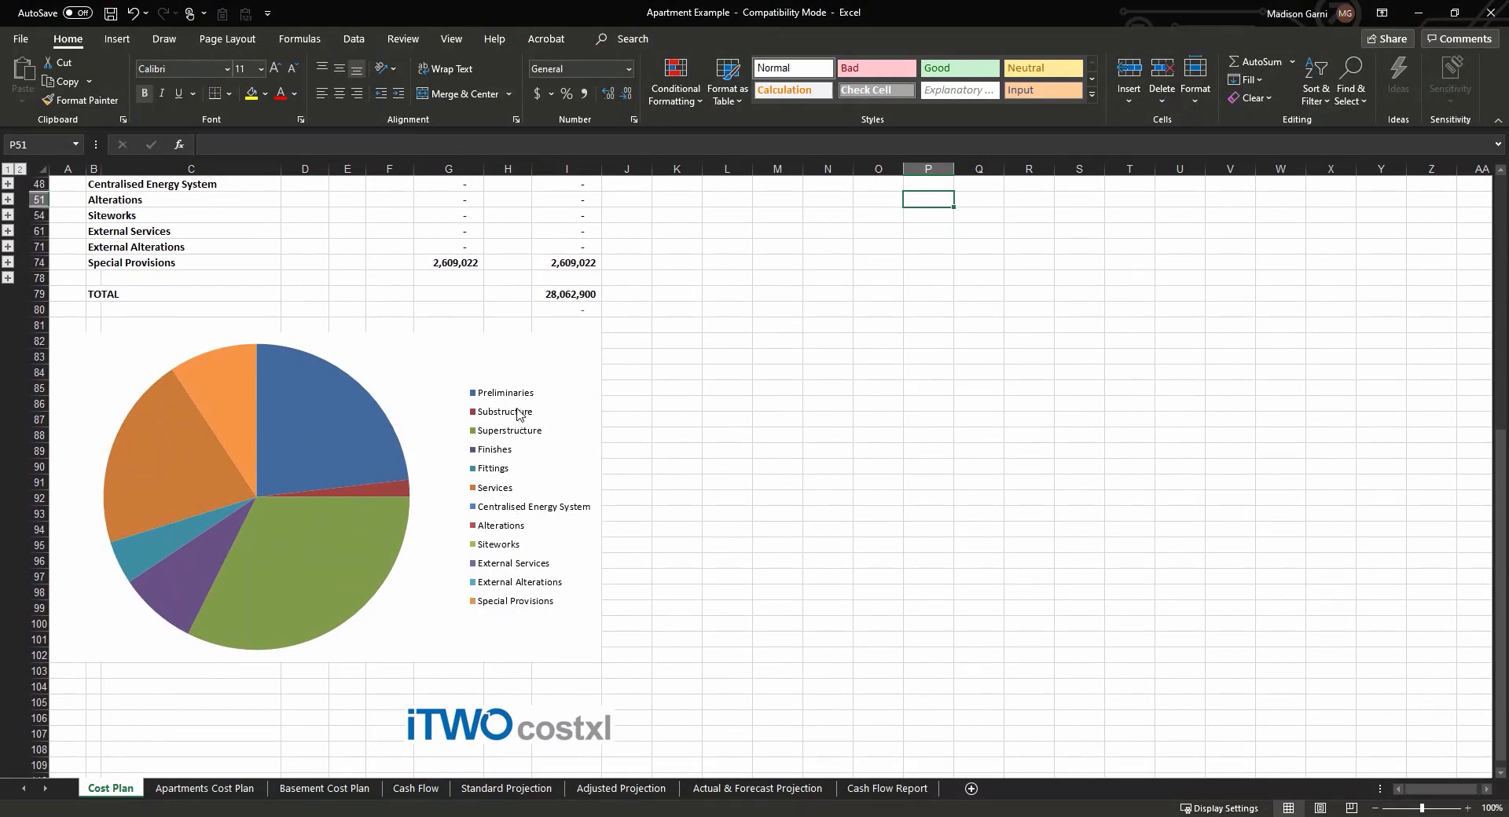
mouse_move(661, 406)
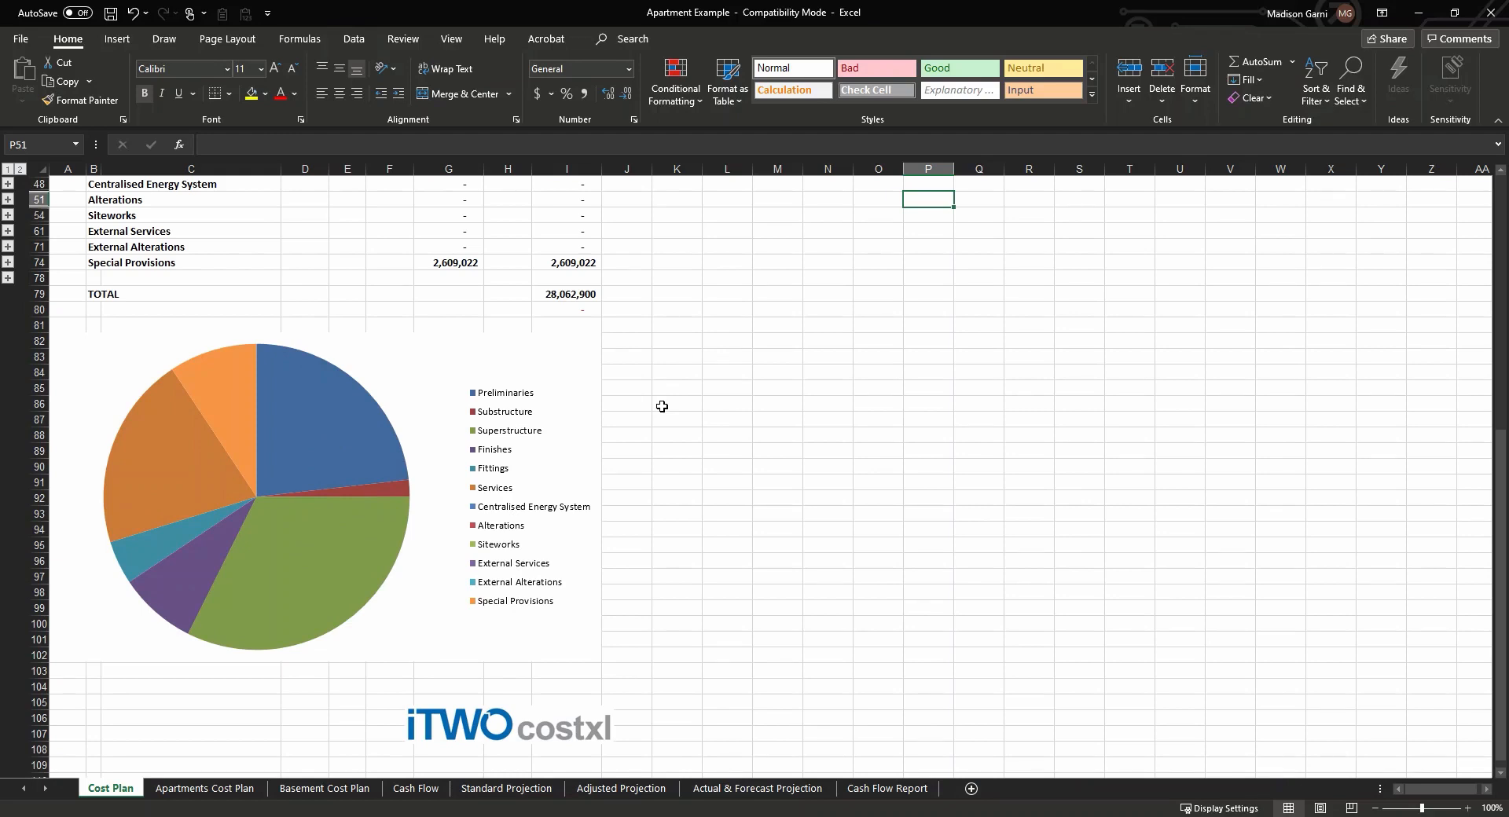
- Review the Cash Flow Forecast and the monthly anticipated, actual and variance Cash Flow Report
left_click(416, 788)
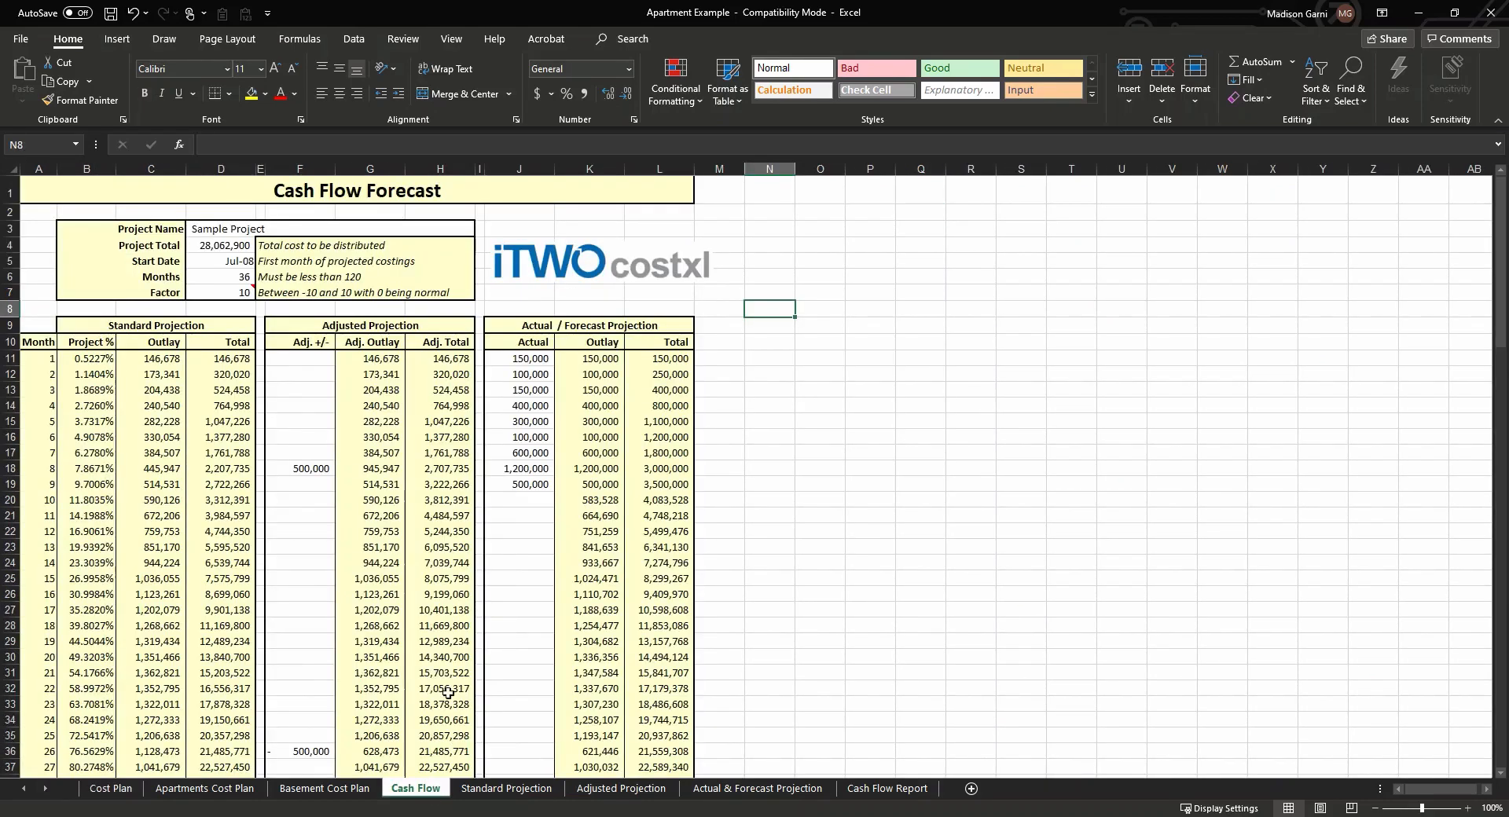
mouse_move(197, 369)
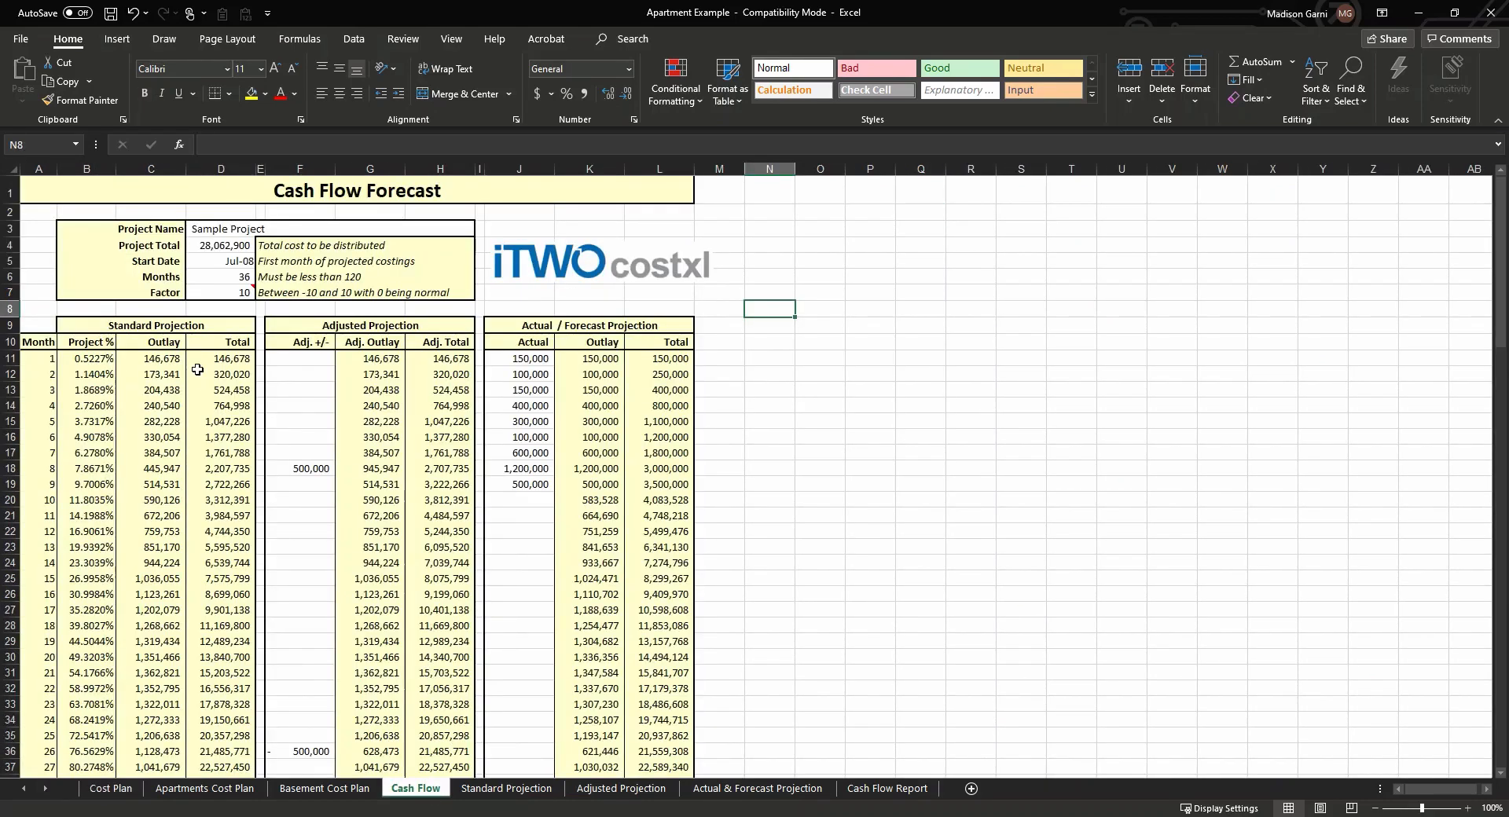
scroll("down", 3)
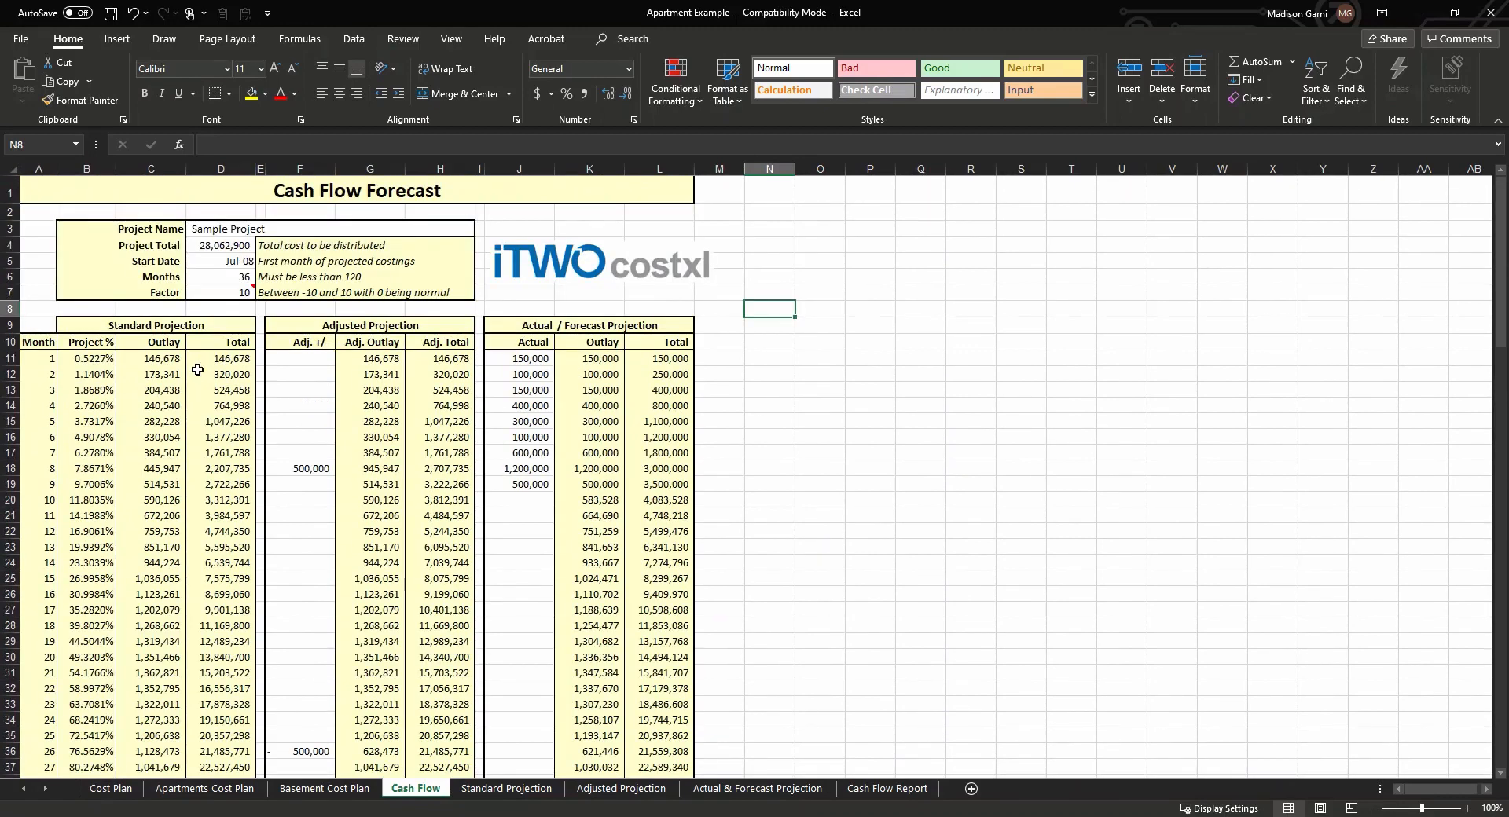
left_click(887, 789)
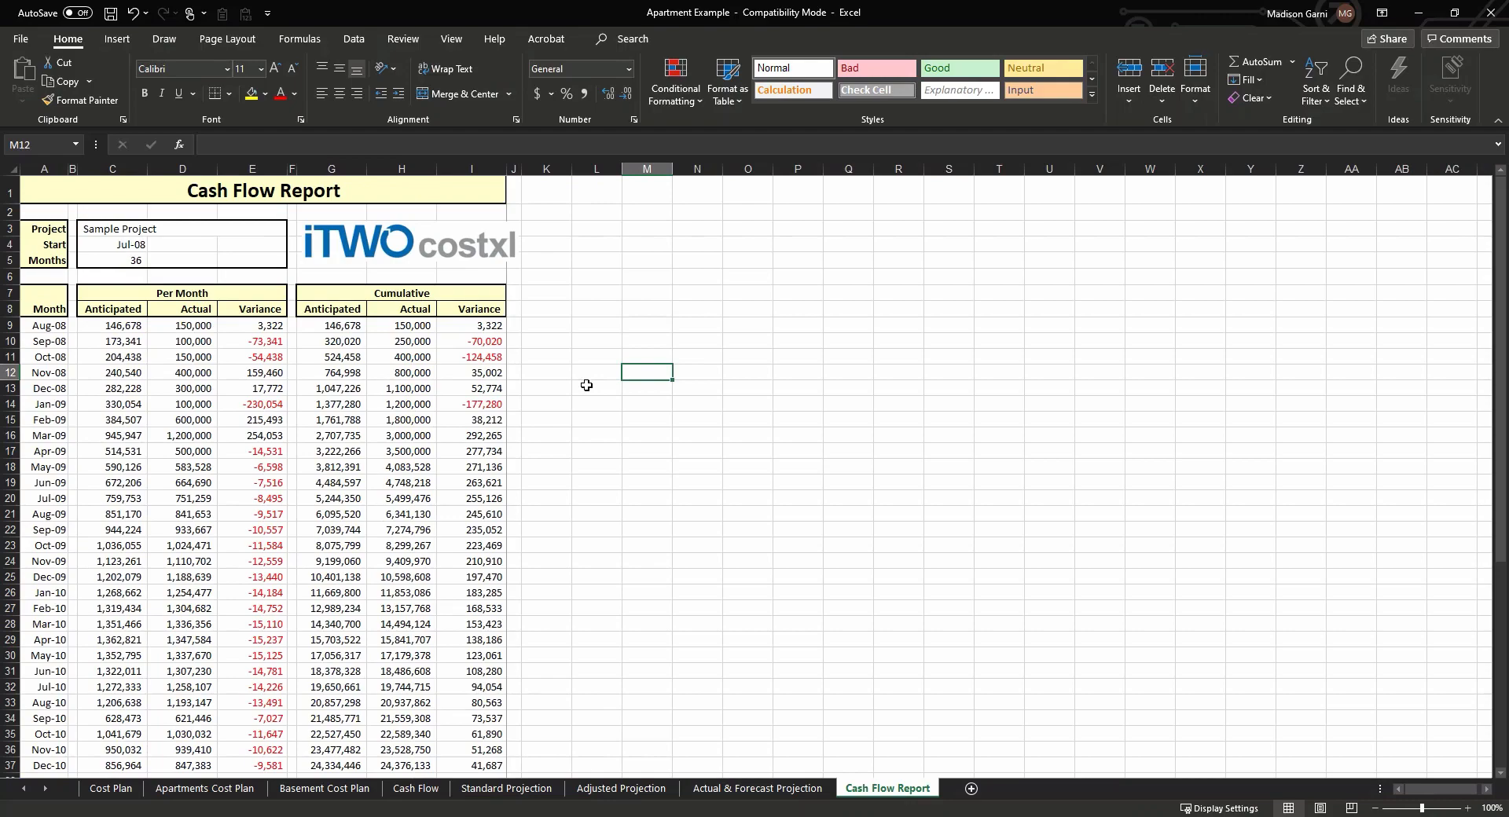
mouse_move(542, 347)
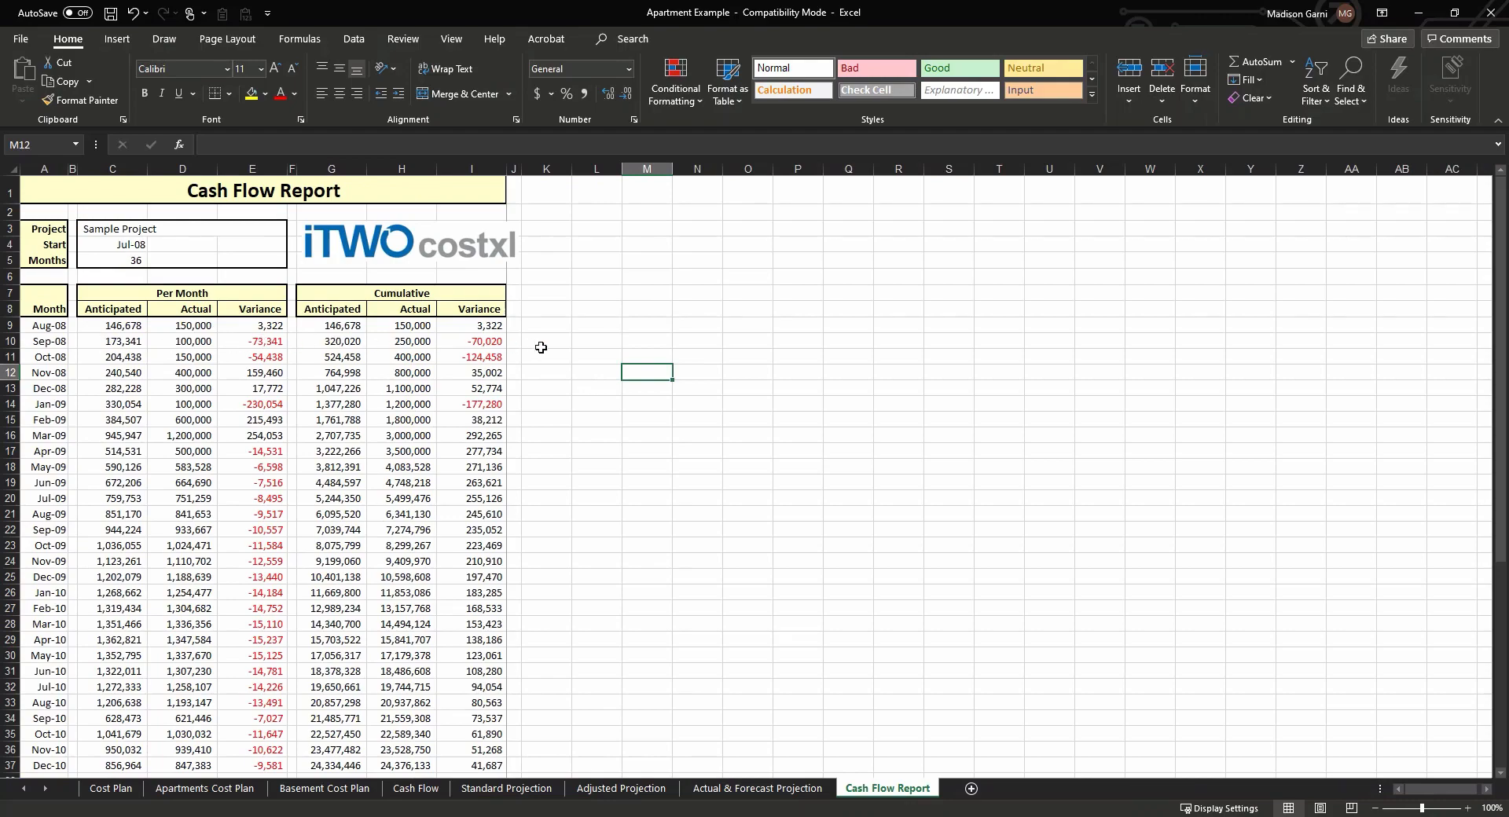
scroll("down", 3)
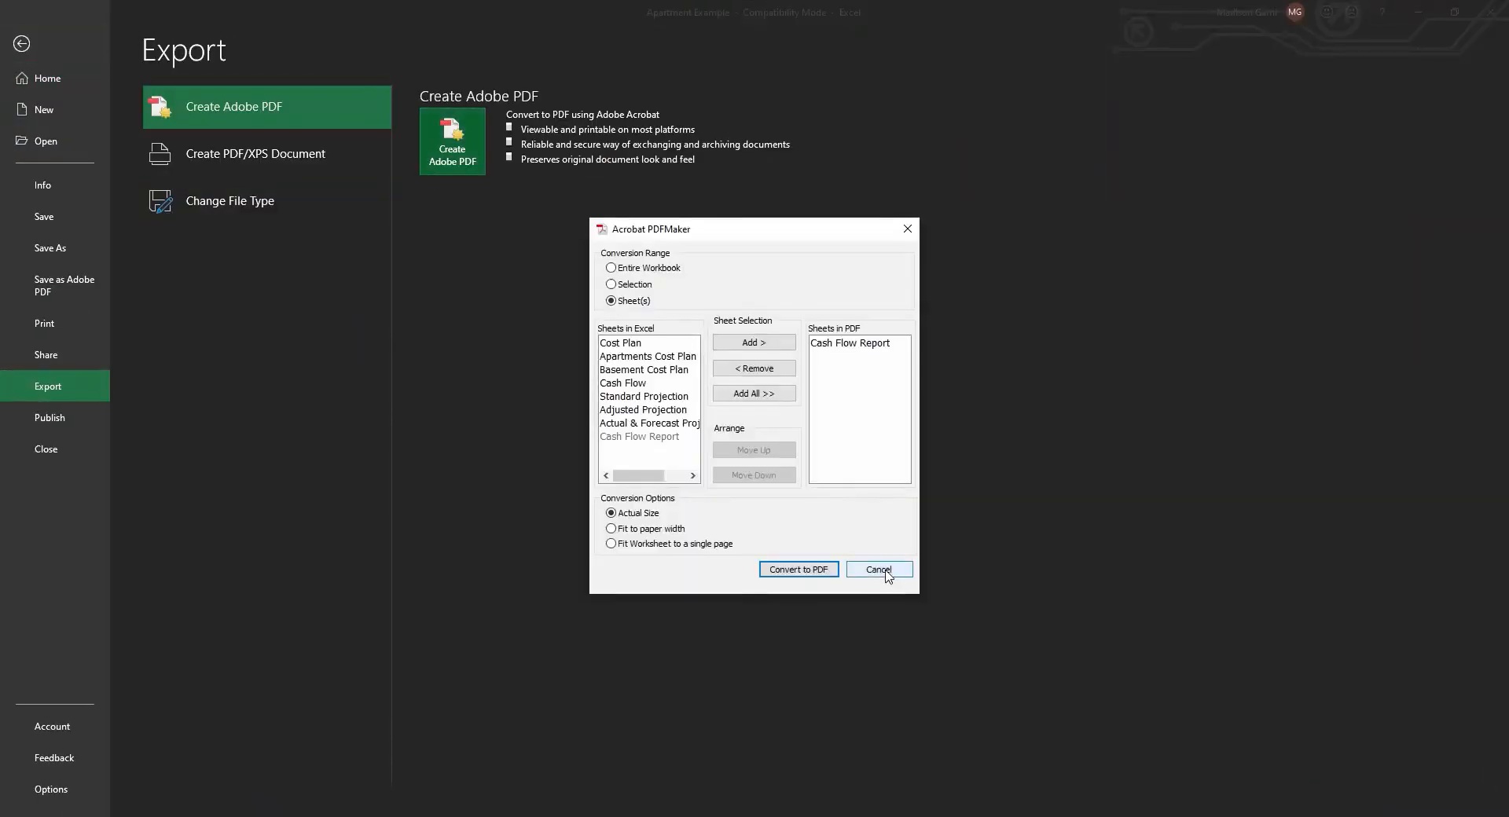
- Convert the Cash Flow Report to a two-page PDF and view its anticipated versus actual chart
left_click(798, 569)
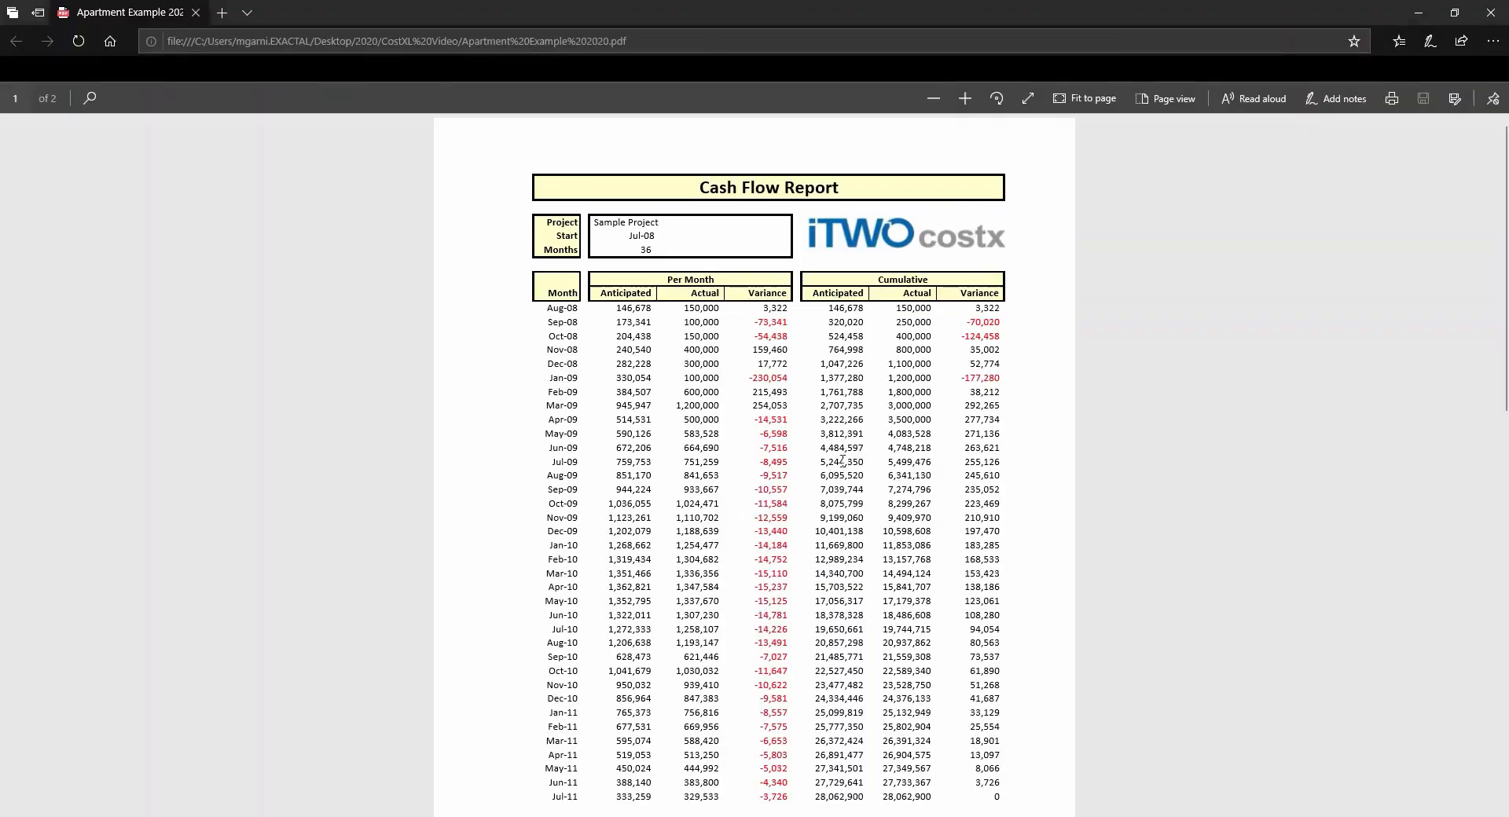
scroll("down", 3)
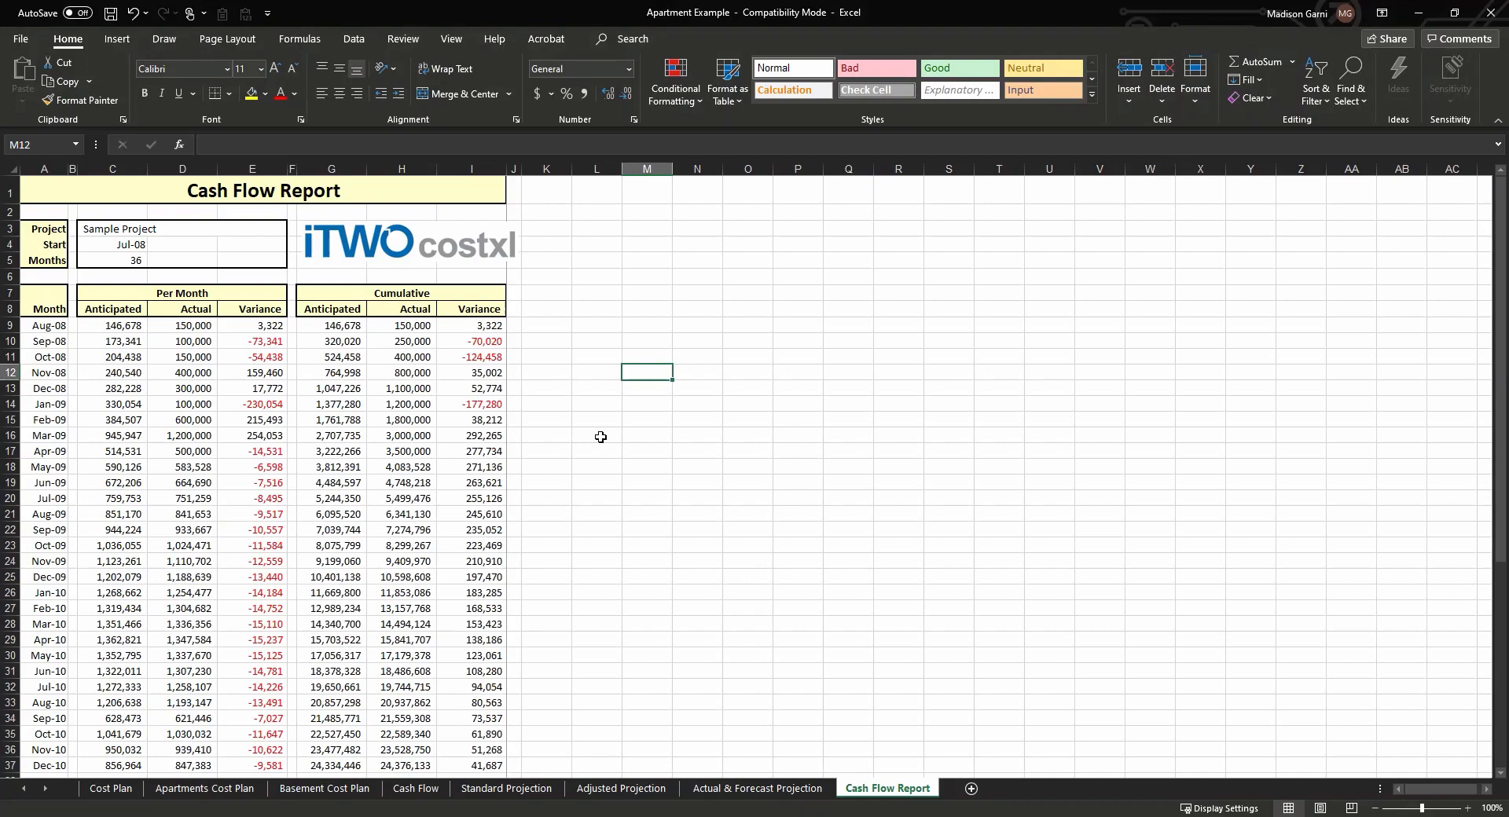
scroll("down", 3)
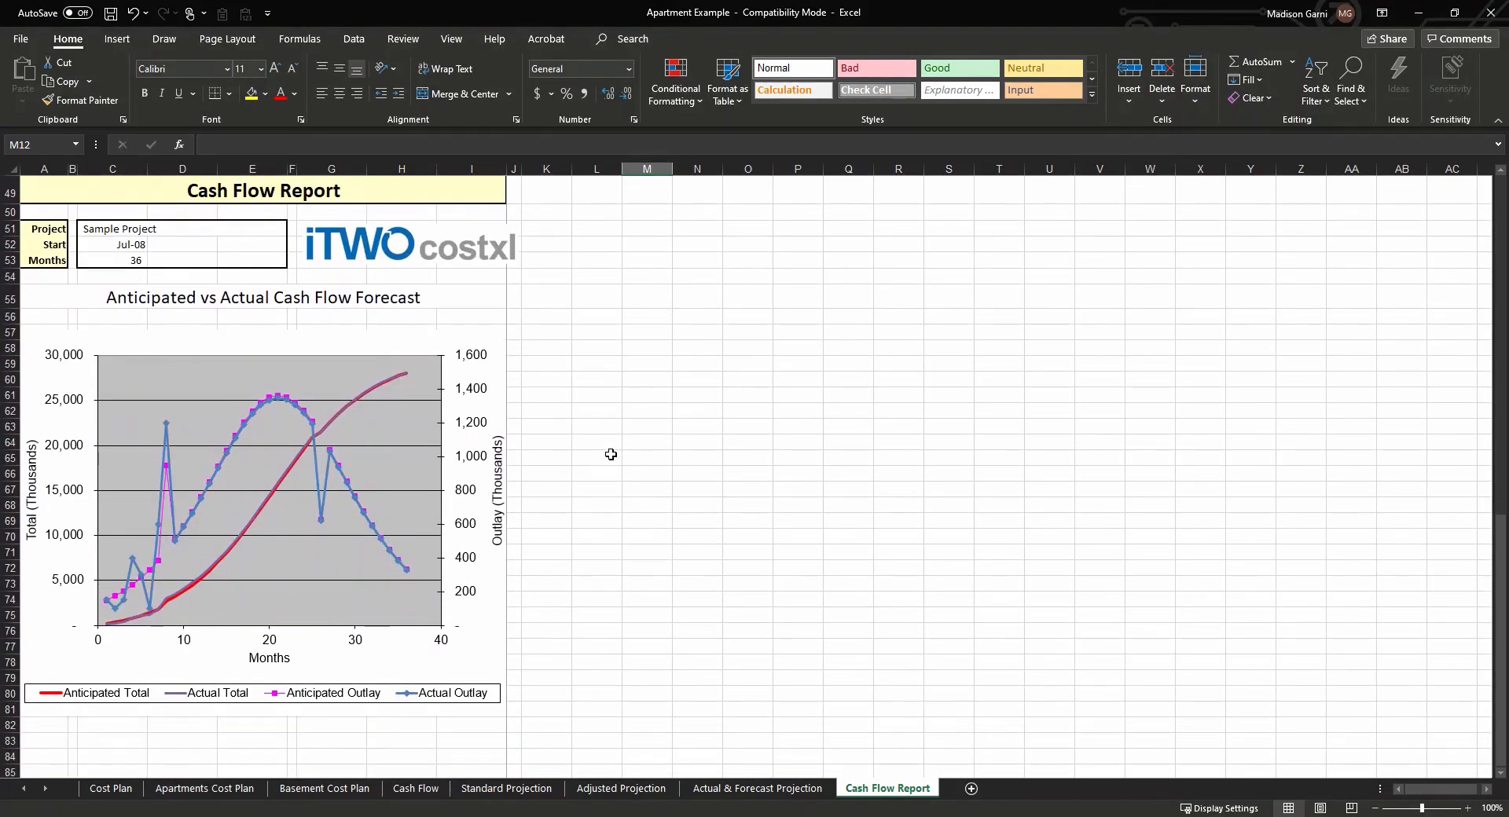
left_click(353, 38)
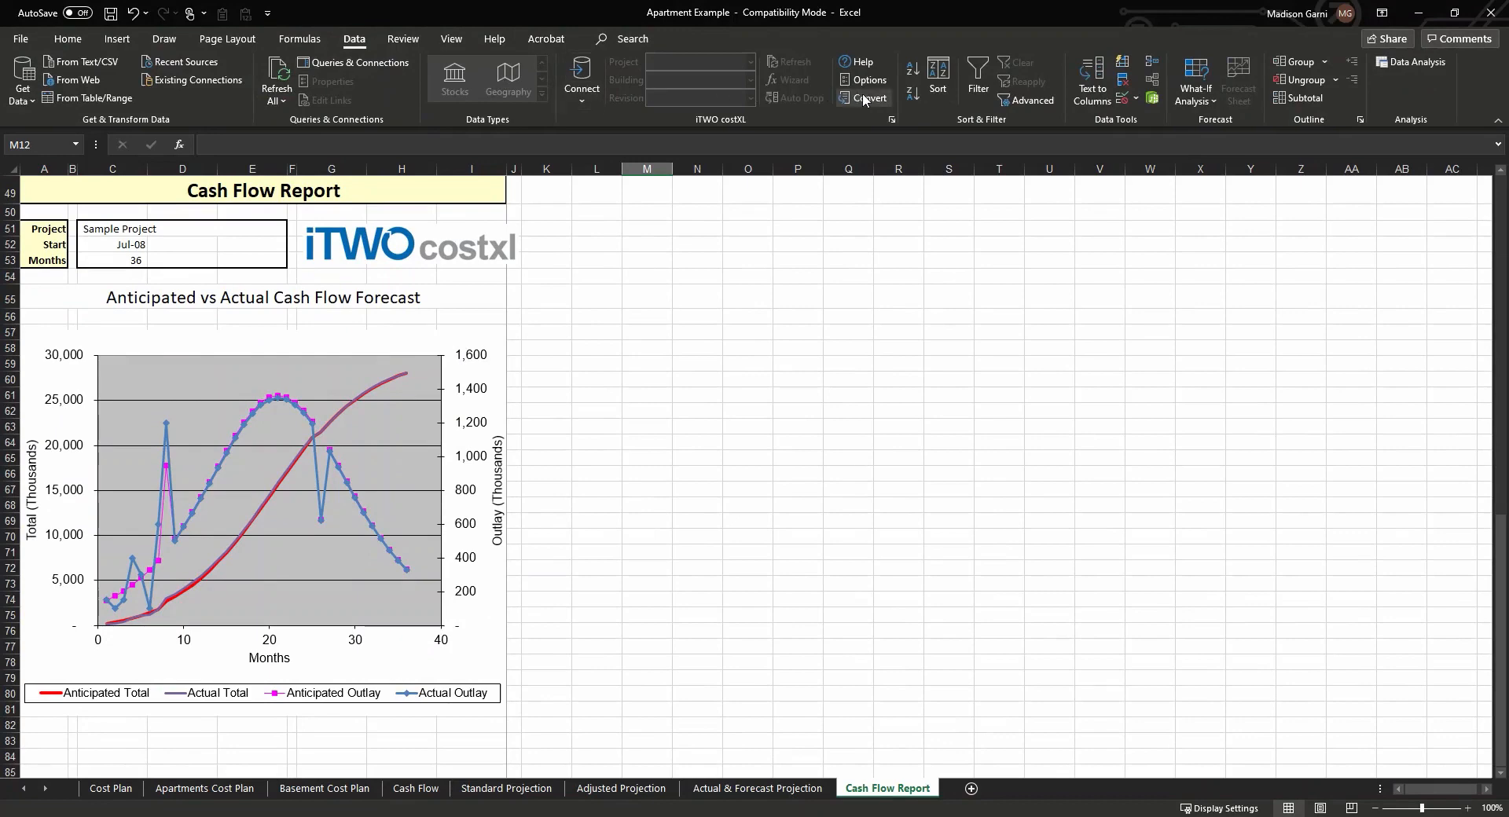
mouse_move(869, 97)
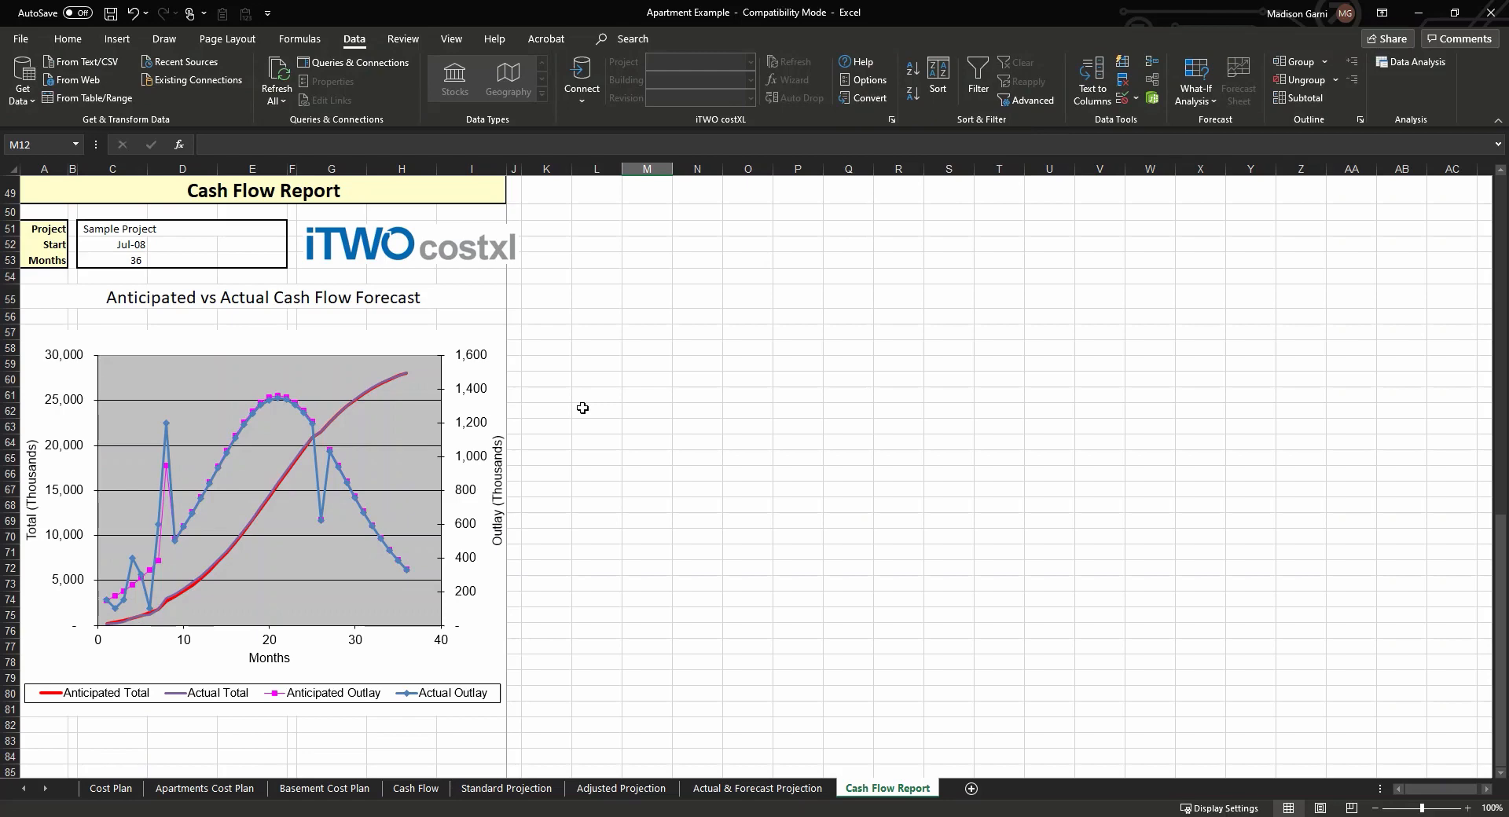
mouse_move(576, 408)
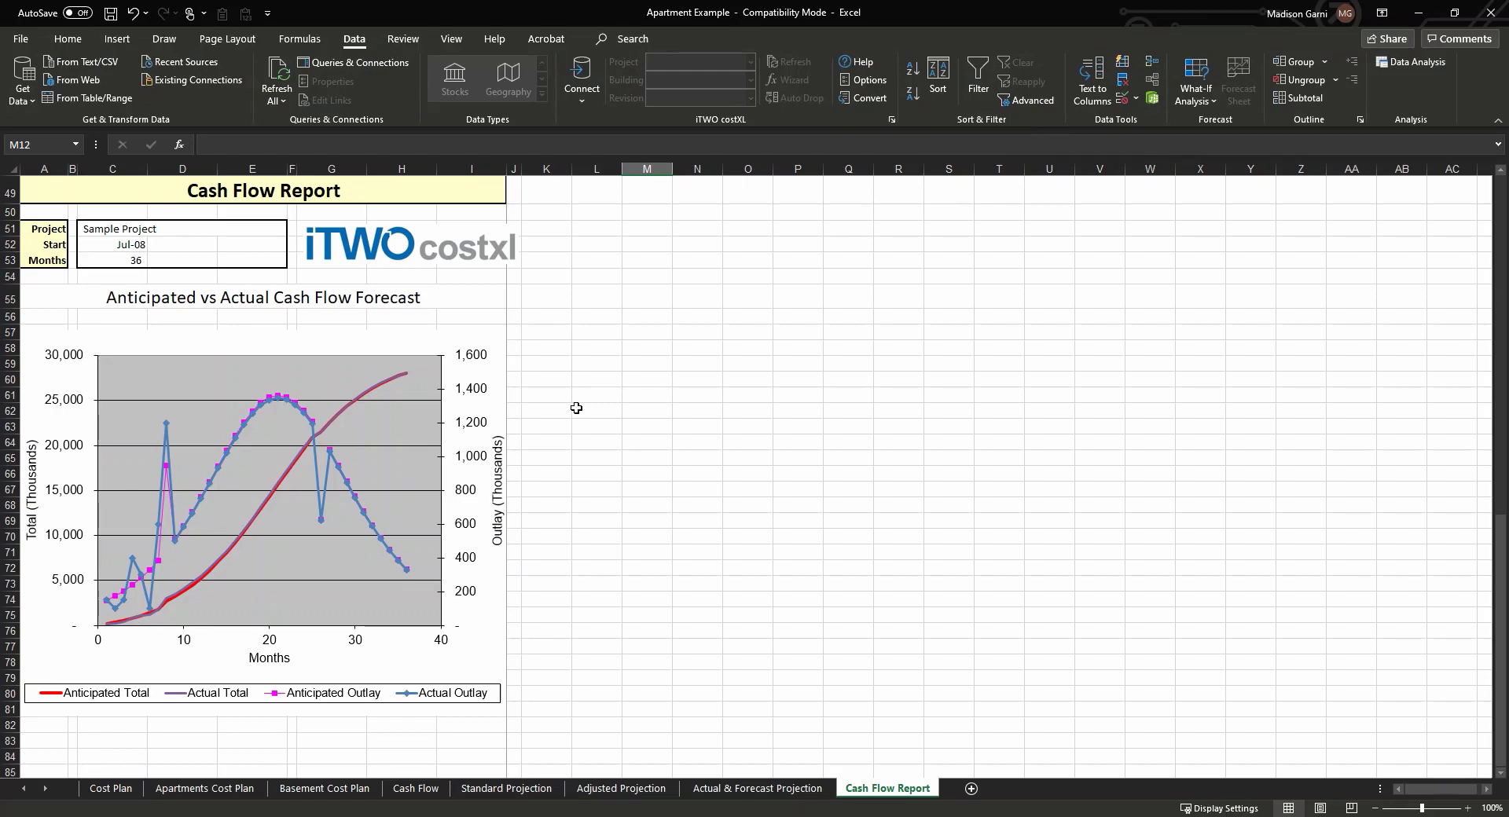